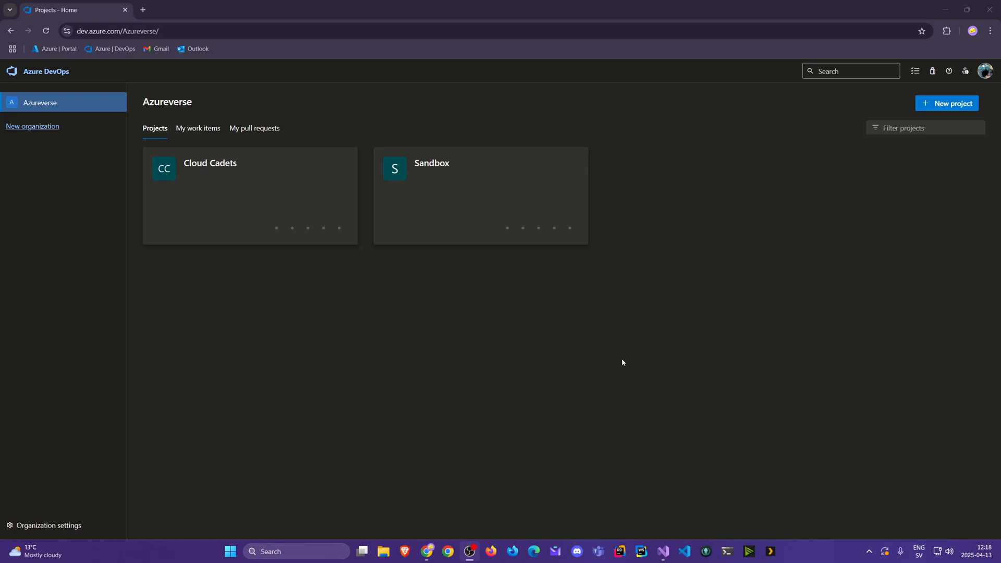
mouse_move(596, 358)
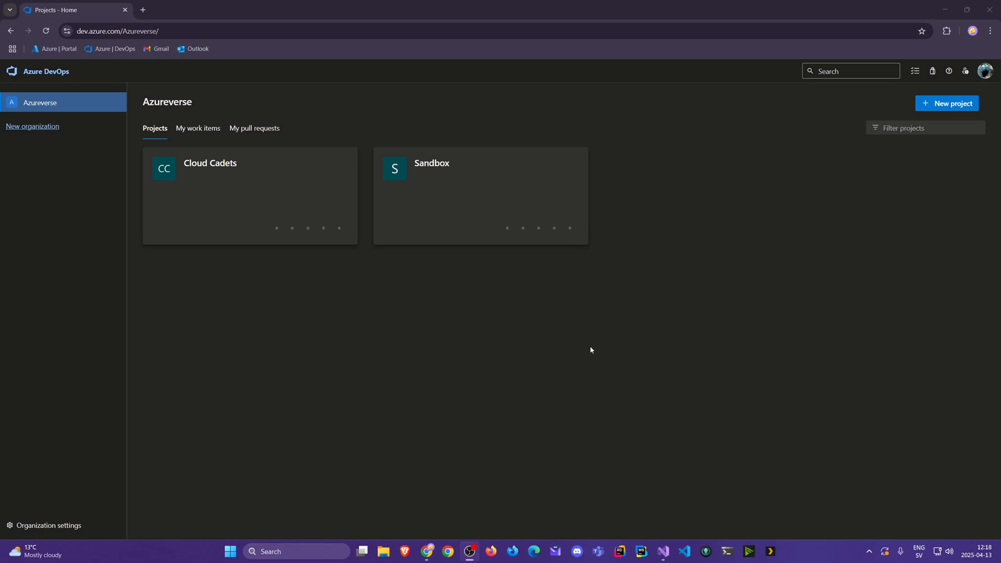
mouse_move(578, 334)
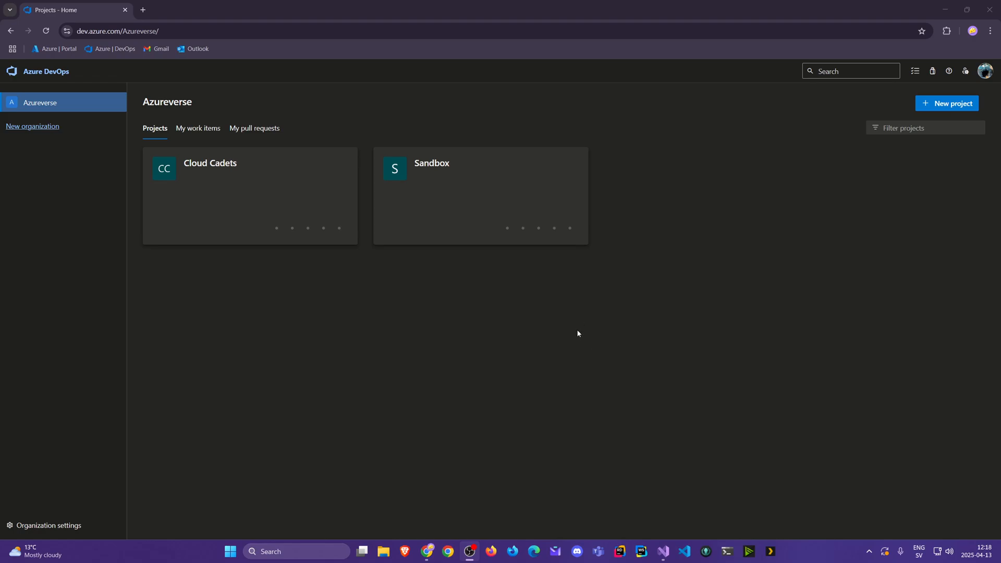
mouse_move(208, 165)
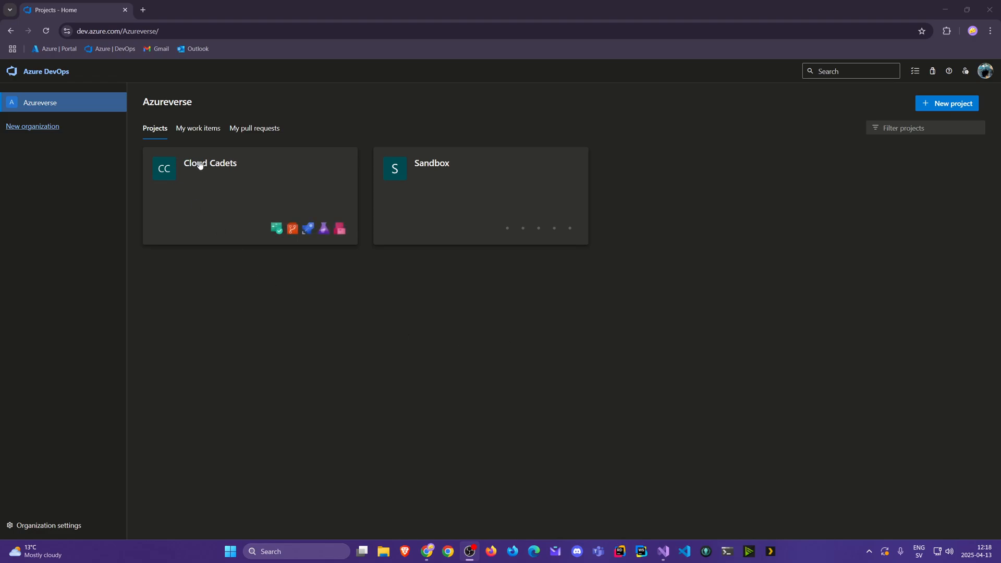
- Open the Cloud Cadets project and go to Repos > Files, showing the empty repository
left_click(209, 163)
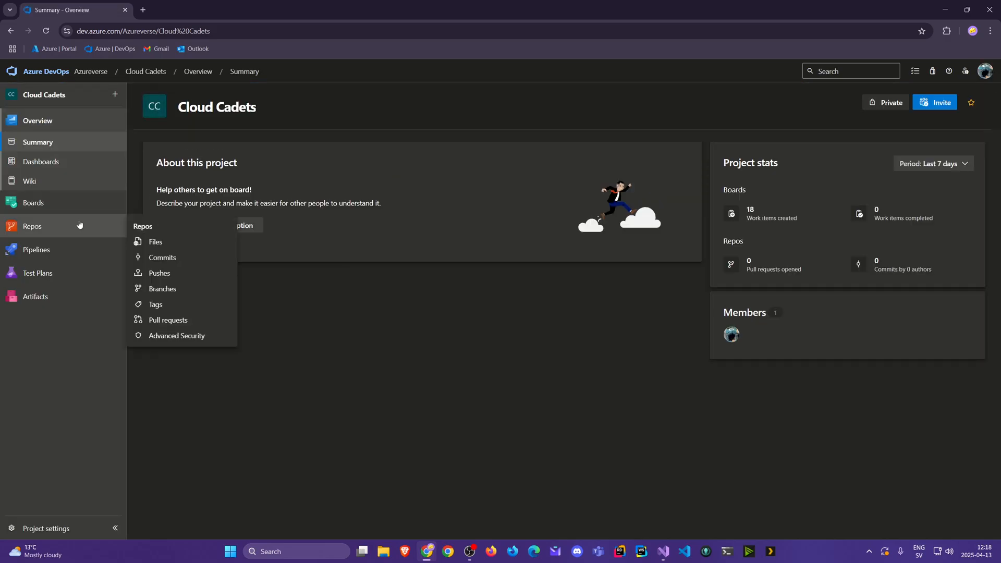
mouse_move(40, 228)
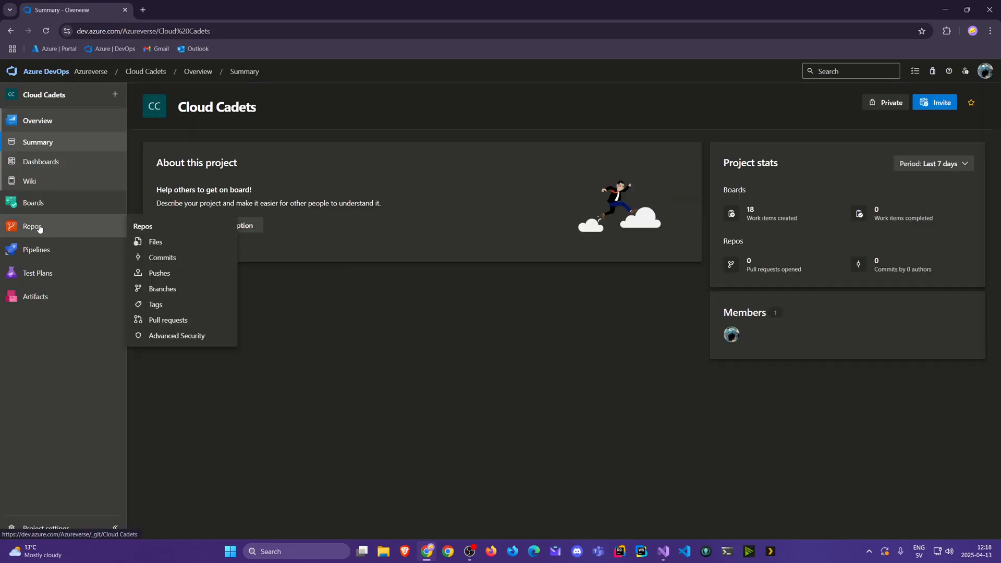
left_click(155, 241)
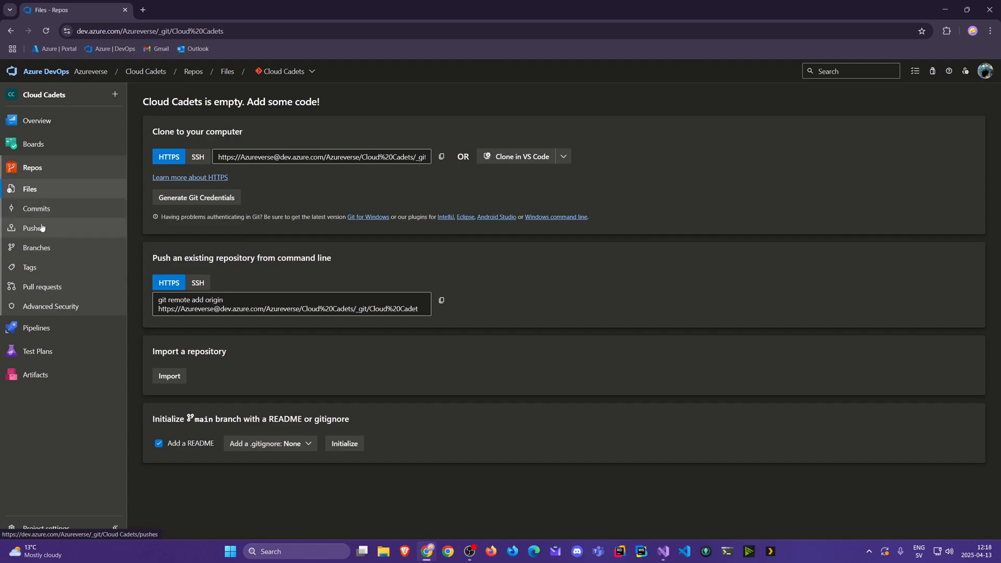
mouse_move(37, 209)
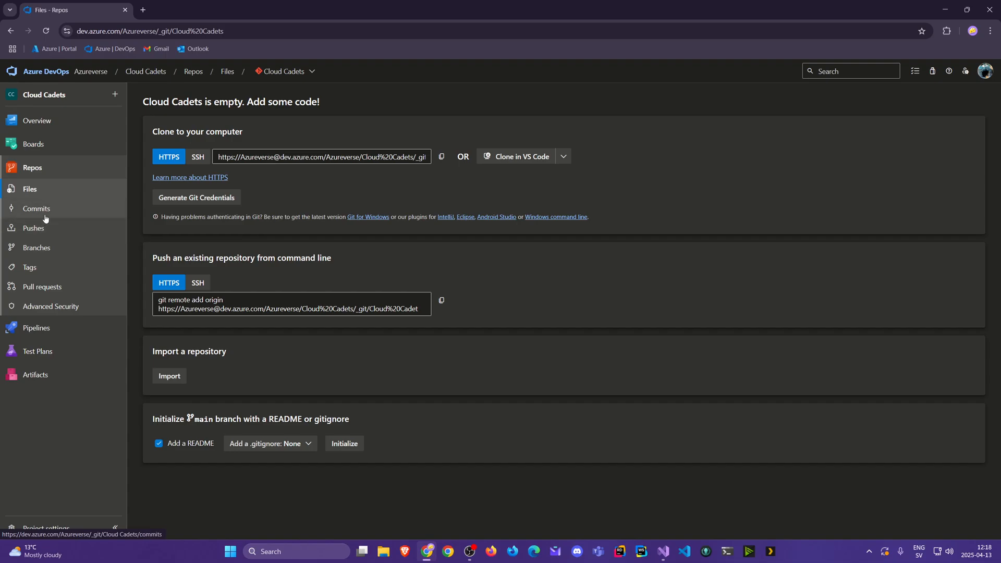
mouse_move(310, 71)
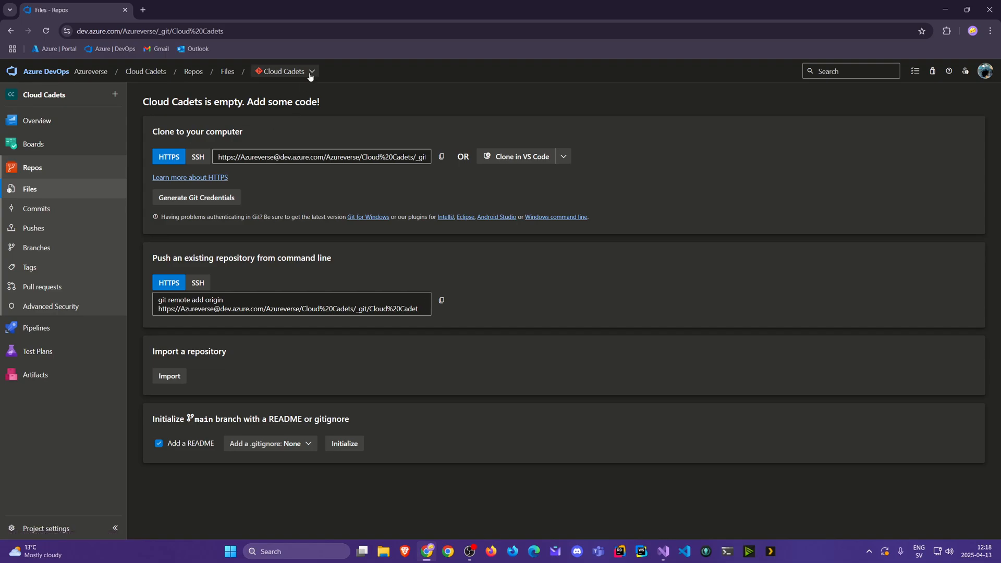
left_click(284, 71)
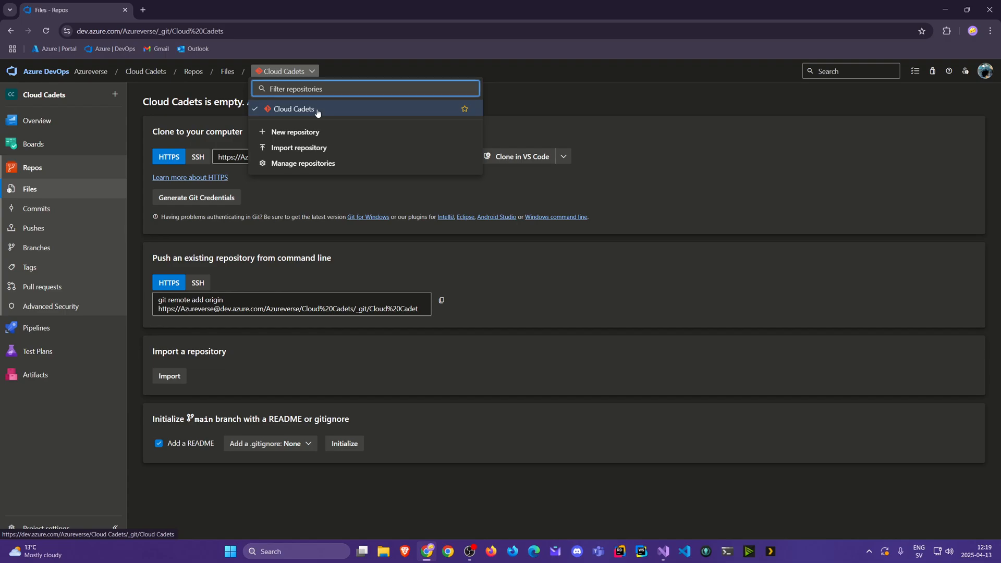
mouse_move(192, 30)
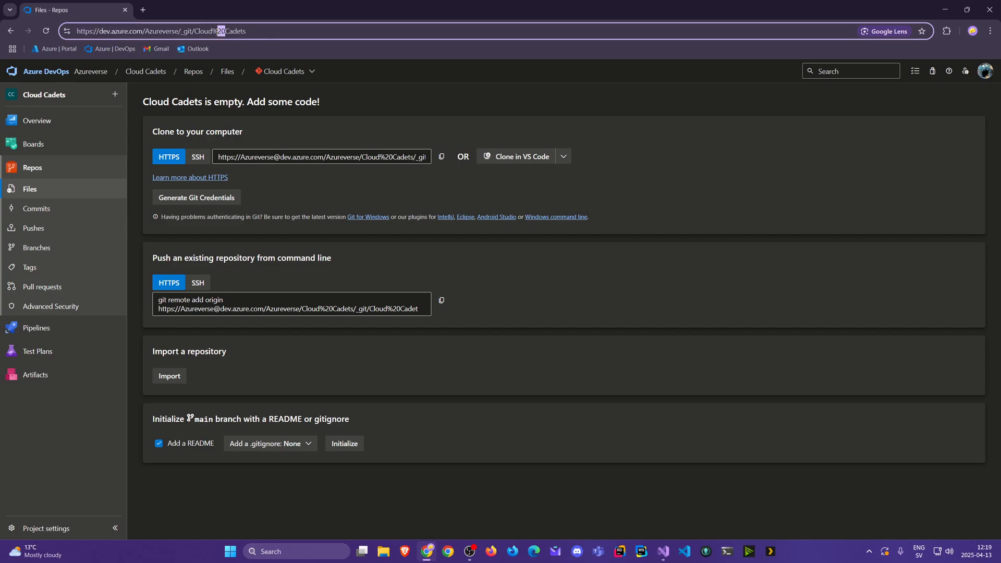
mouse_move(334, 141)
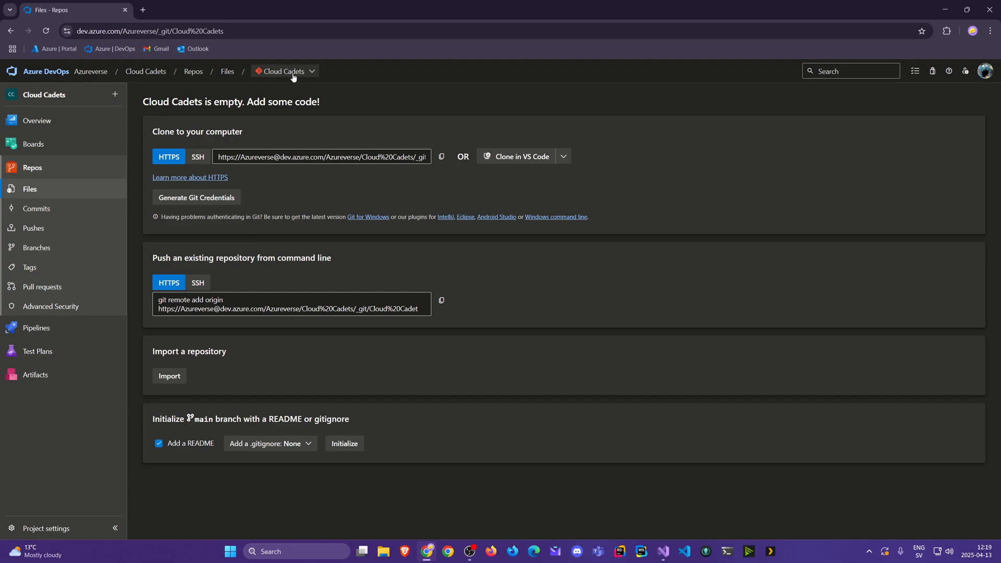
mouse_move(209, 241)
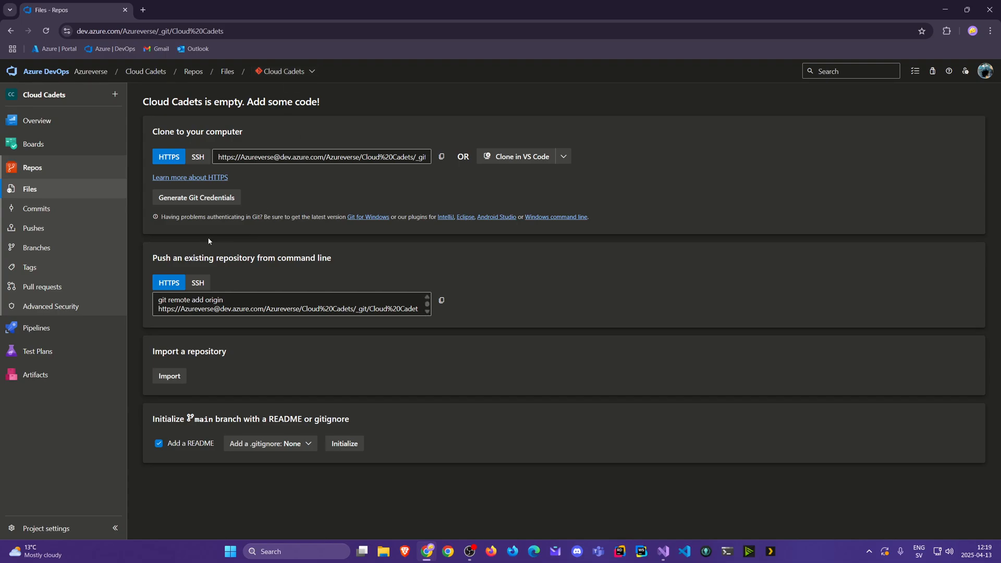
mouse_move(717, 121)
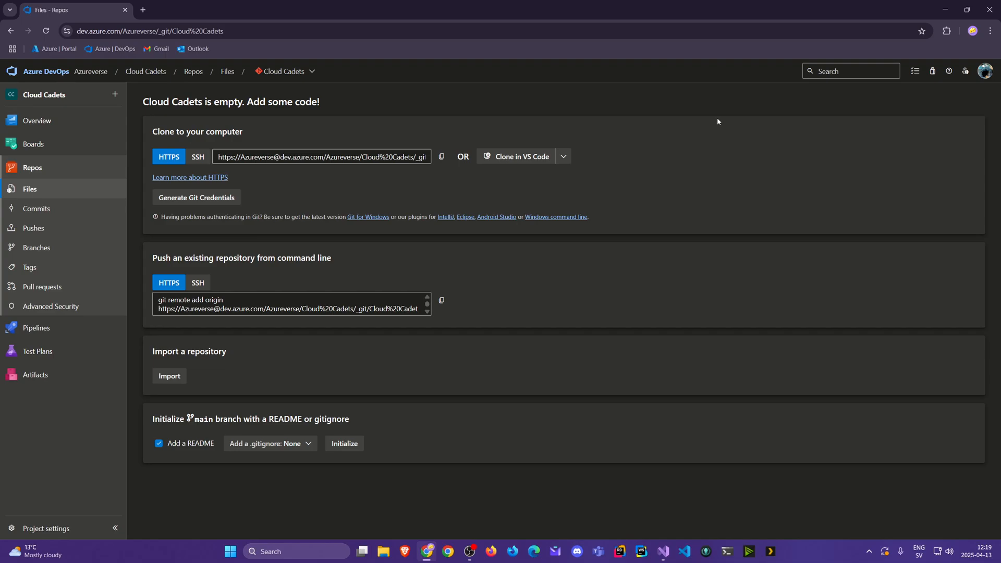
mouse_move(526, 471)
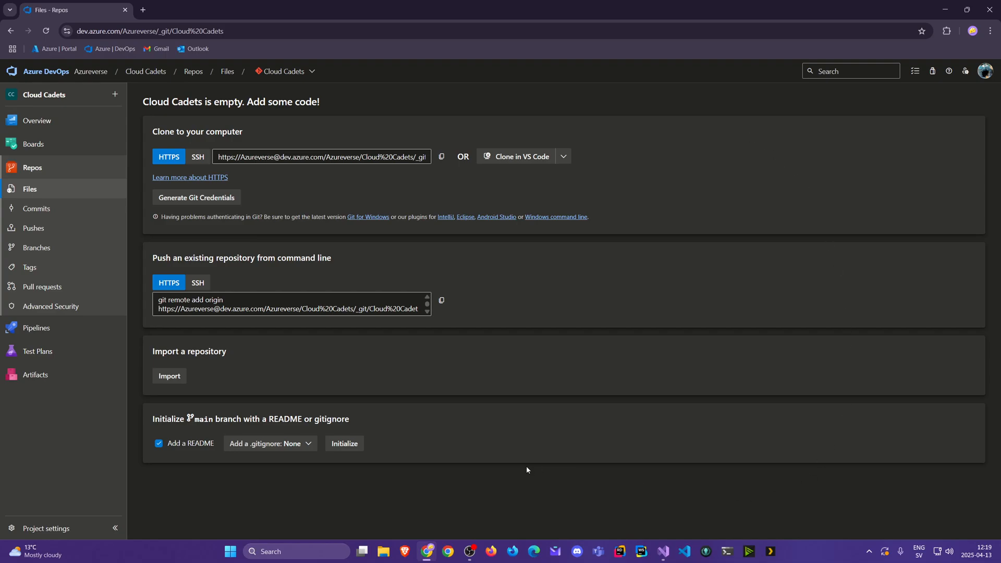
mouse_move(500, 459)
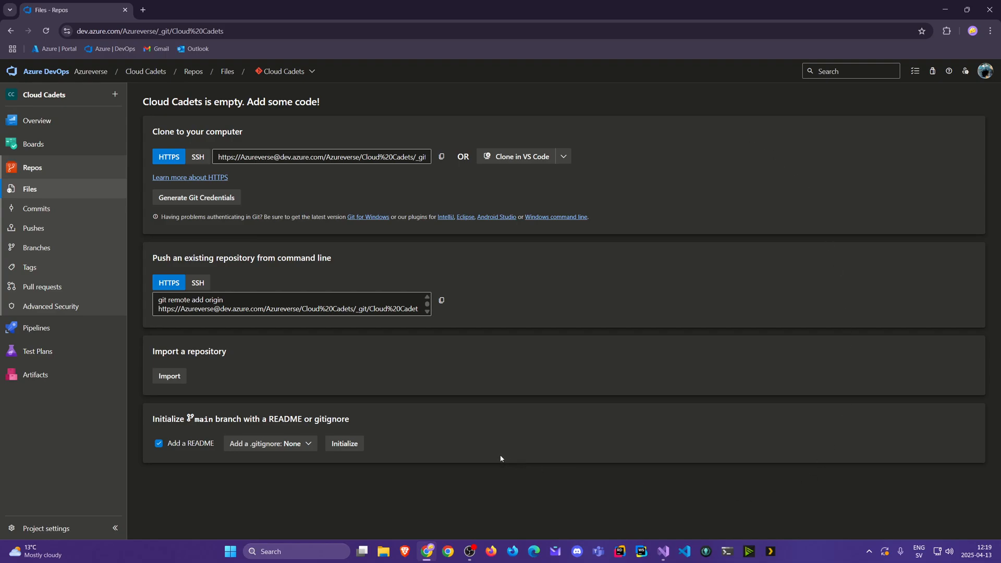
mouse_move(460, 436)
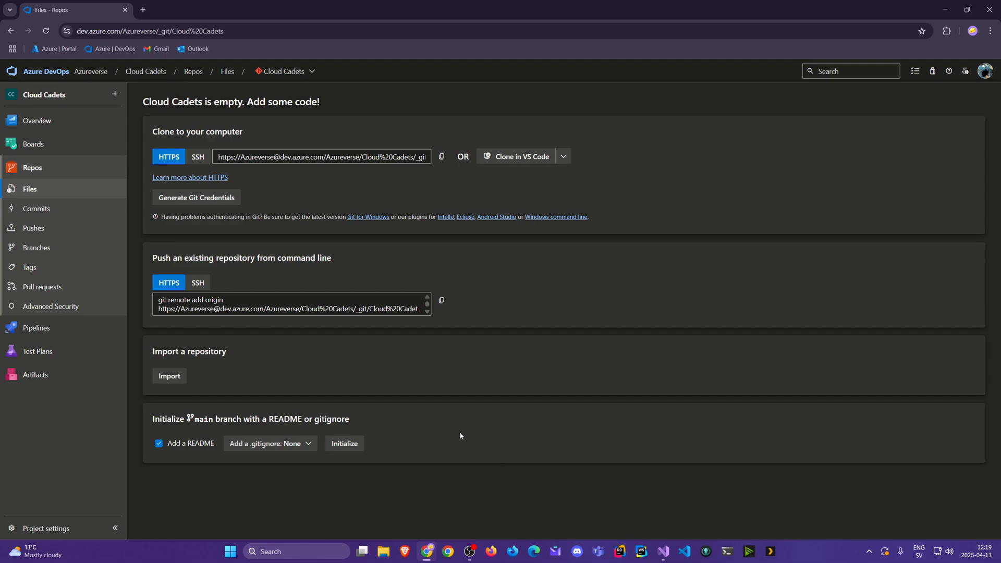
mouse_move(323, 150)
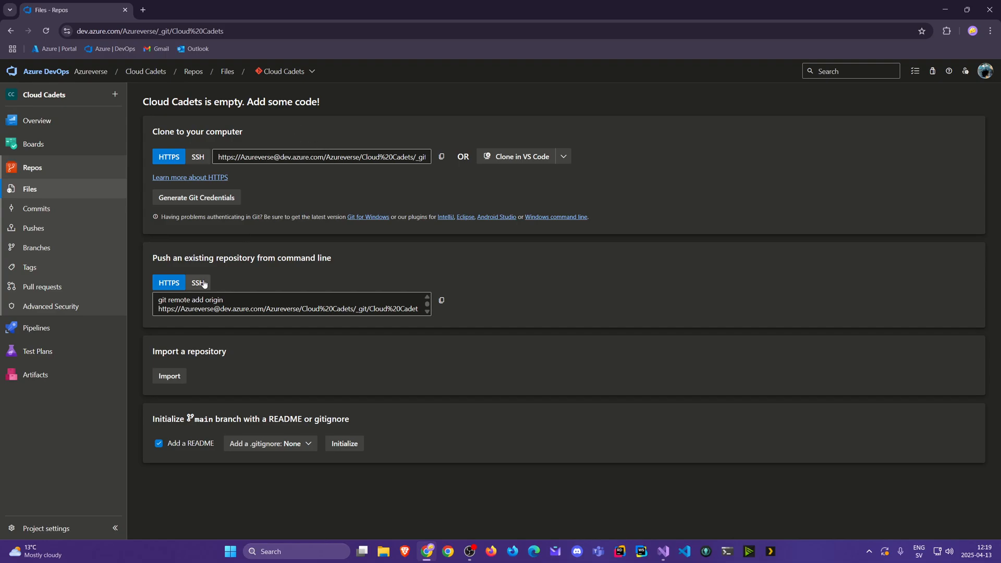
mouse_move(198, 161)
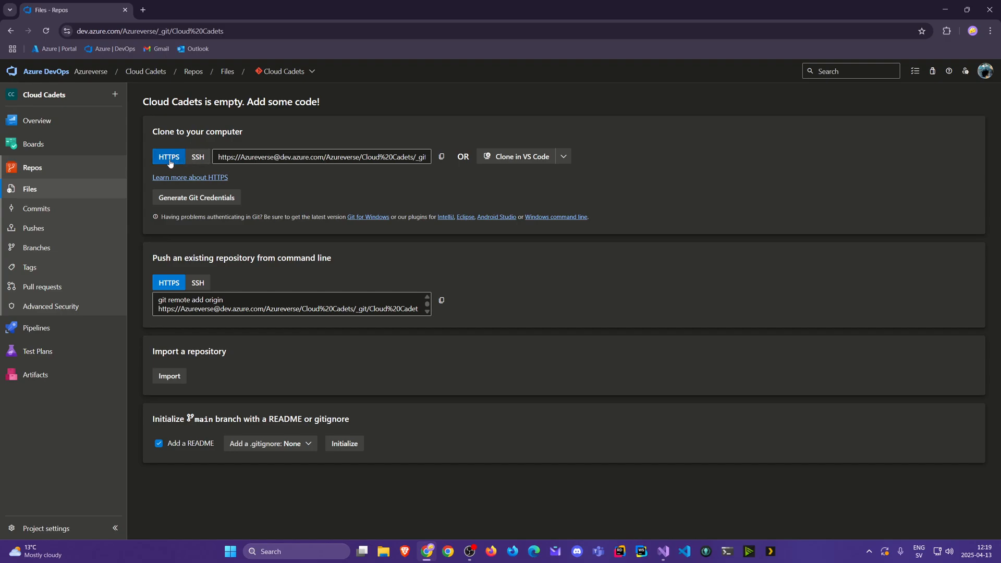
left_click(197, 156)
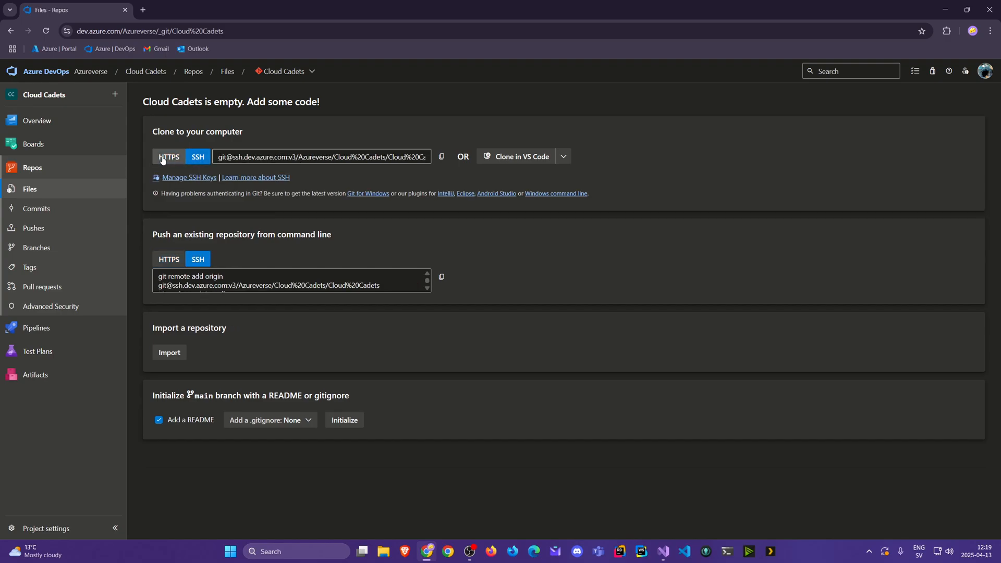
left_click(169, 156)
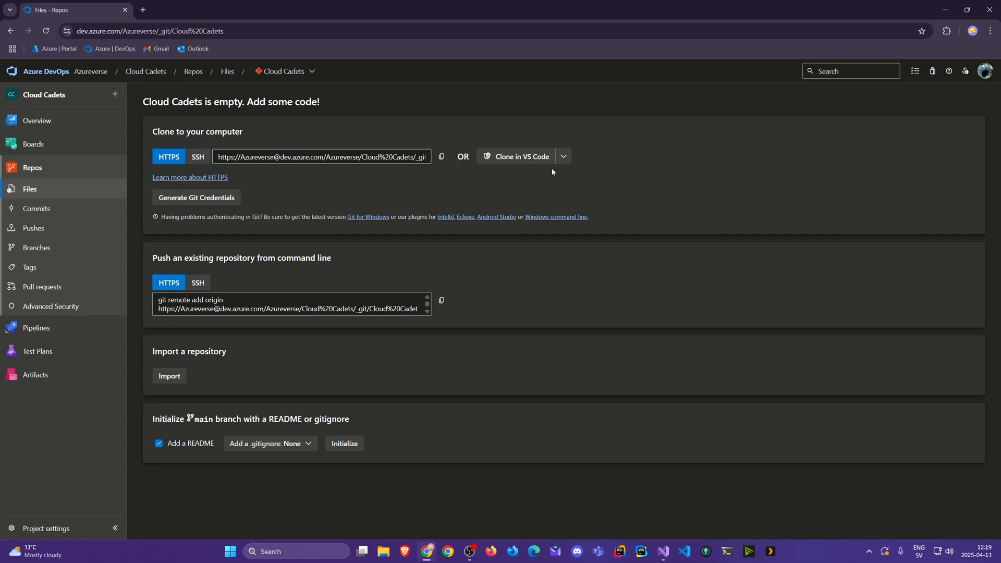
left_click(562, 156)
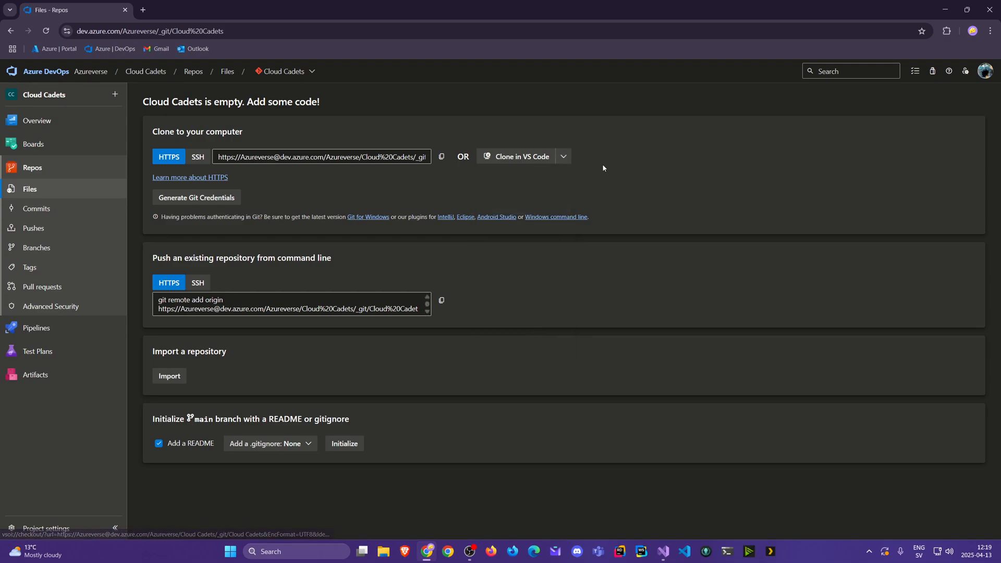
mouse_move(169, 157)
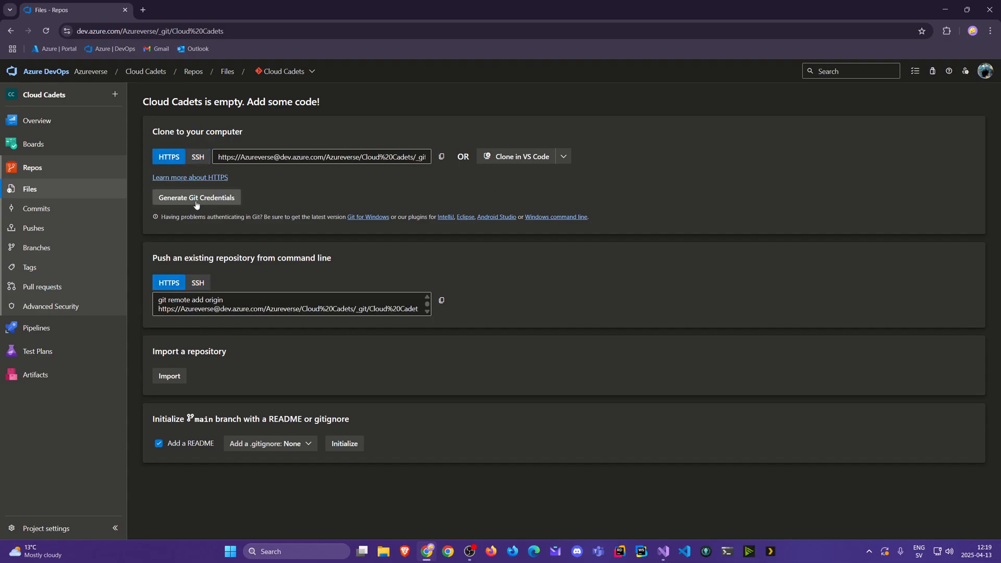
mouse_move(198, 201)
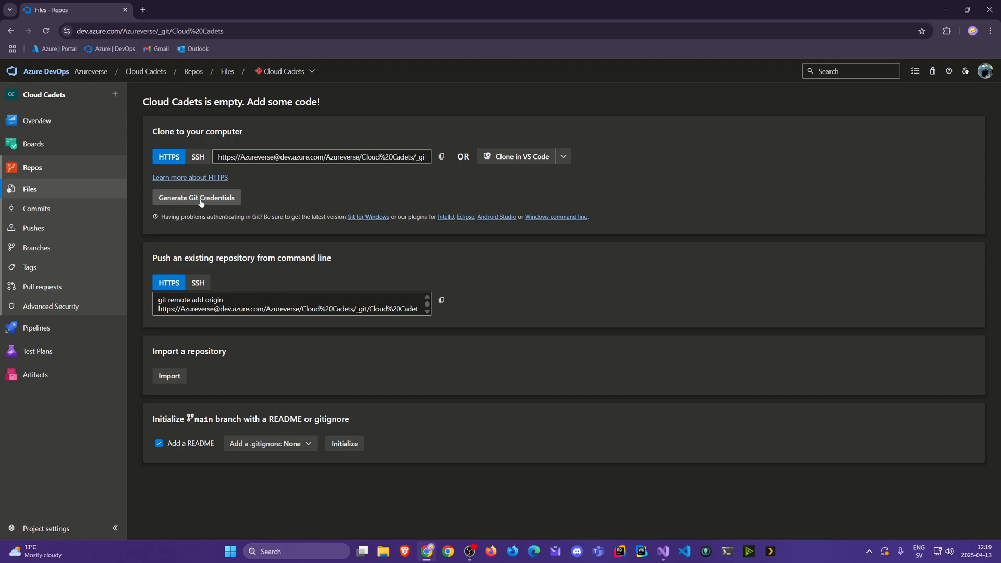
mouse_move(188, 254)
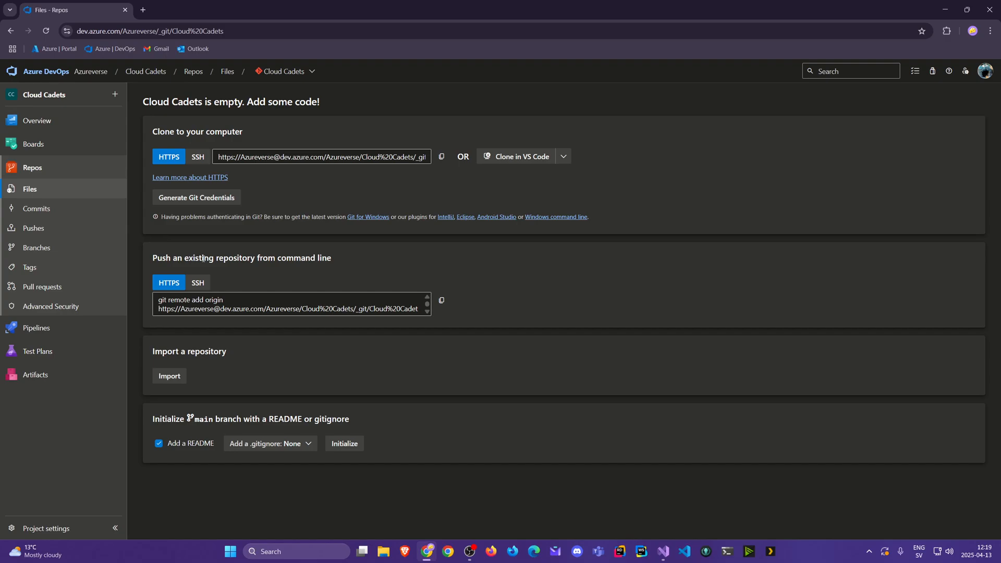
mouse_move(279, 269)
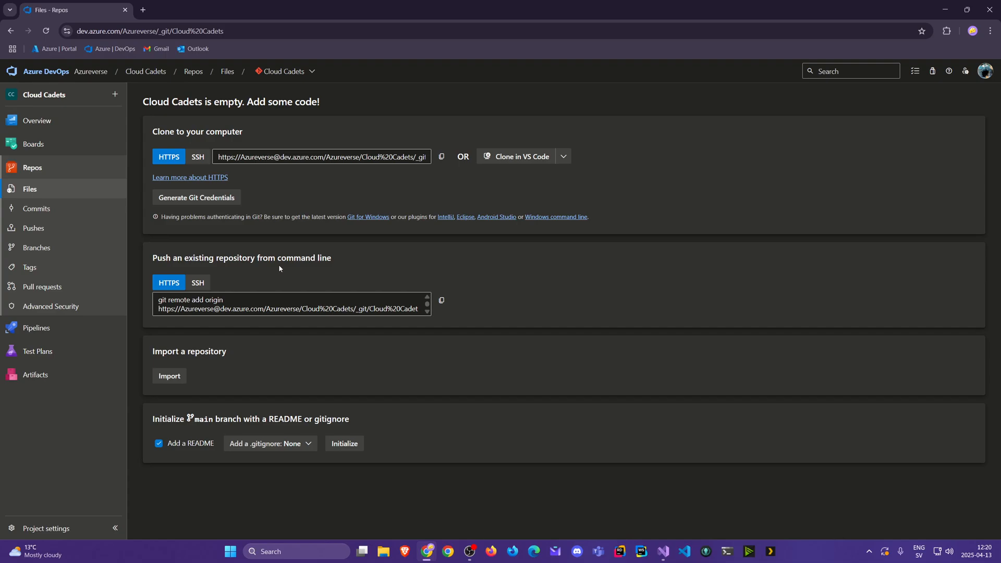
mouse_move(197, 282)
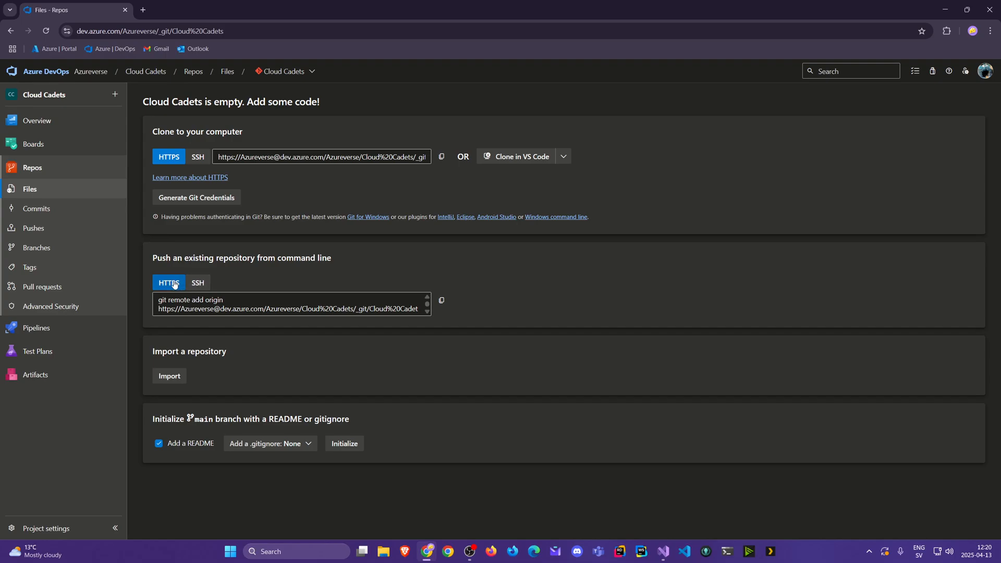
left_click(197, 156)
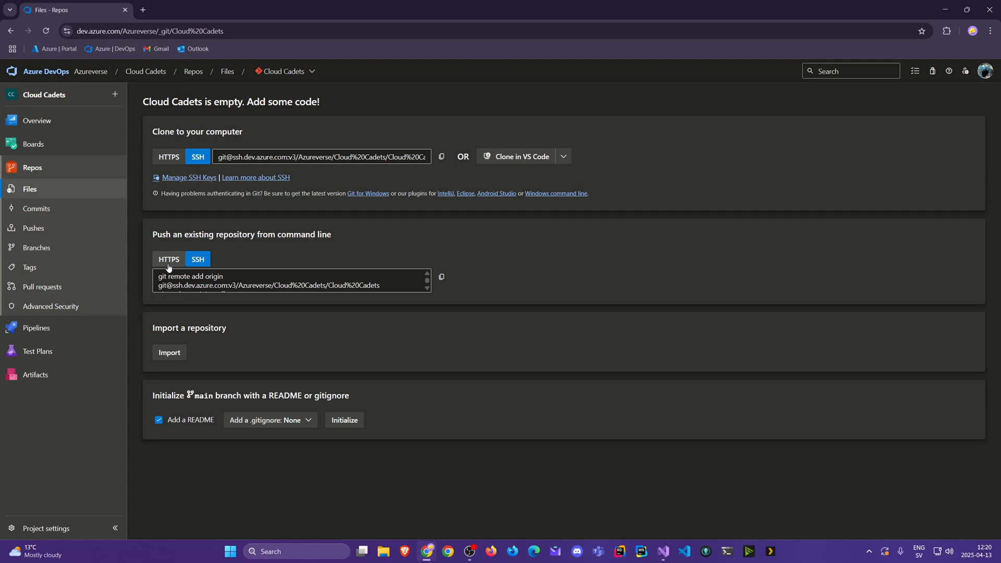
left_click(169, 156)
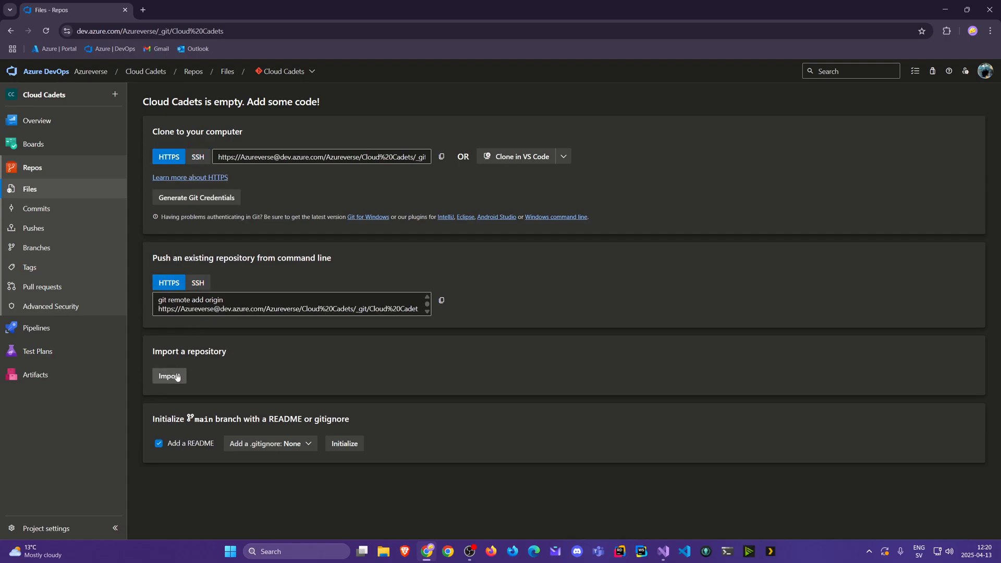
- Start an Import a Git repository dialog for Cloud Cadets and cancel it without importing
left_click(169, 375)
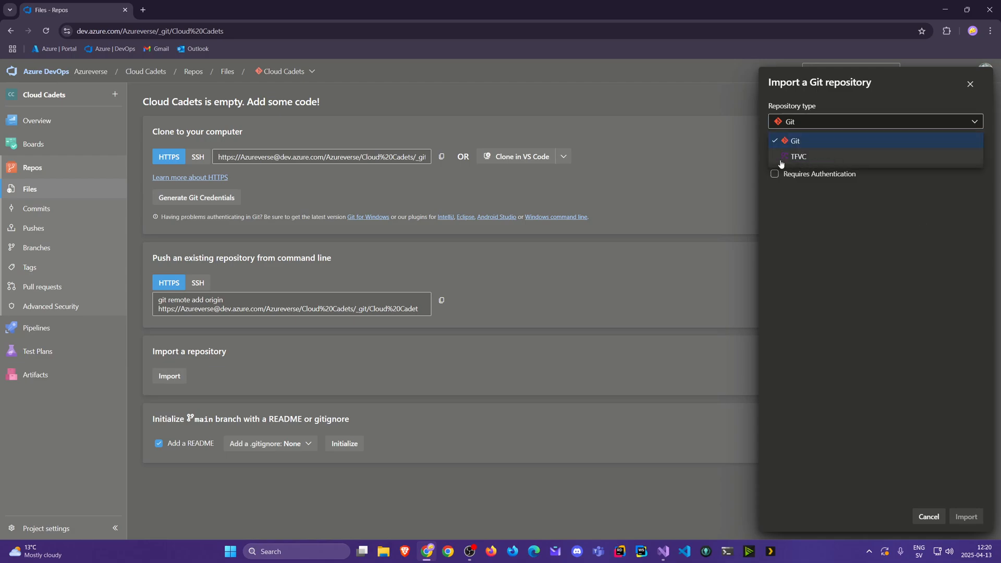
mouse_move(807, 159)
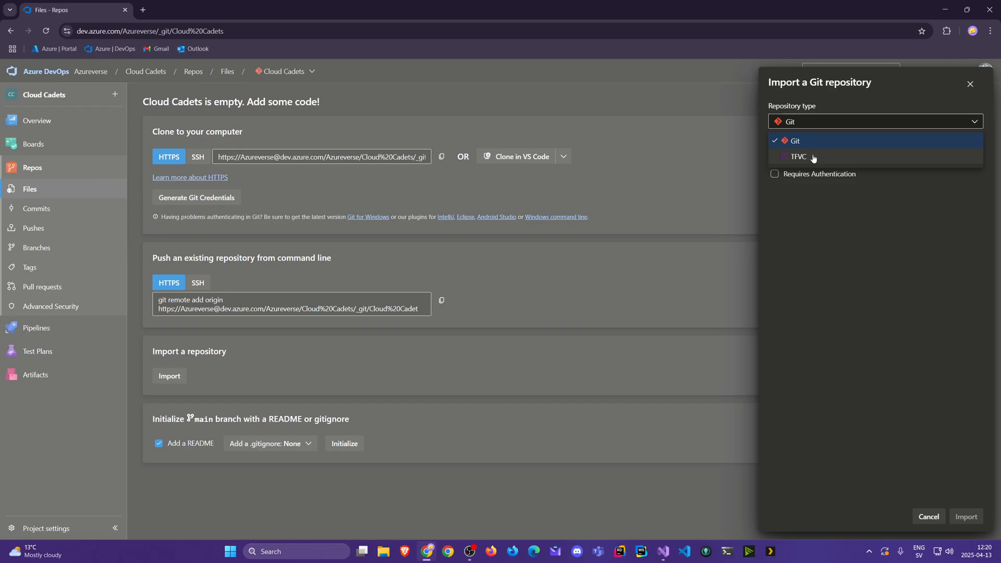
mouse_move(930, 516)
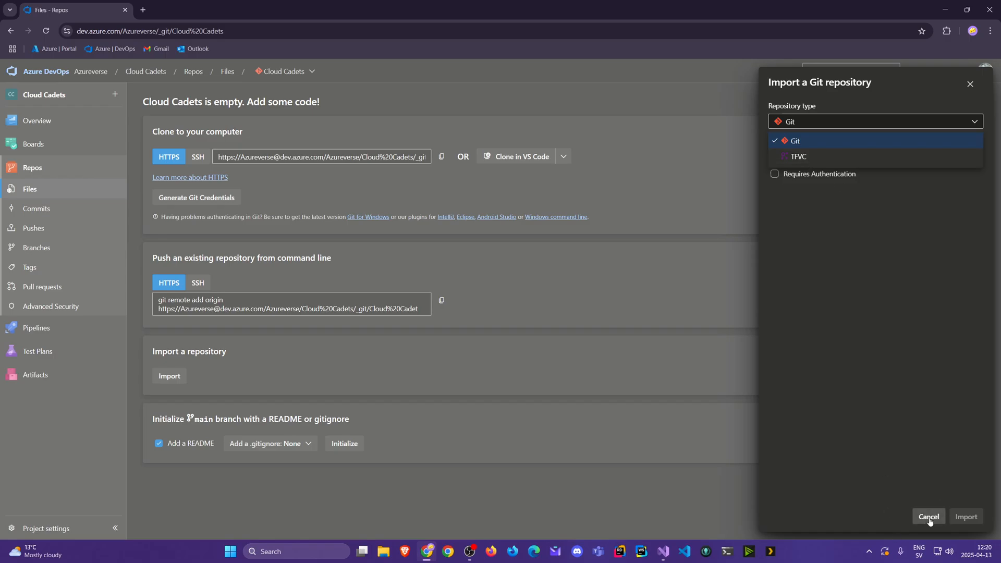
left_click(929, 516)
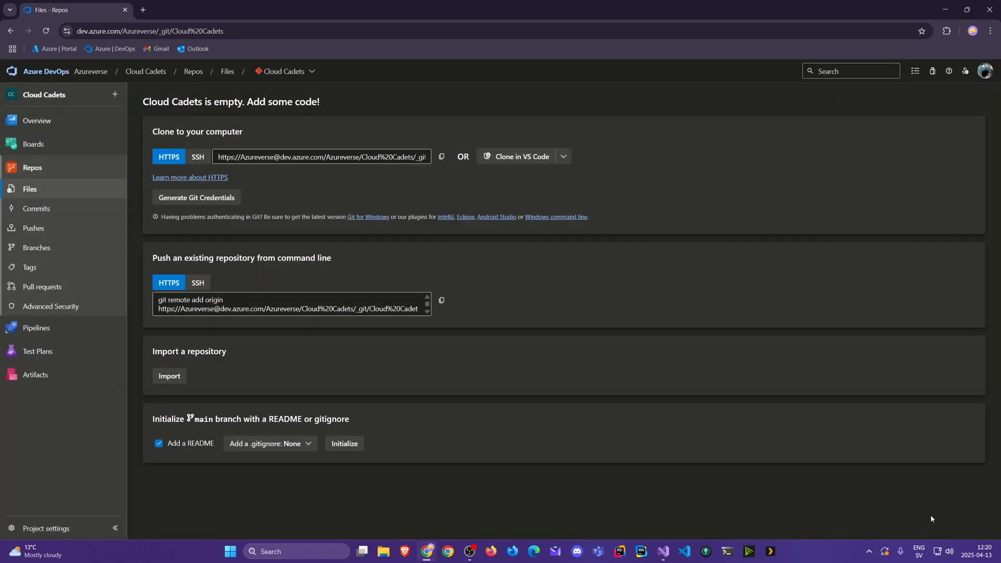
mouse_move(185, 437)
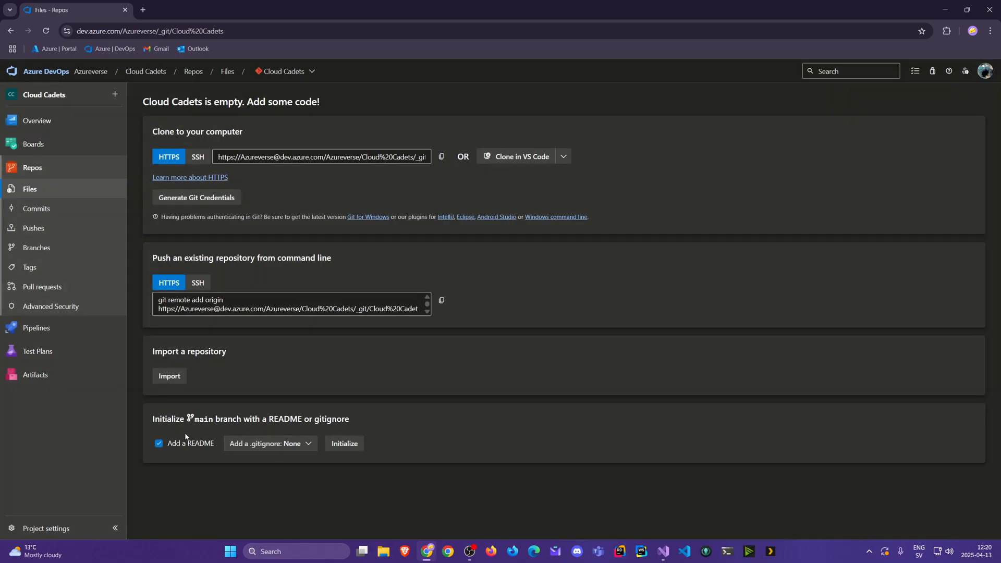
left_click(270, 443)
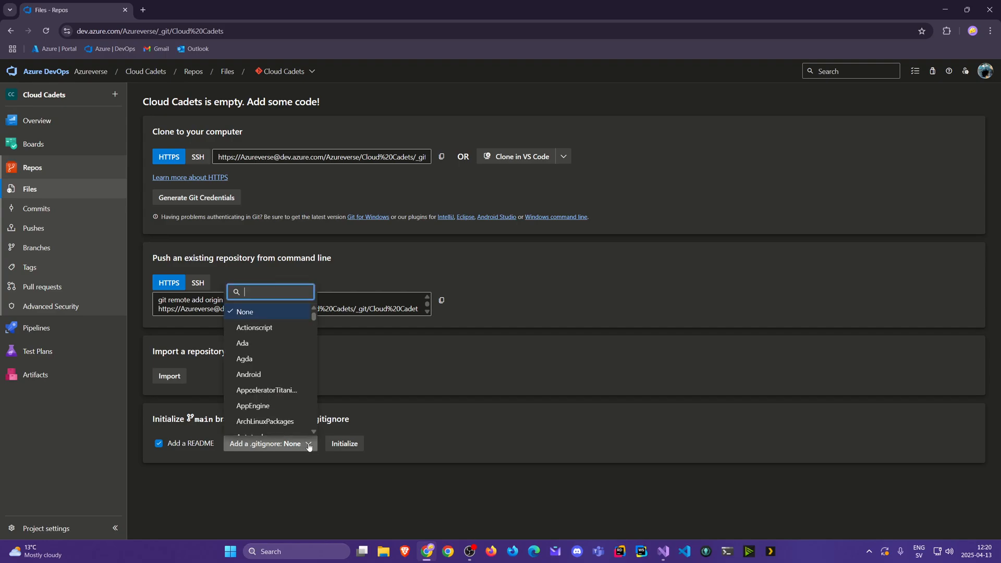
mouse_move(290, 374)
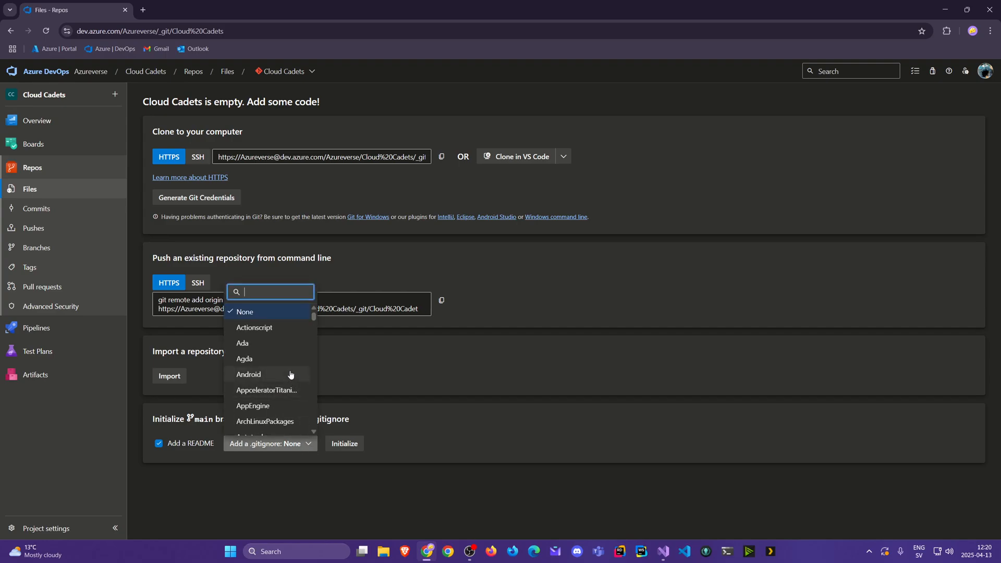
scroll("down", 3)
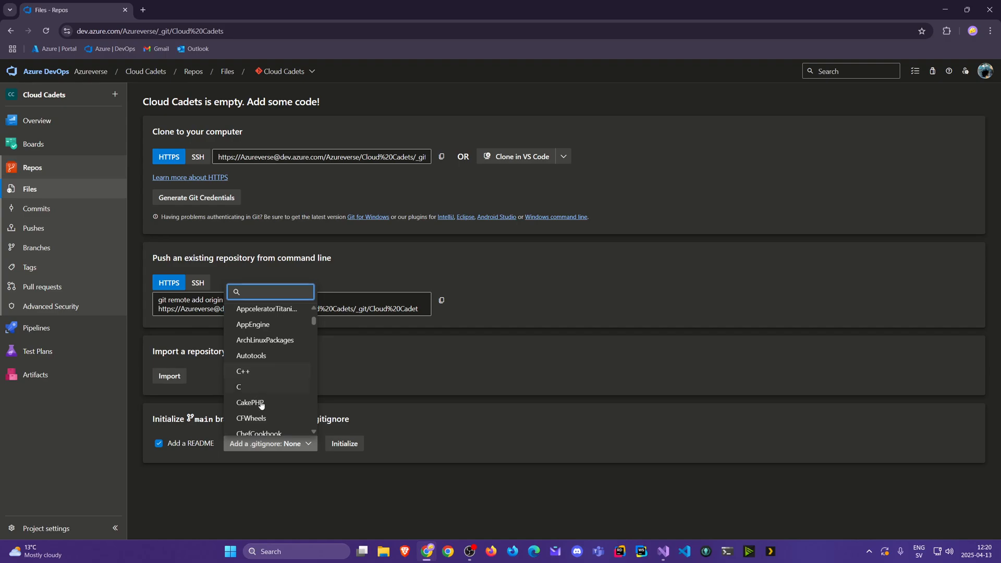
scroll("down", 3)
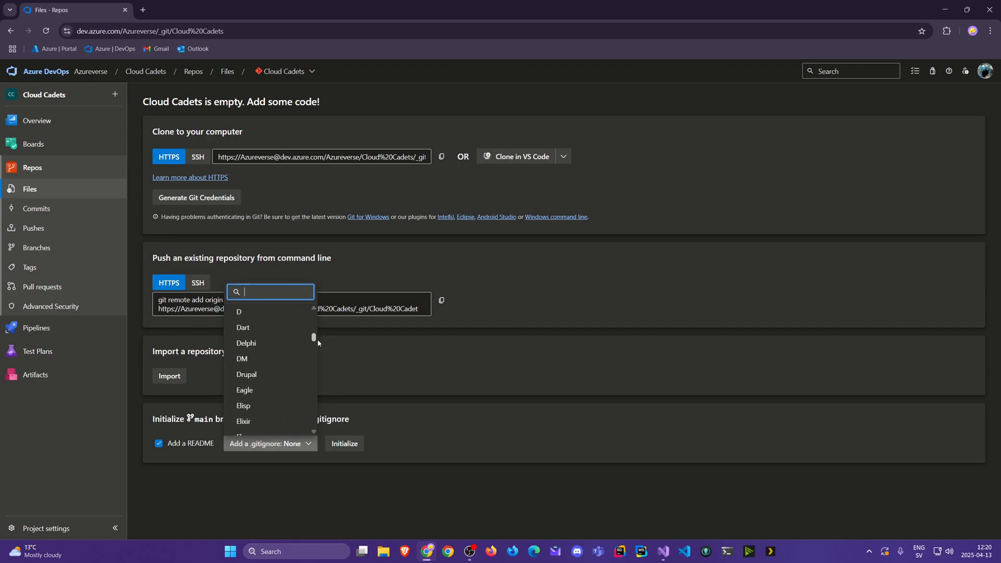
scroll("down", 3)
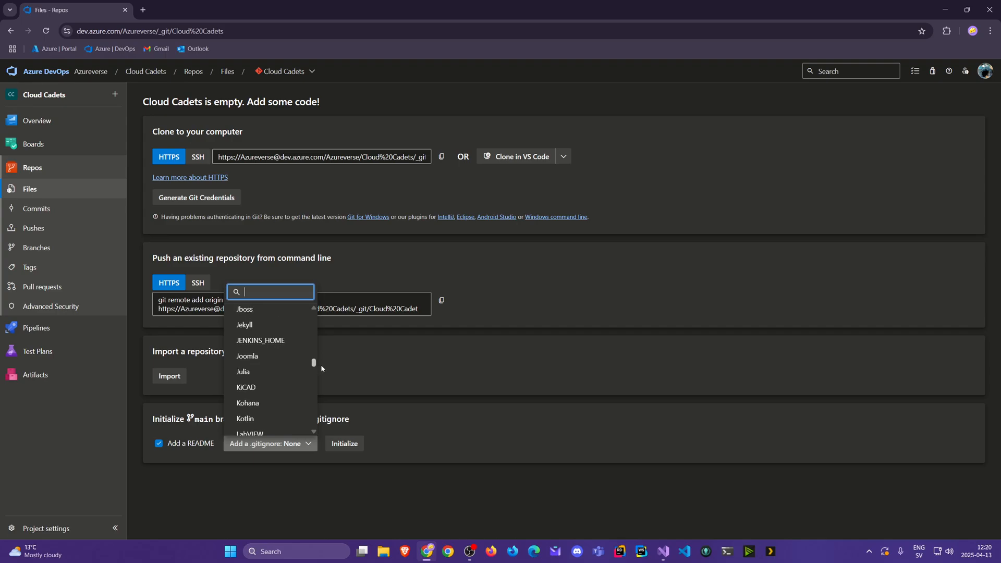
scroll("down", 3)
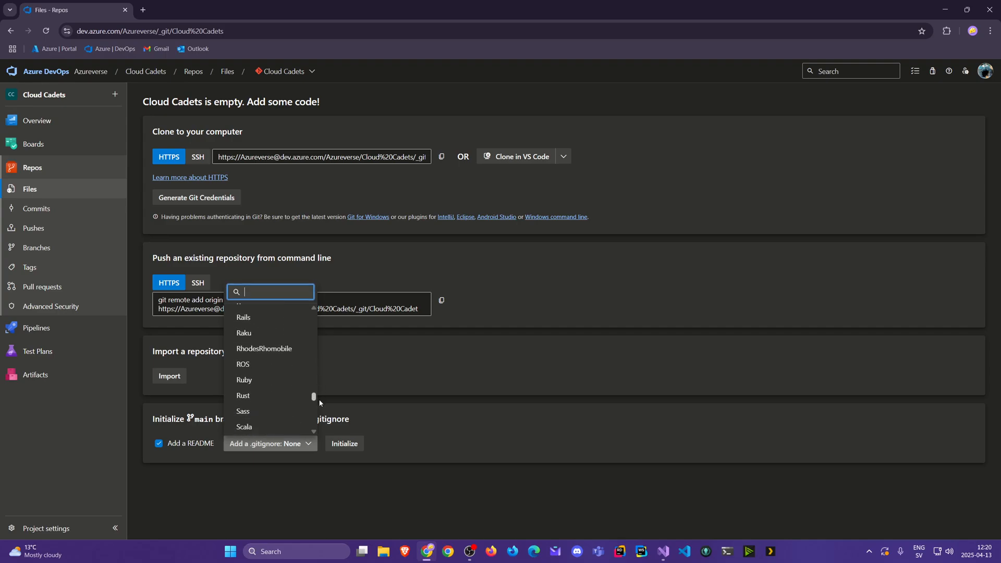
scroll("down", 3)
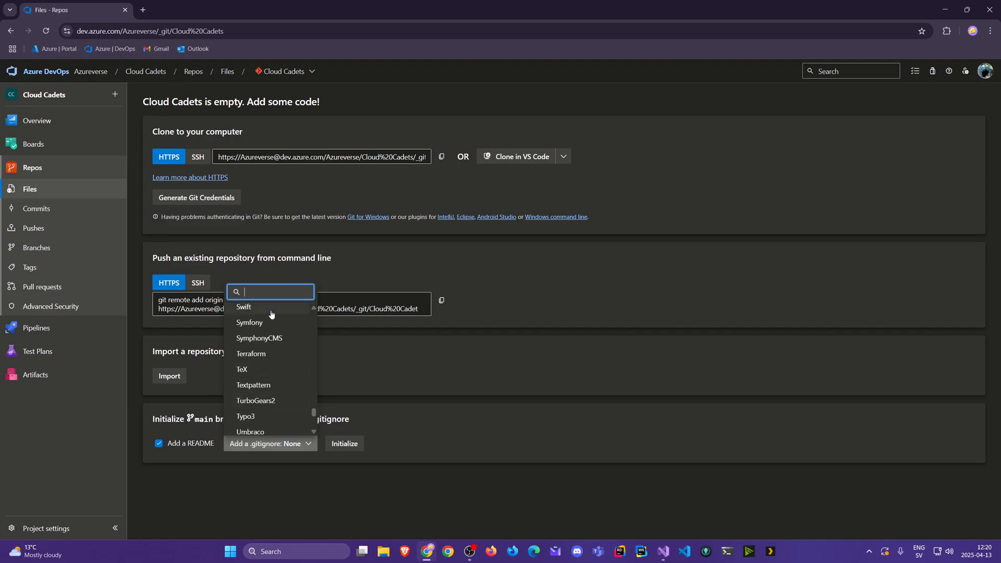
type("Visual")
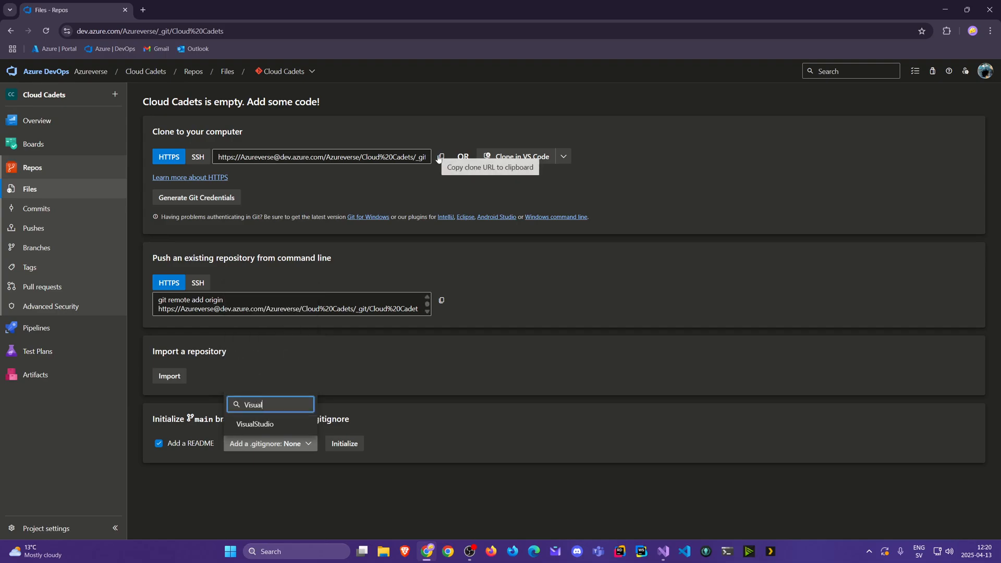
left_click(309, 142)
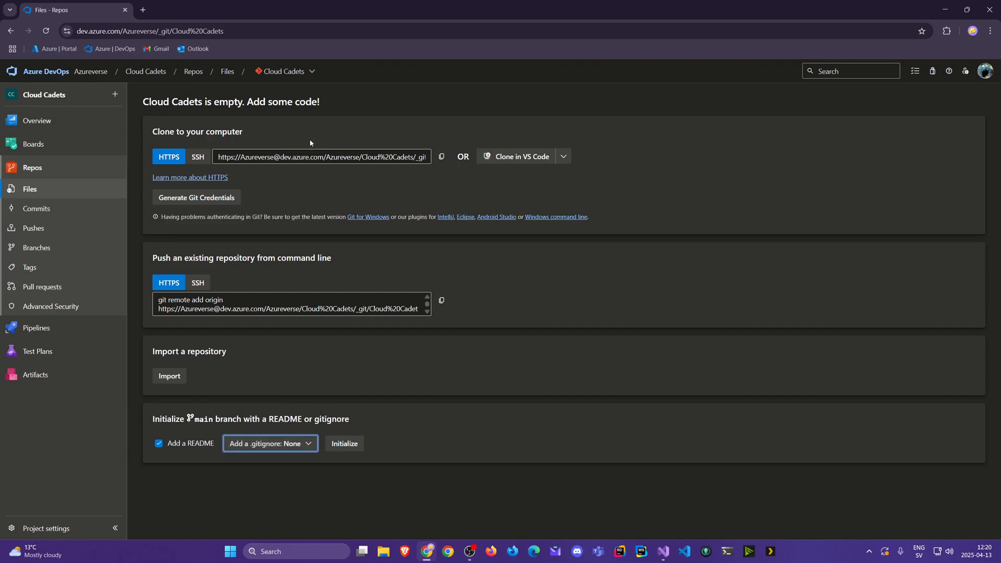
mouse_move(291, 120)
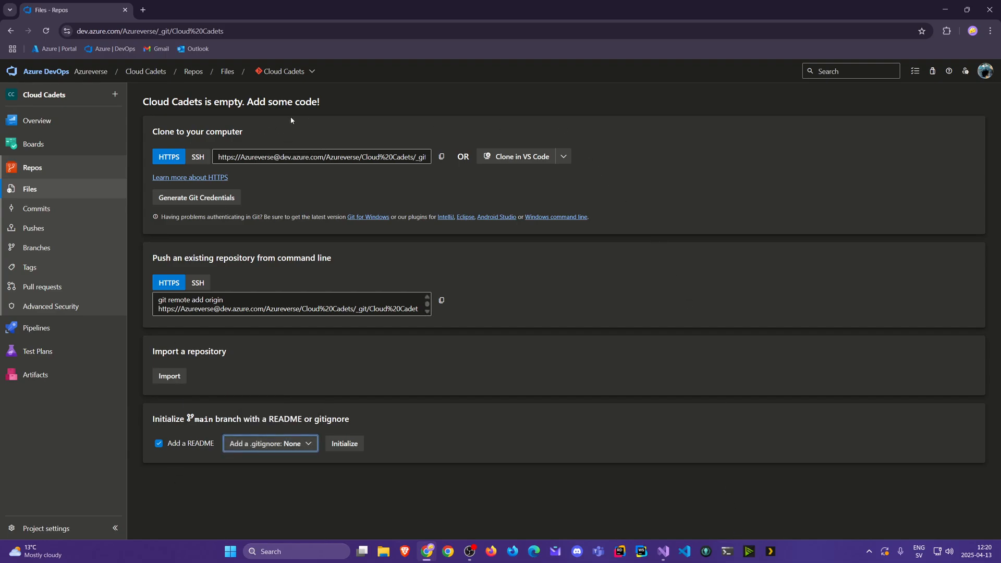
mouse_move(284, 71)
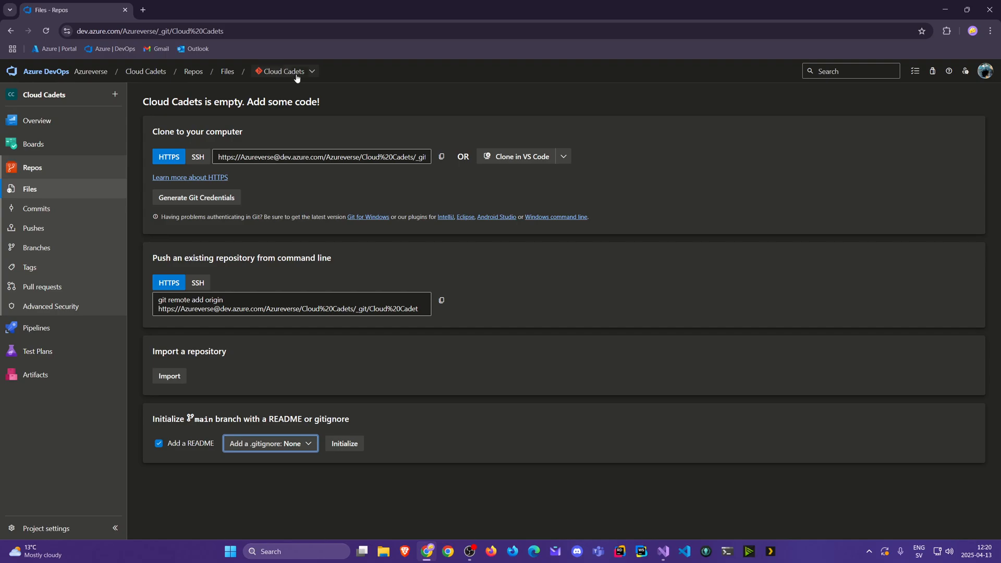
- Show the repository picker listing Cloud Cadets with new, import and manage options
left_click(284, 71)
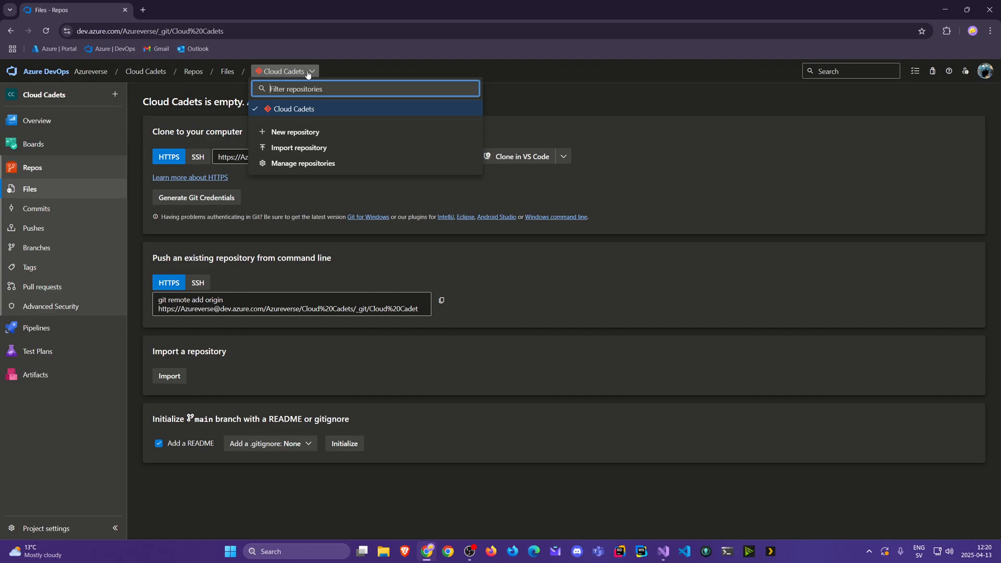
mouse_move(296, 131)
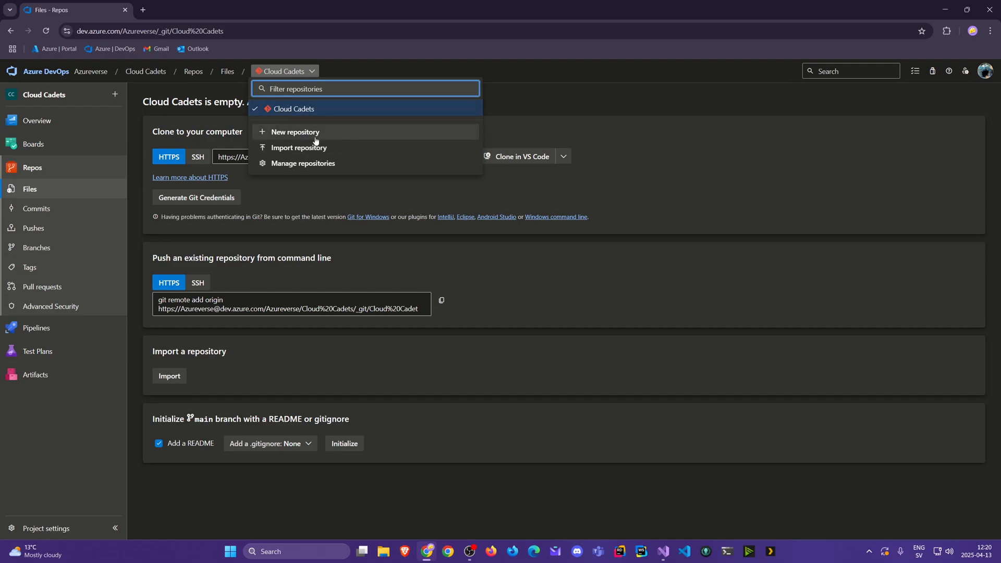
mouse_move(302, 162)
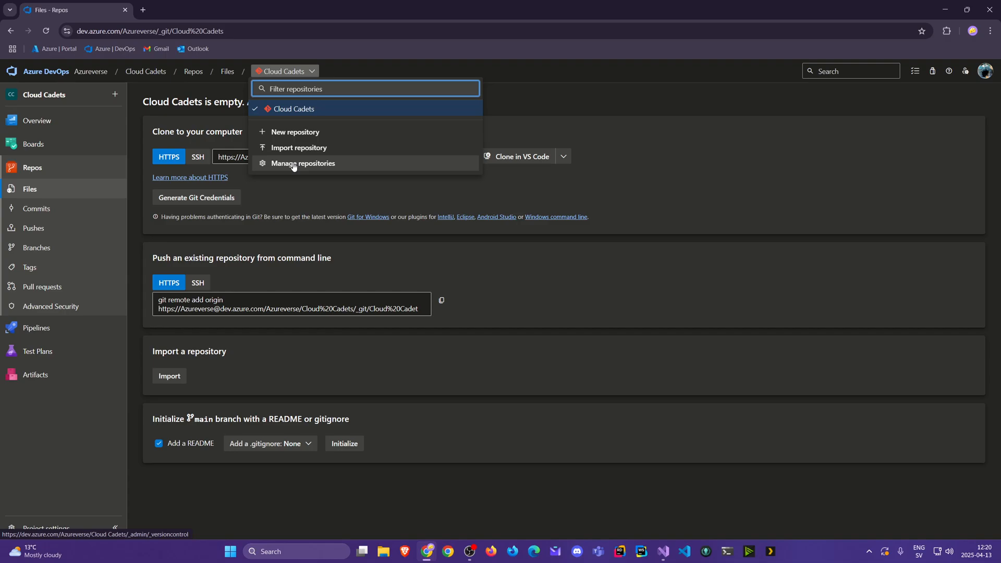
- Attempt to delete the Cloud Cadets repository from Manage repositories; deletion is refused as the project's last repo
left_click(302, 163)
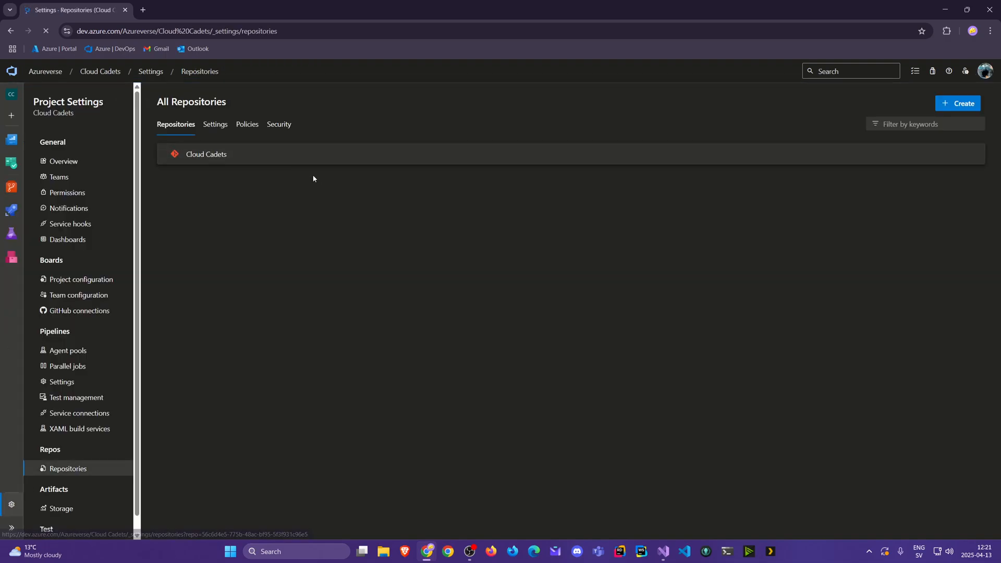
mouse_move(207, 154)
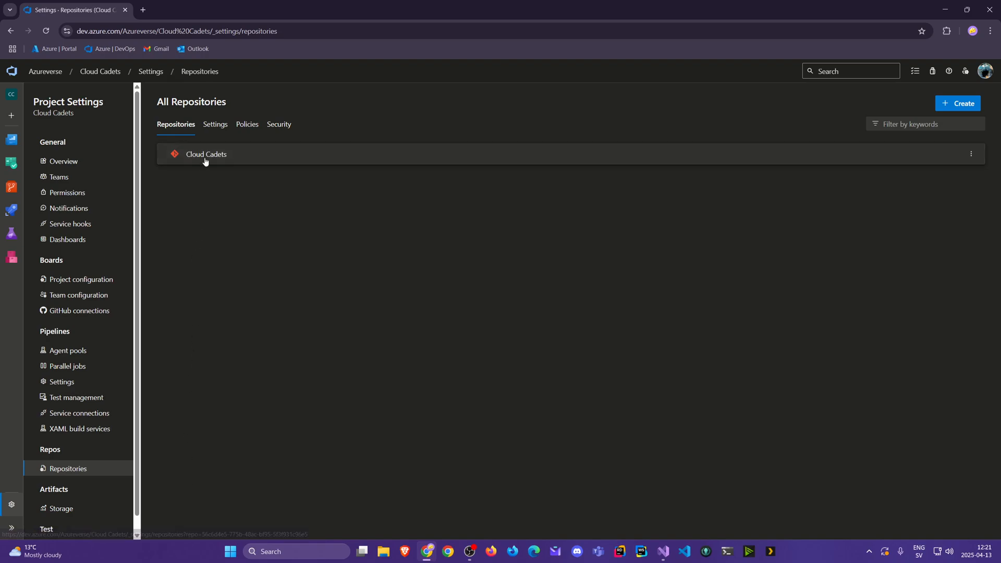
mouse_move(947, 141)
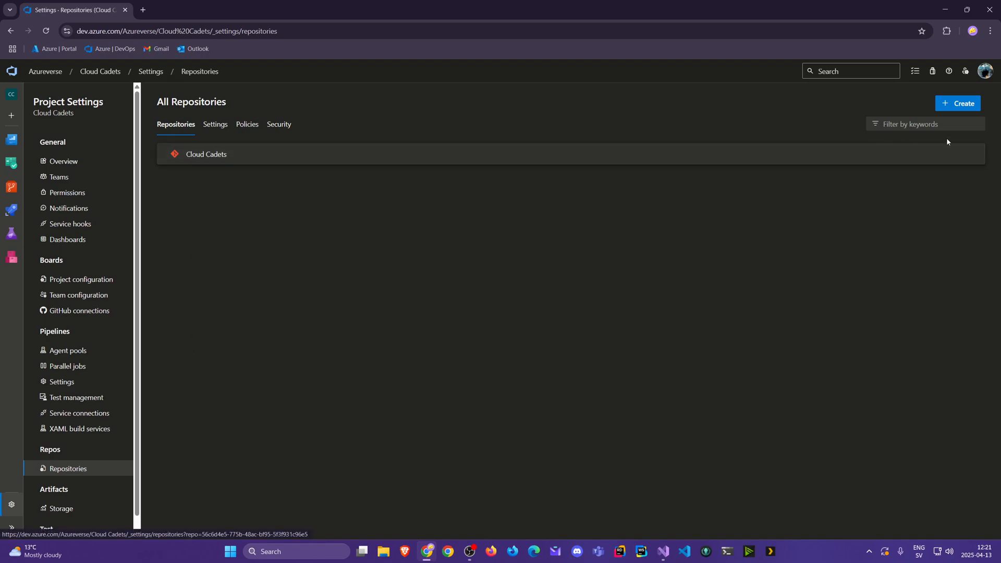
left_click(971, 154)
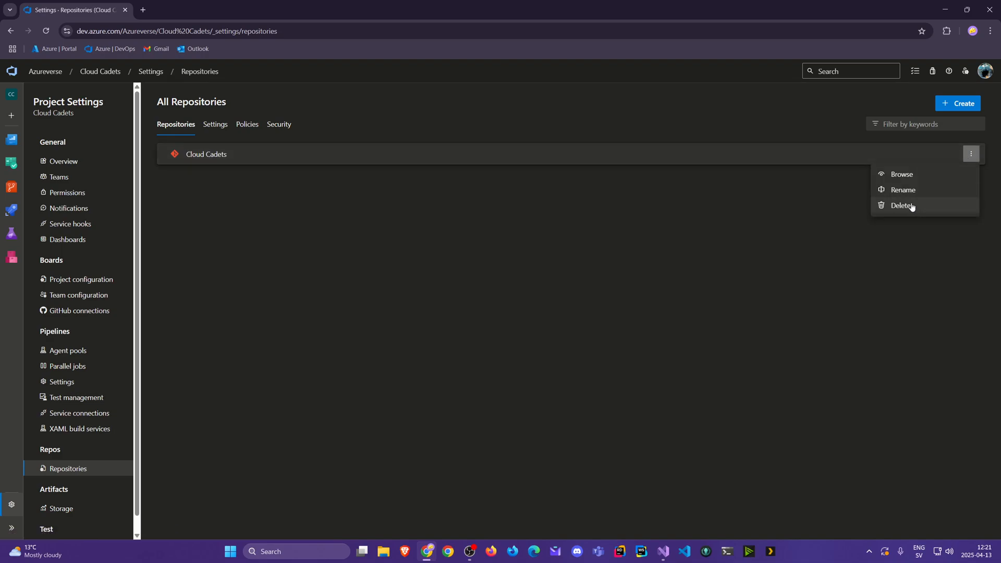
left_click(903, 206)
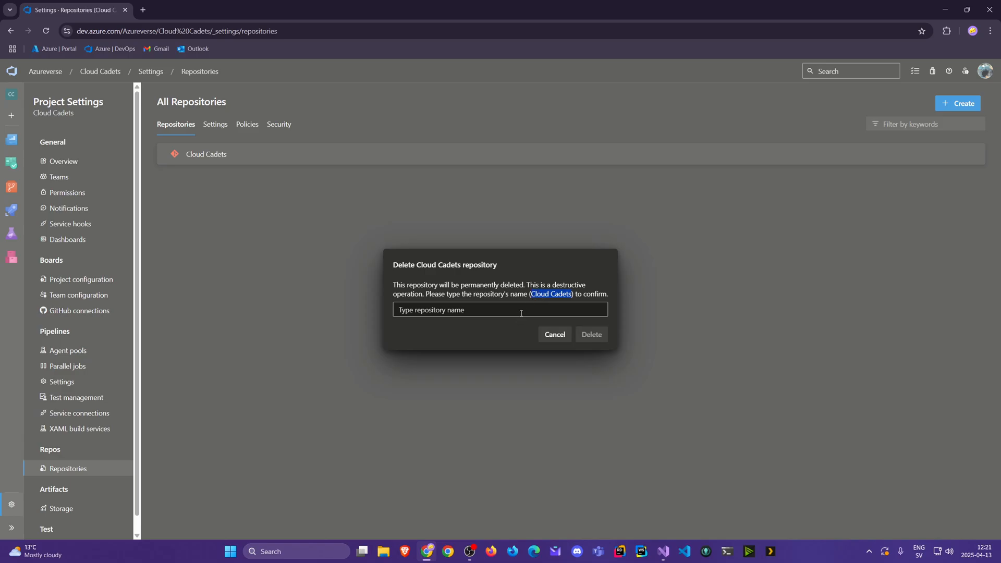
left_click(590, 333)
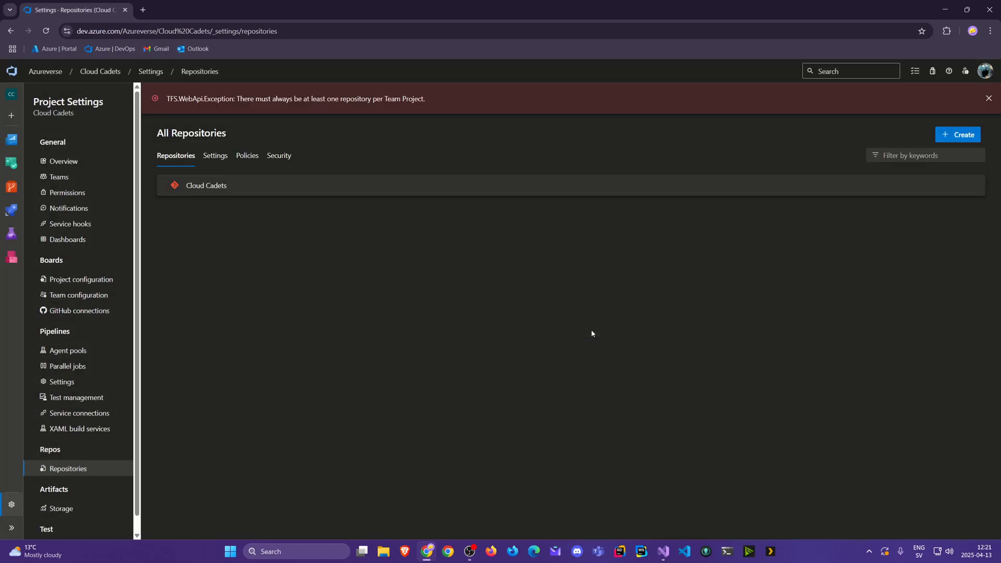
mouse_move(294, 107)
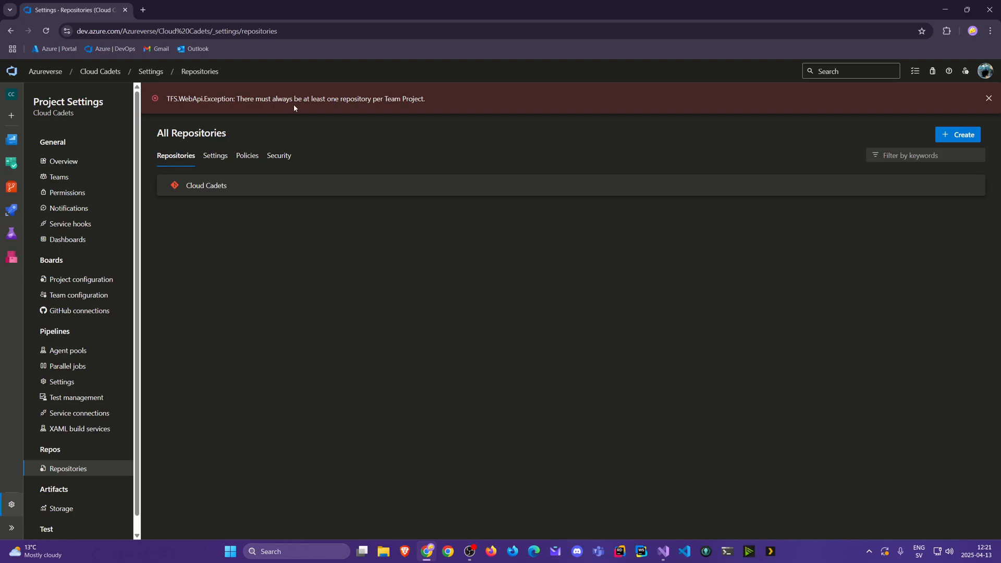
mouse_move(624, 230)
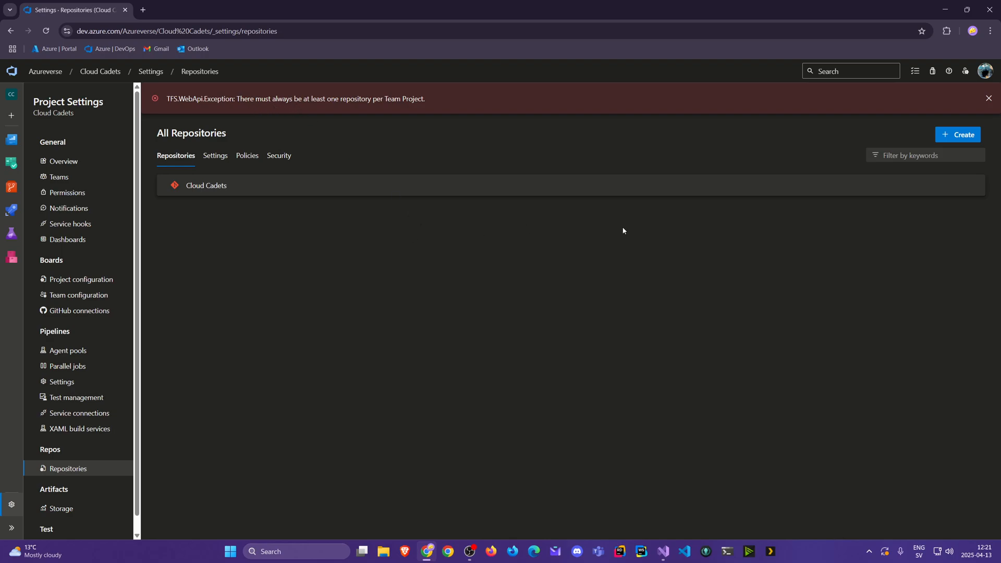
mouse_move(971, 185)
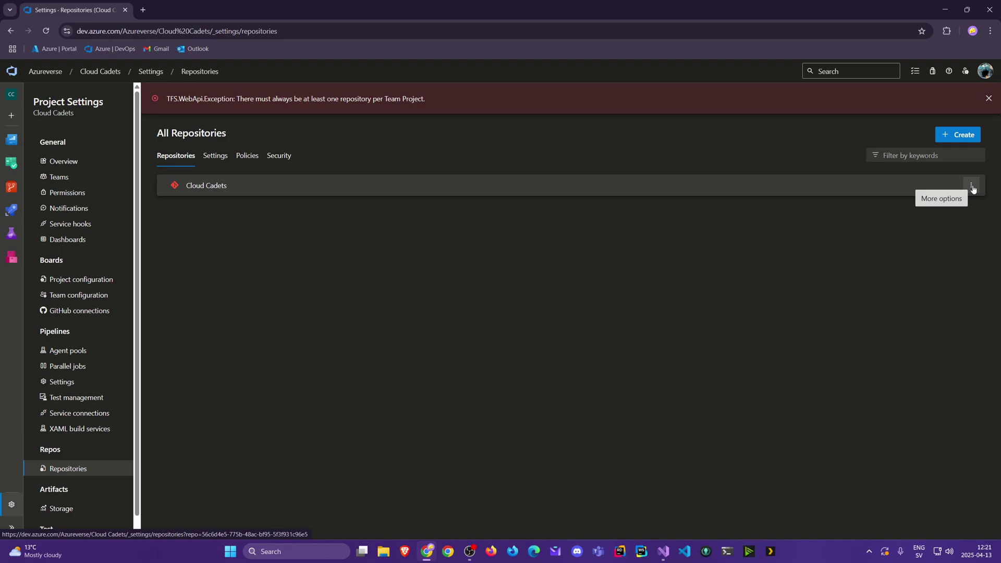
left_click(971, 185)
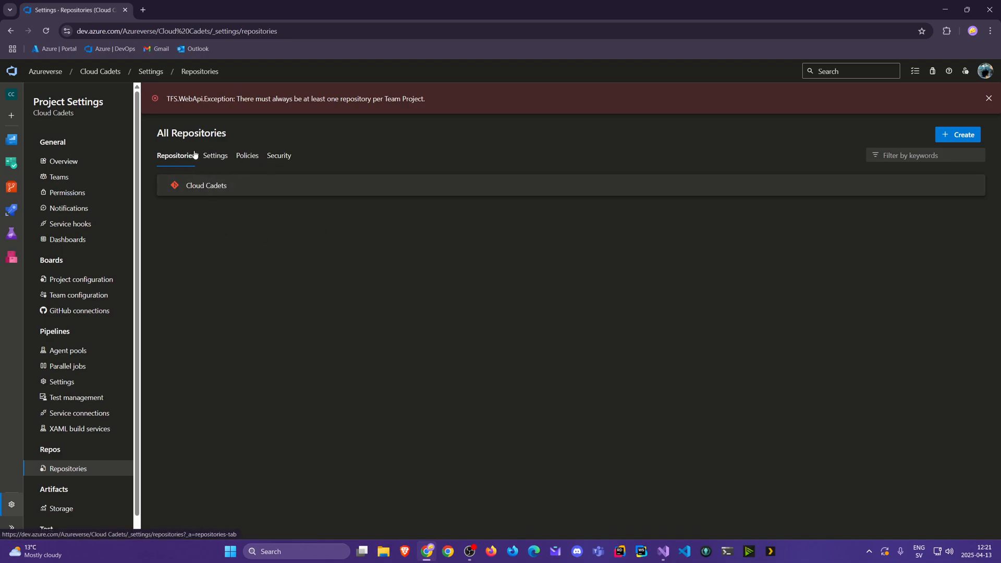
left_click(215, 155)
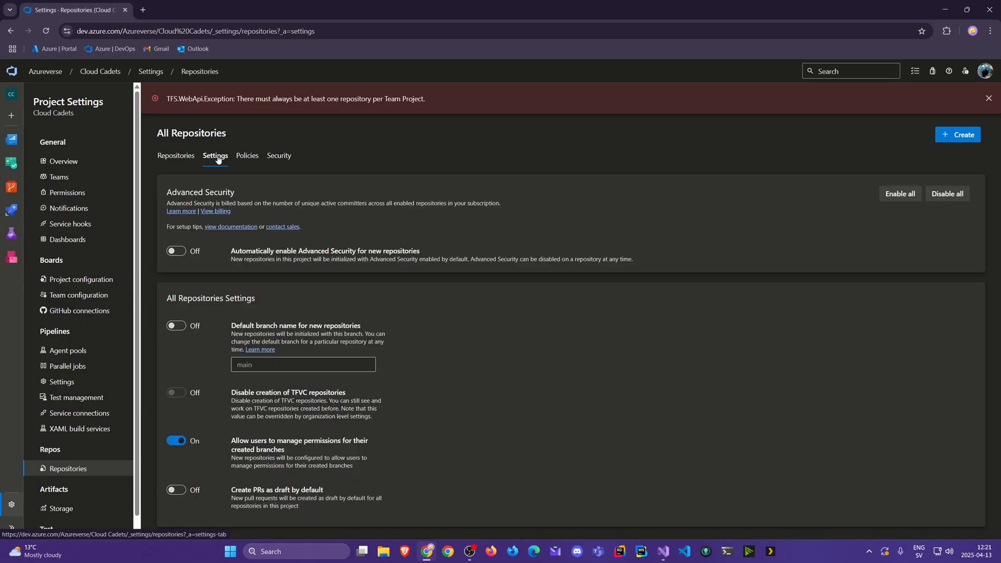
mouse_move(185, 198)
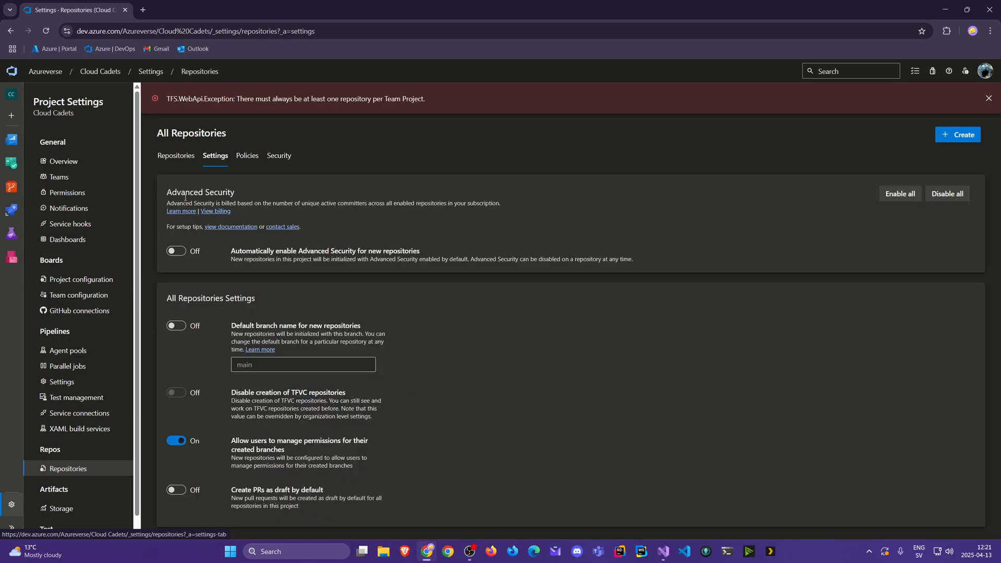
mouse_move(419, 330)
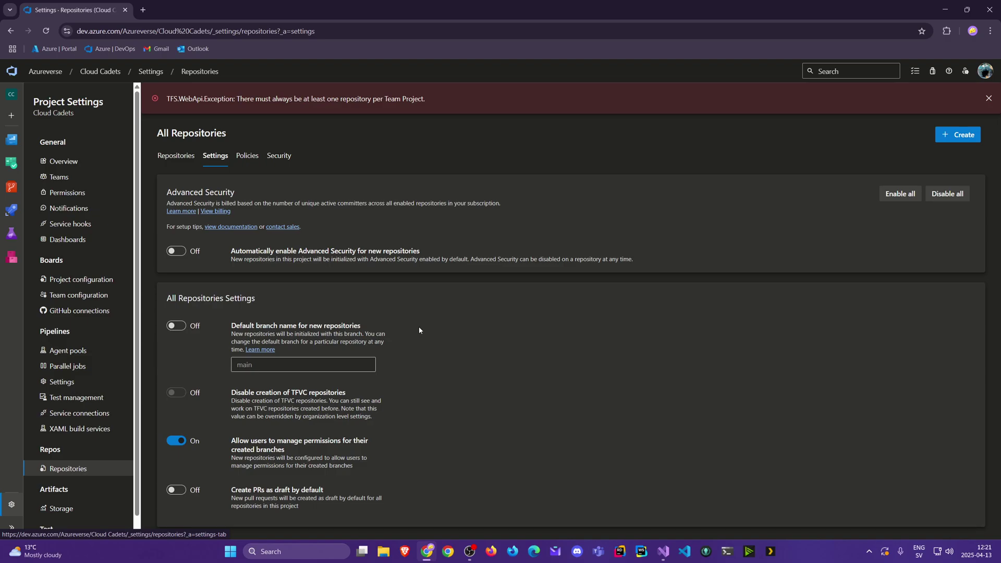
mouse_move(403, 343)
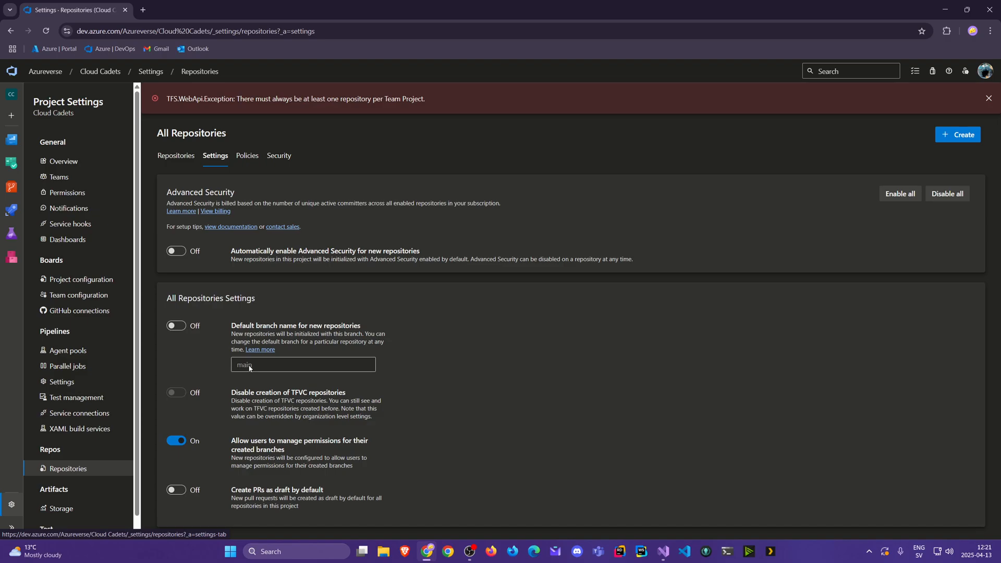
mouse_move(250, 369)
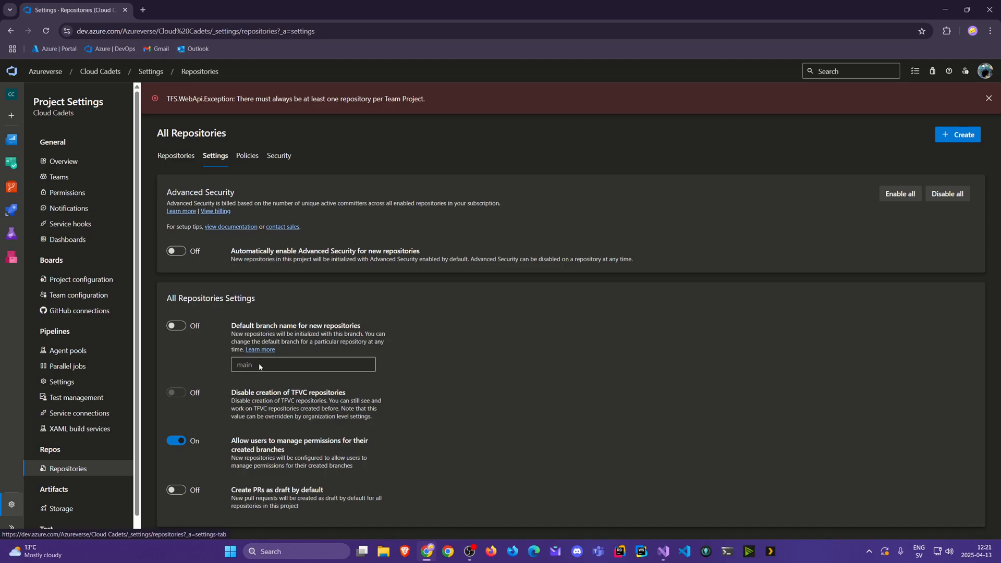
mouse_move(223, 345)
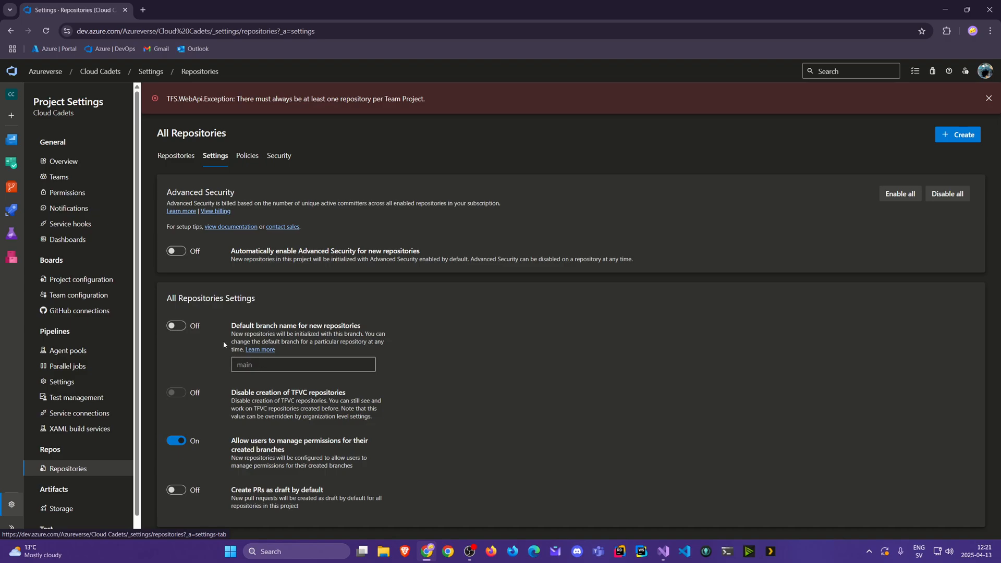
mouse_move(186, 346)
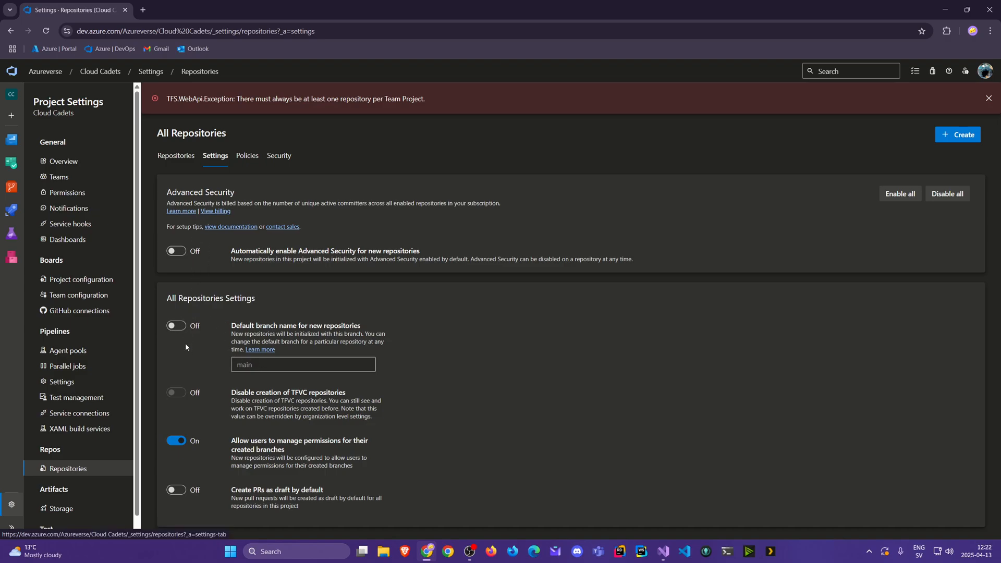
mouse_move(214, 396)
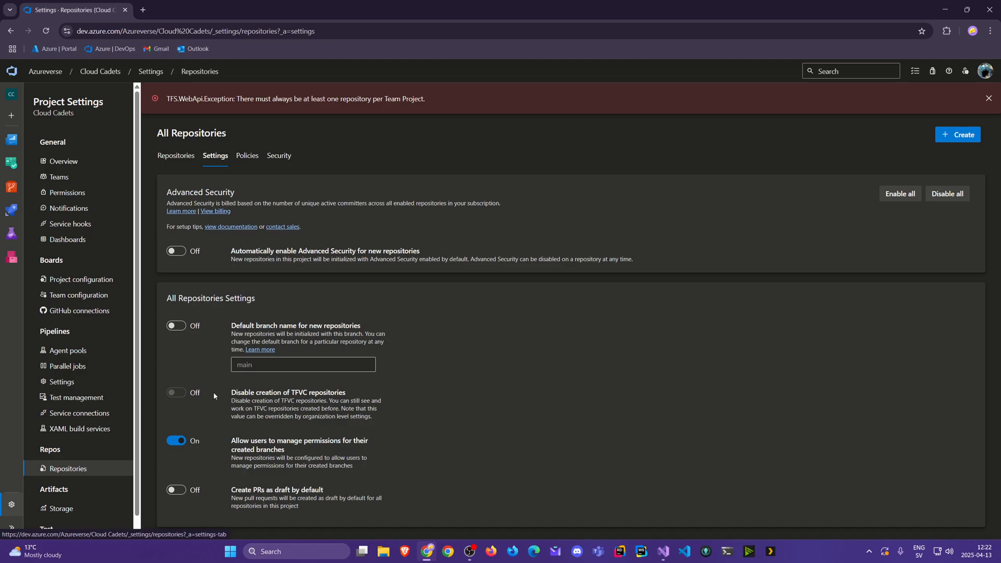
- View the All Repositories Policies page with push policies off and no branch policies
left_click(247, 155)
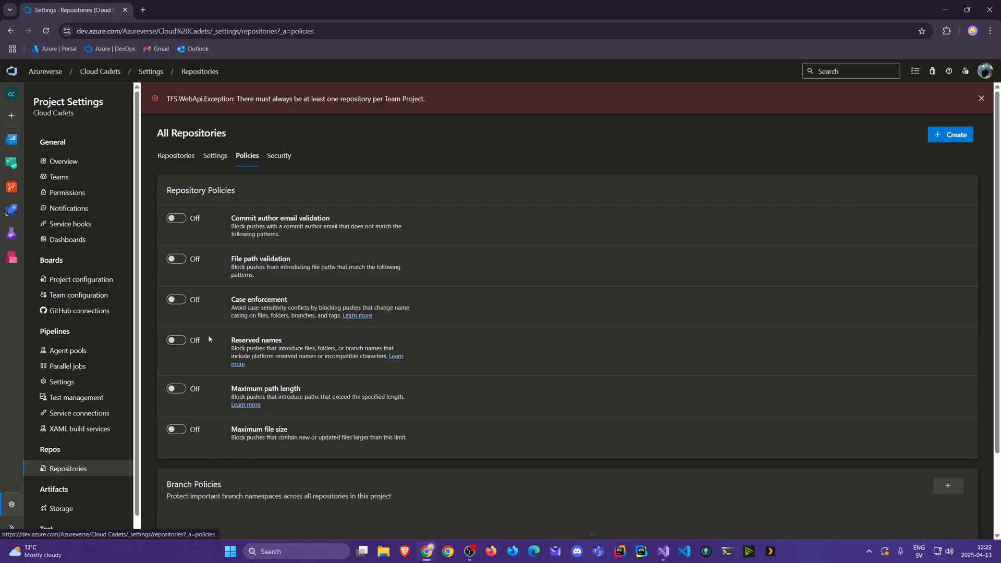
scroll("down", 3)
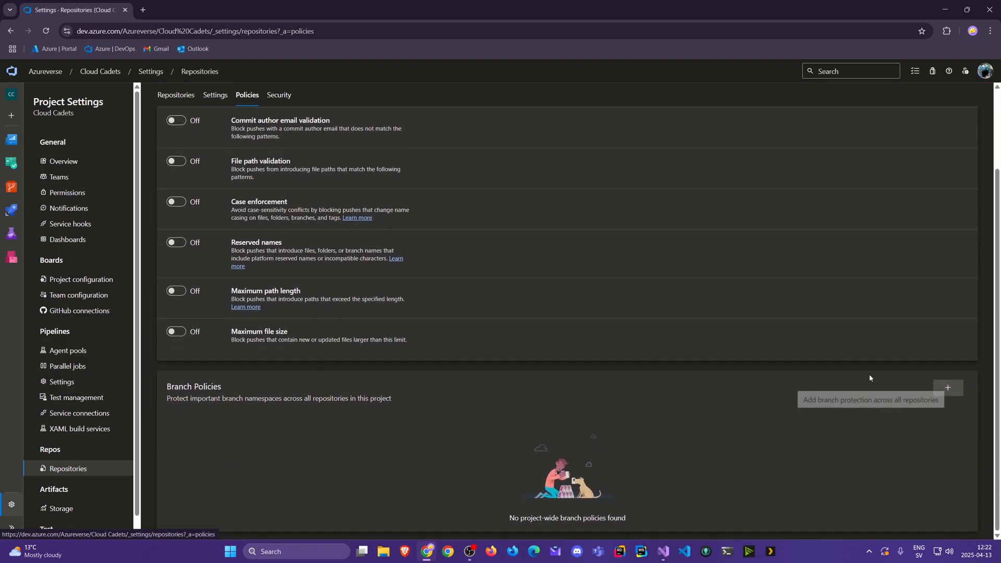
mouse_move(267, 413)
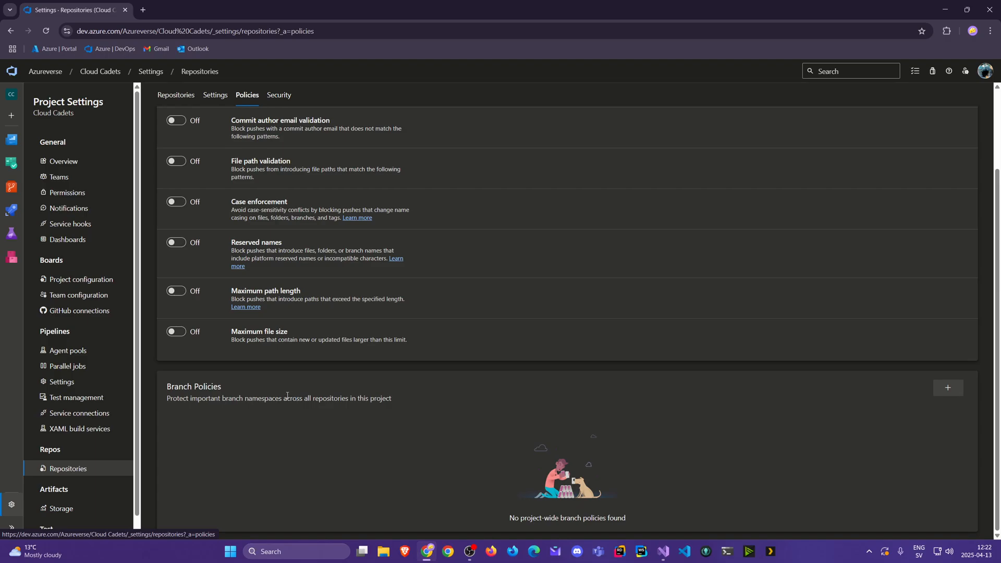
mouse_move(262, 399)
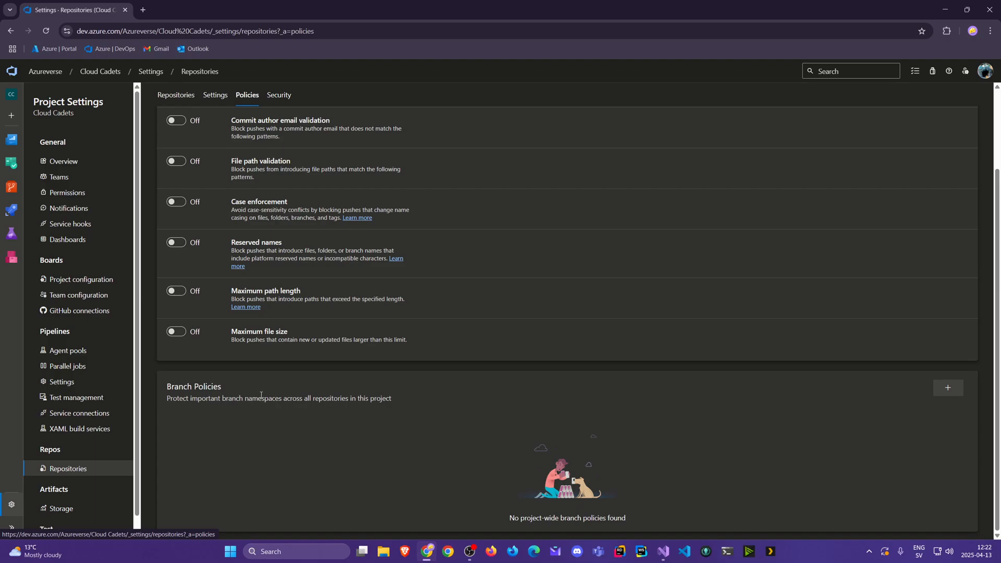
scroll("up", 3)
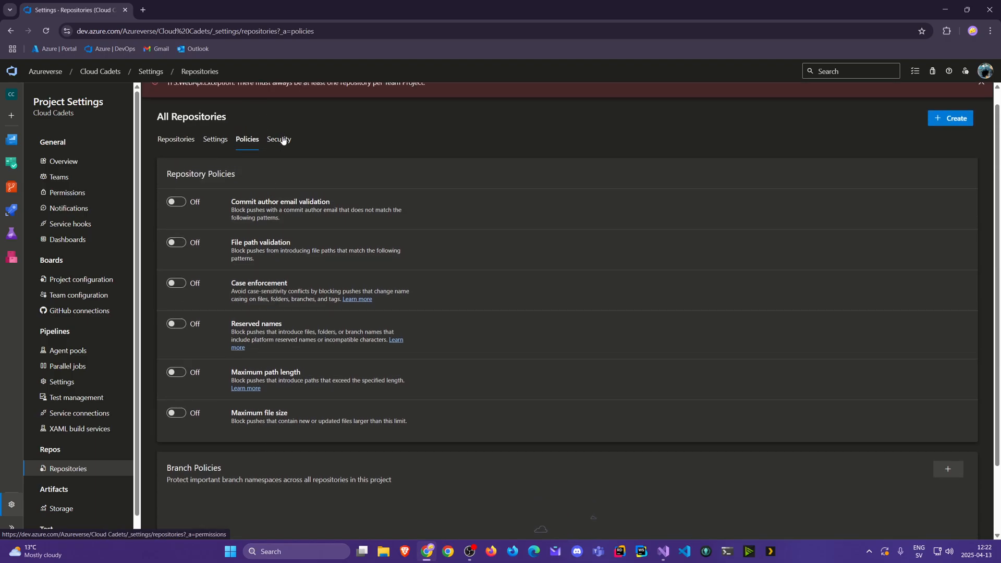
- Review repository Security permissions for the Readers and Contributors groups
left_click(280, 139)
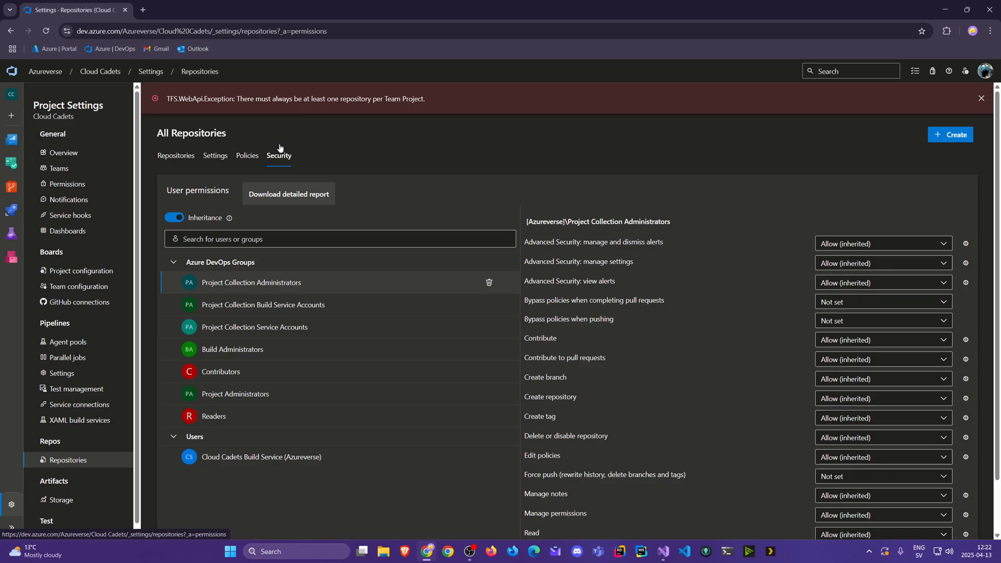
mouse_move(350, 428)
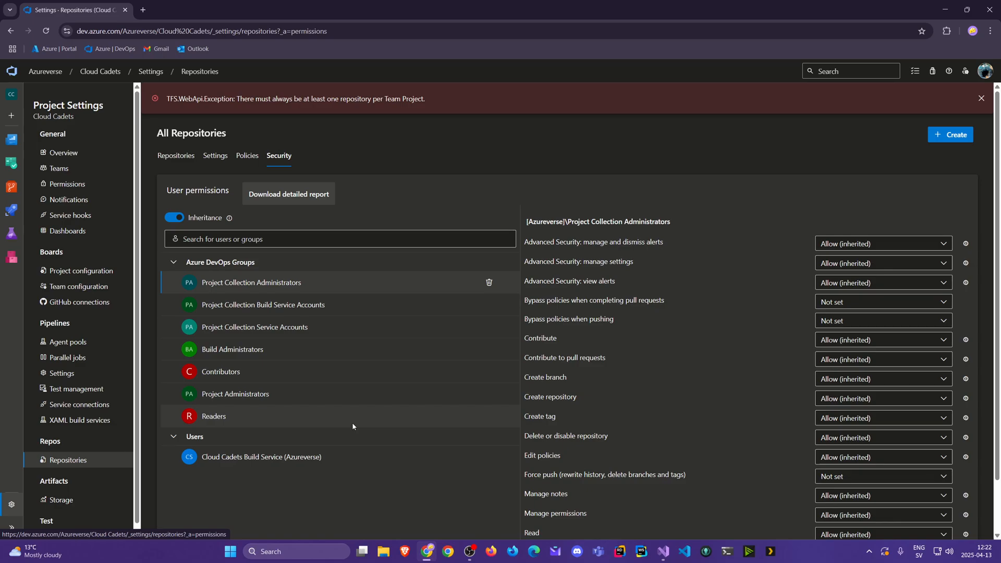
mouse_move(332, 398)
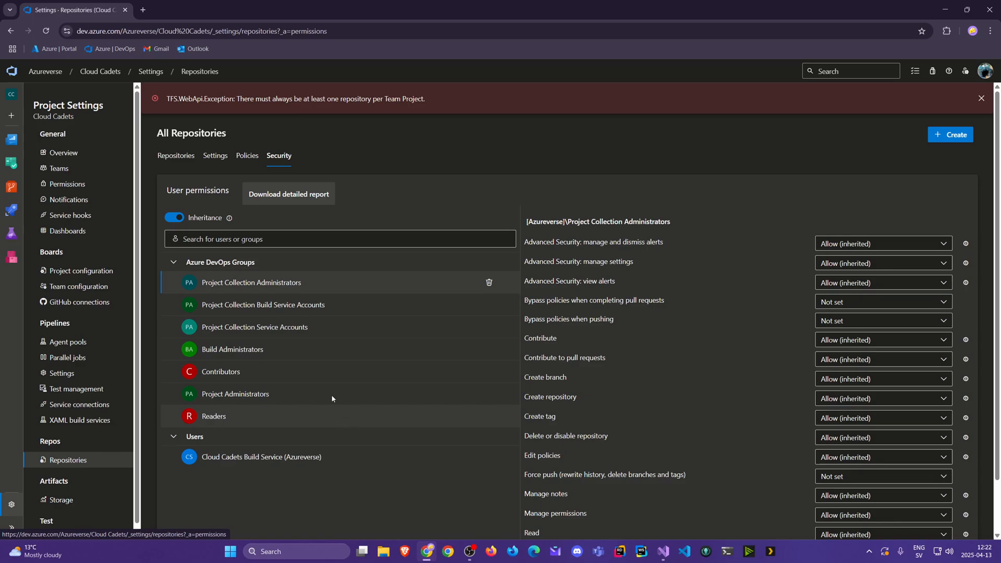
mouse_move(268, 339)
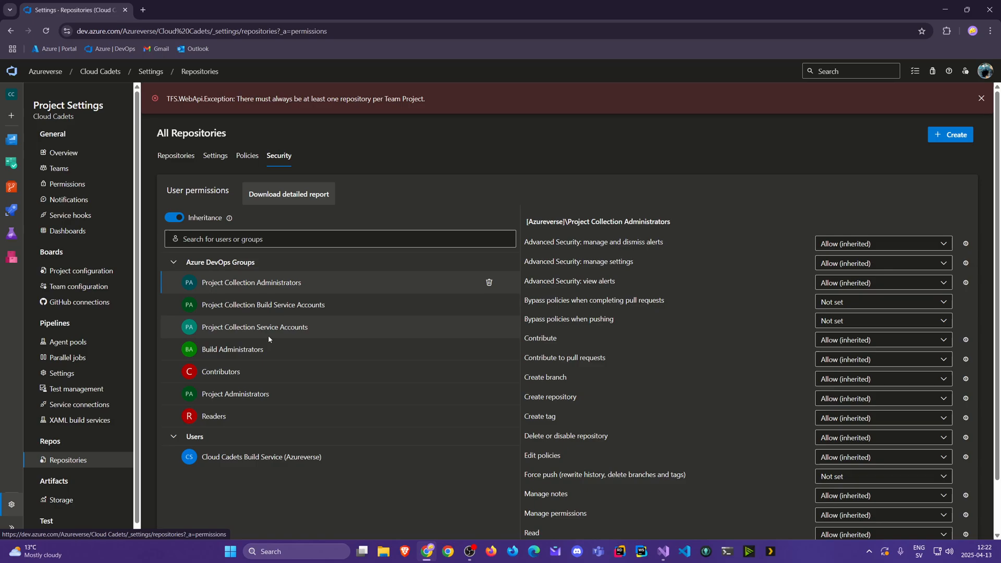
mouse_move(254, 327)
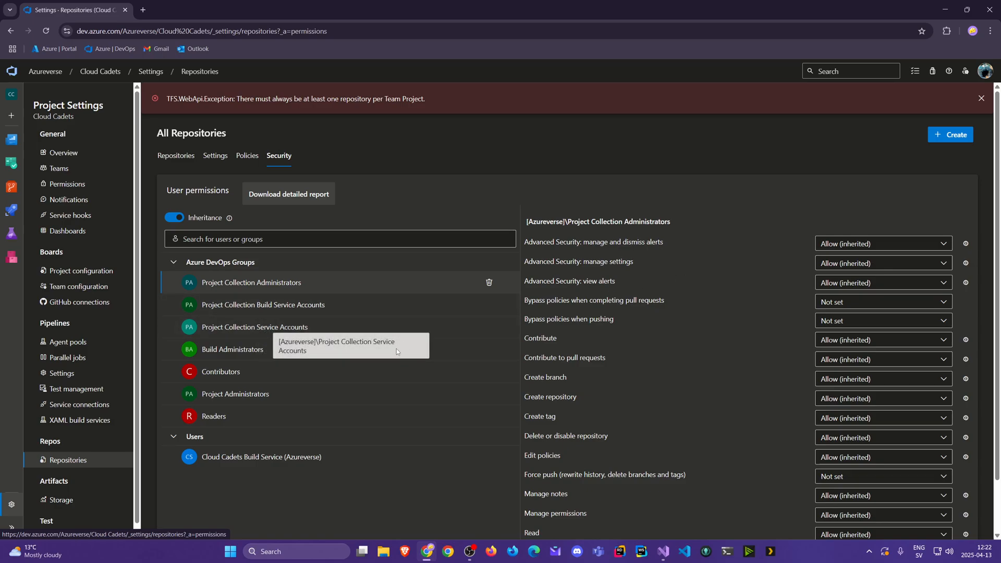
left_click(214, 416)
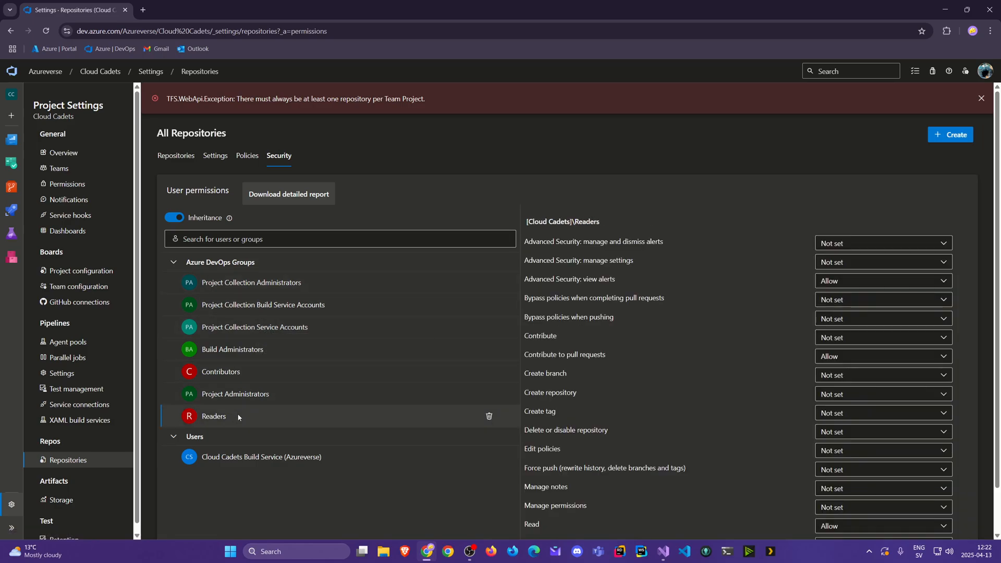
mouse_move(742, 414)
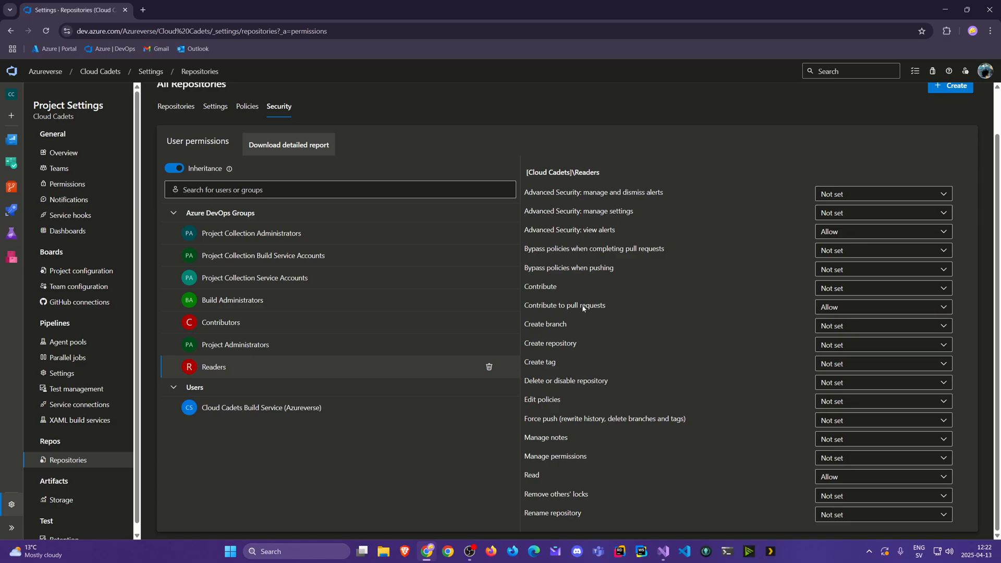
mouse_move(559, 519)
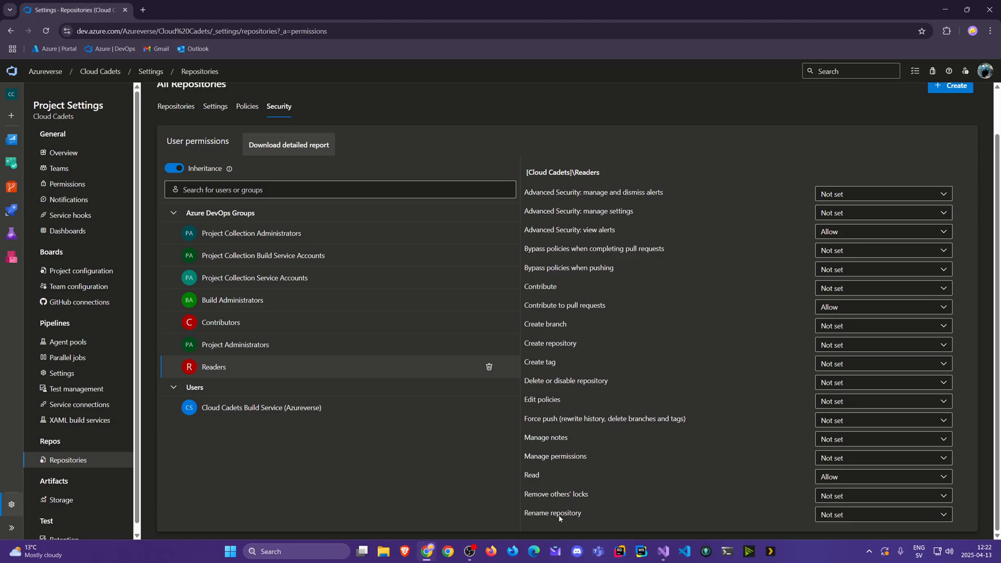
left_click(220, 323)
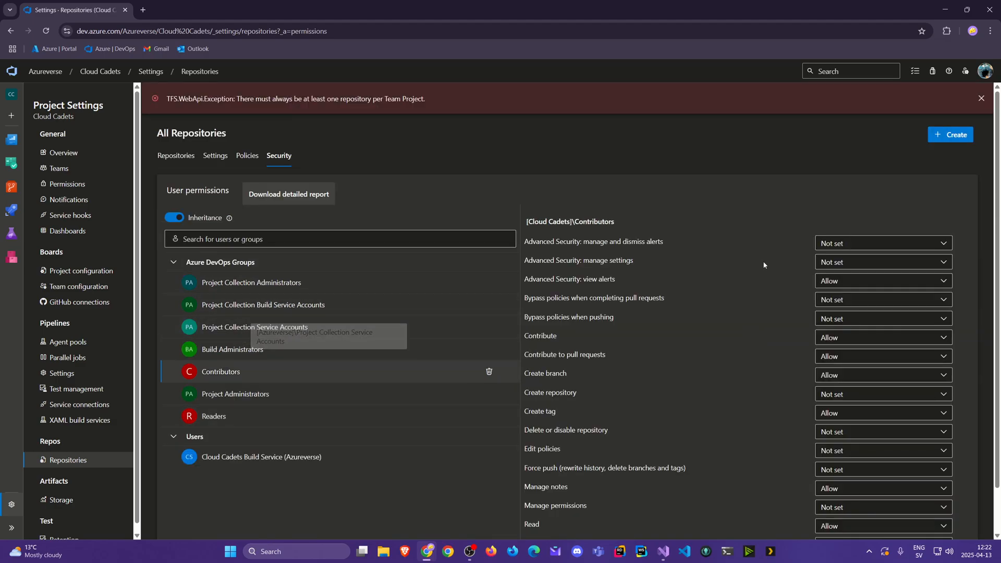
mouse_move(784, 307)
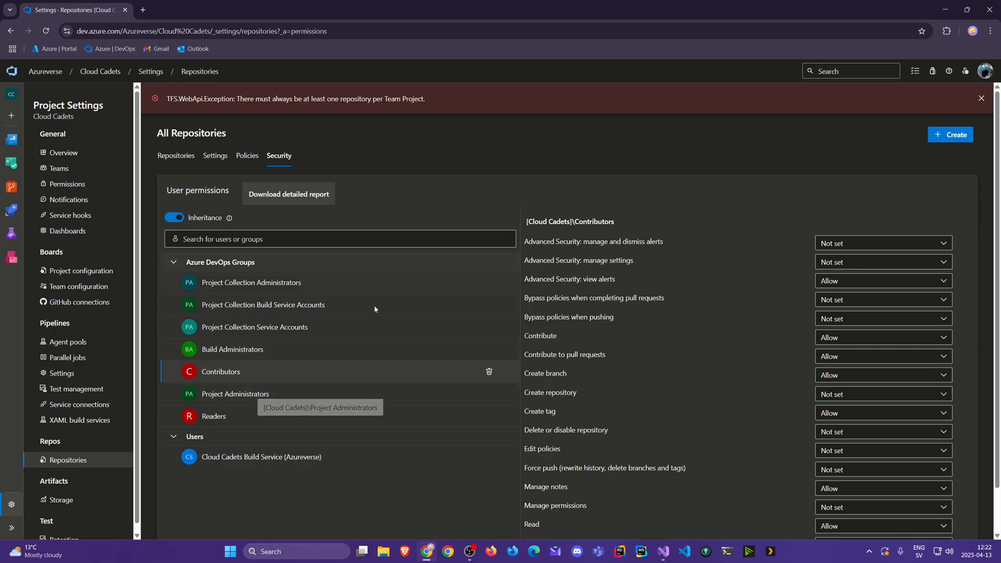
mouse_move(326, 456)
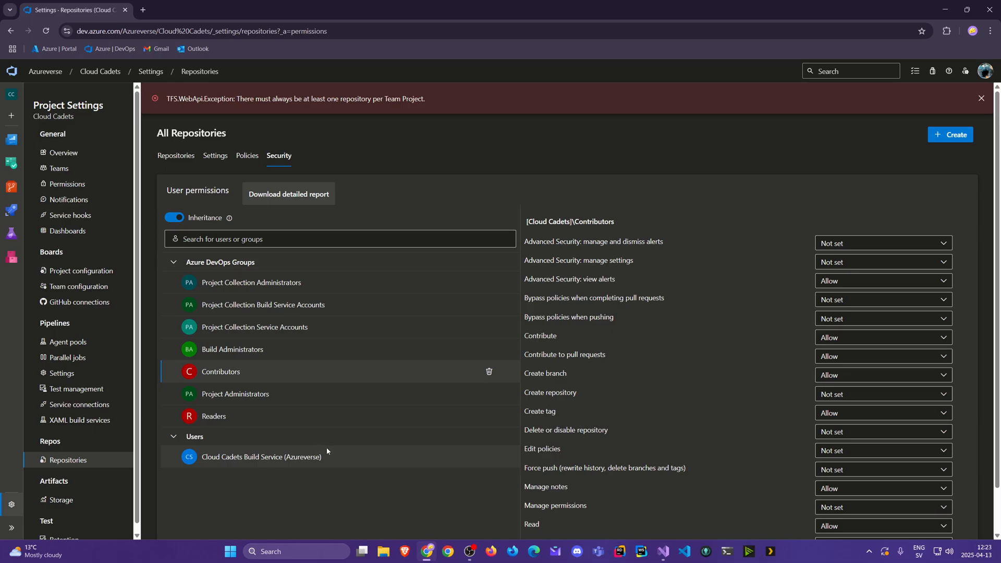
mouse_move(330, 447)
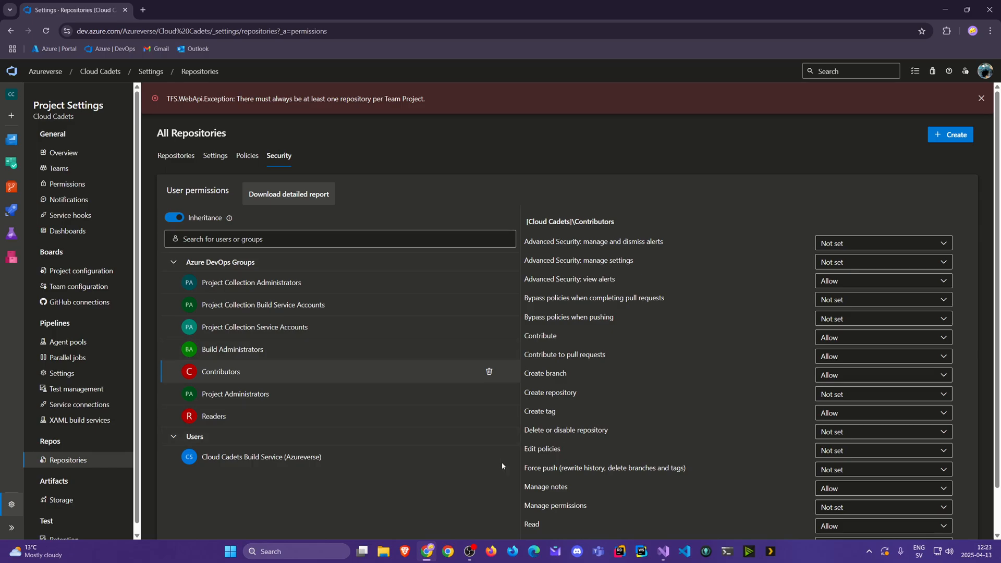
mouse_move(695, 384)
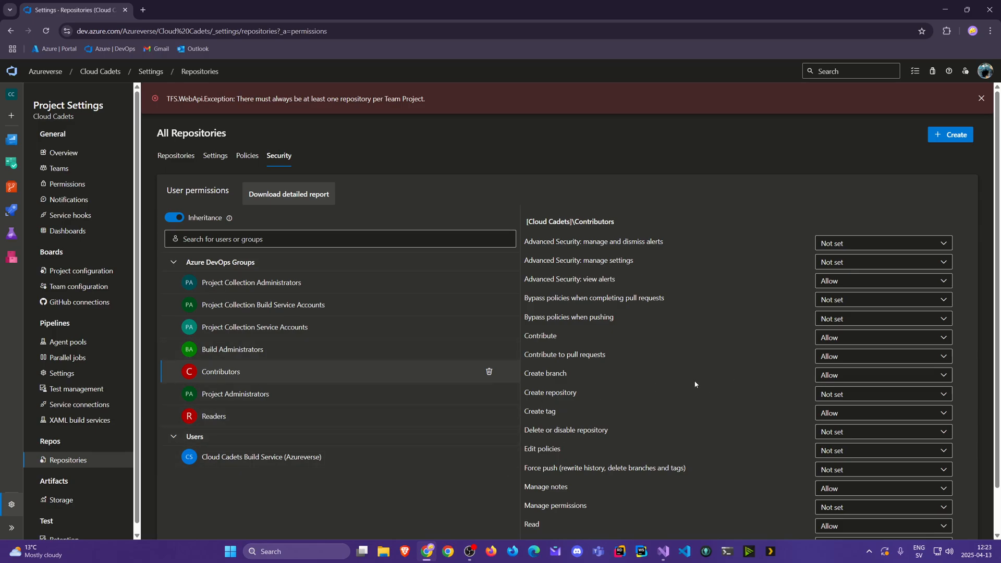
mouse_move(680, 356)
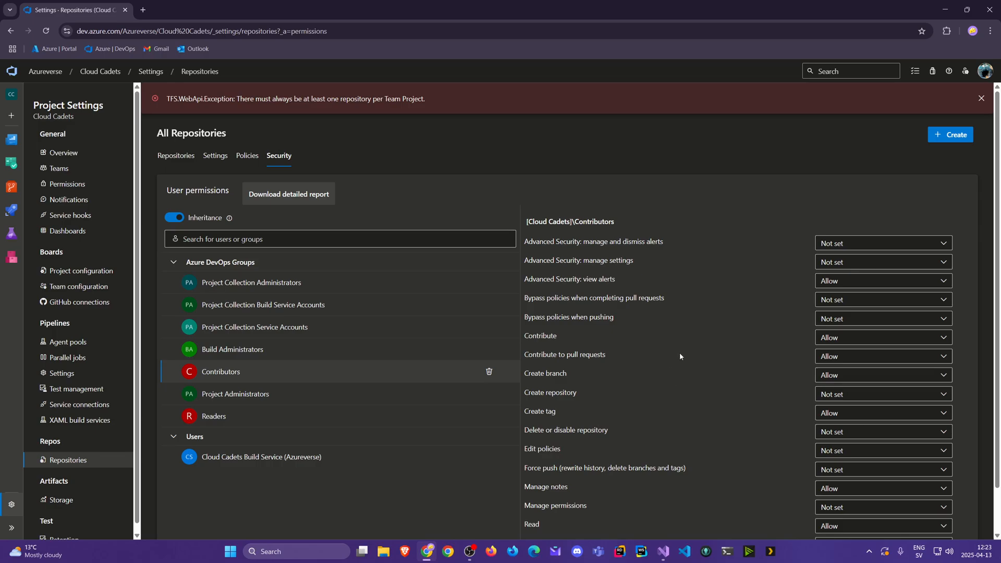
- Return to the Repositories list, dismiss the error banner, and cancel a Create a repository panel
left_click(176, 156)
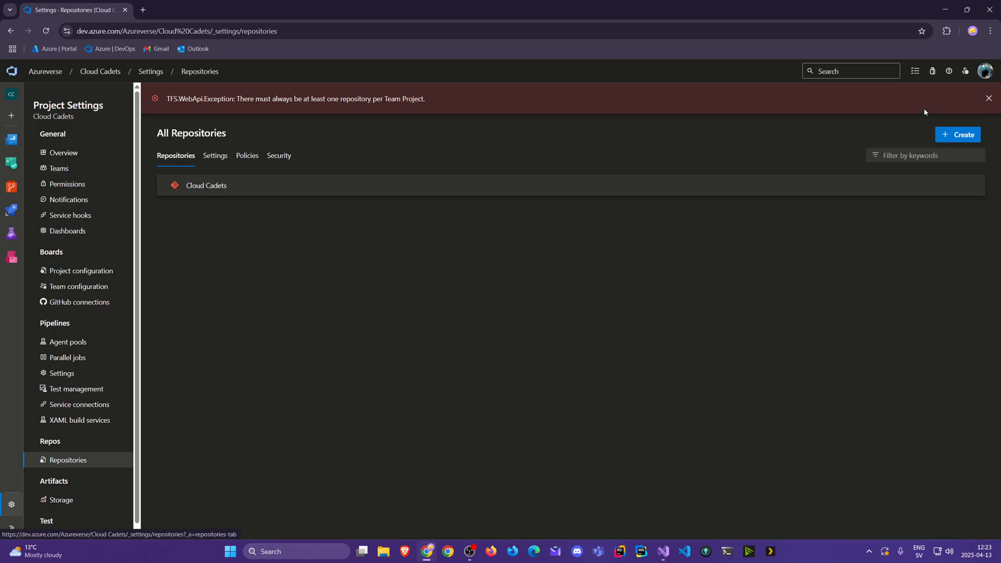
left_click(989, 98)
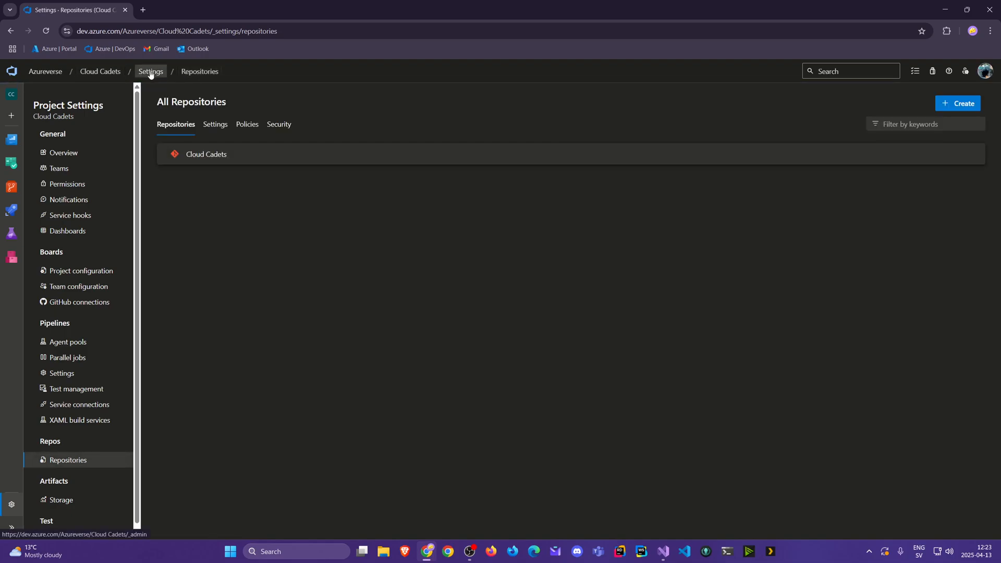
mouse_move(960, 103)
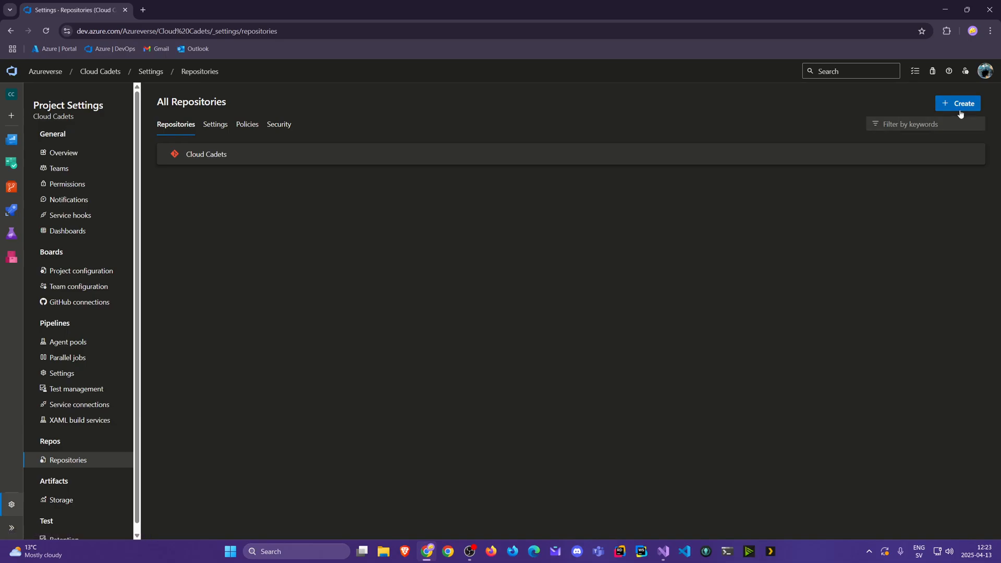
left_click(961, 104)
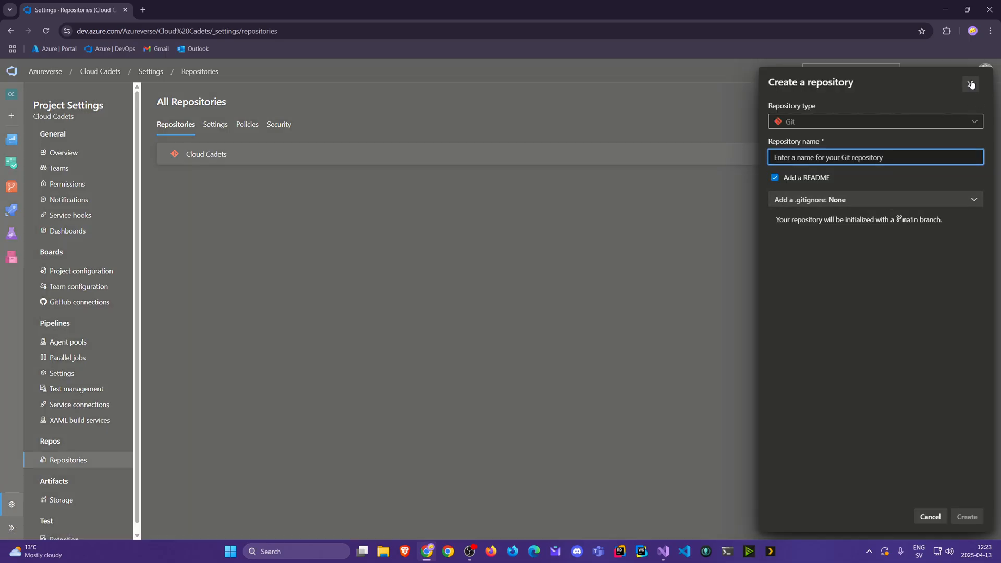
left_click(969, 84)
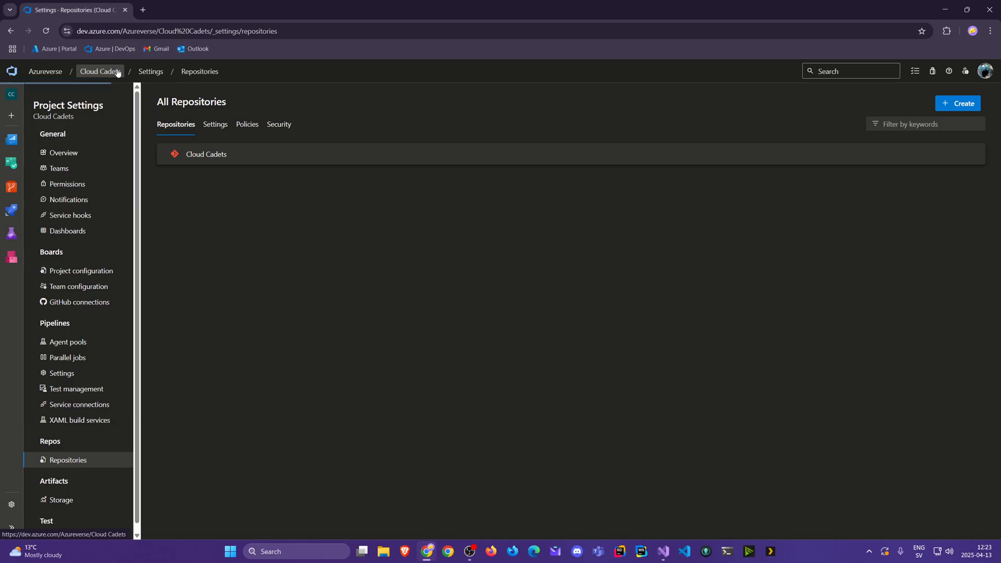
- Create repository TestRepo with a README and the VisualStudio .gitignore template
left_click(206, 154)
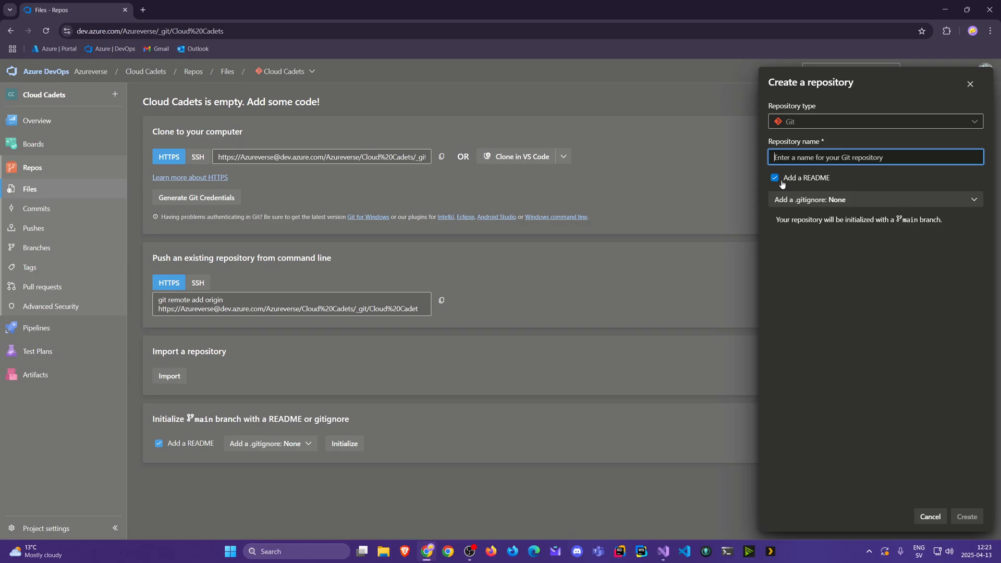
left_click(875, 200)
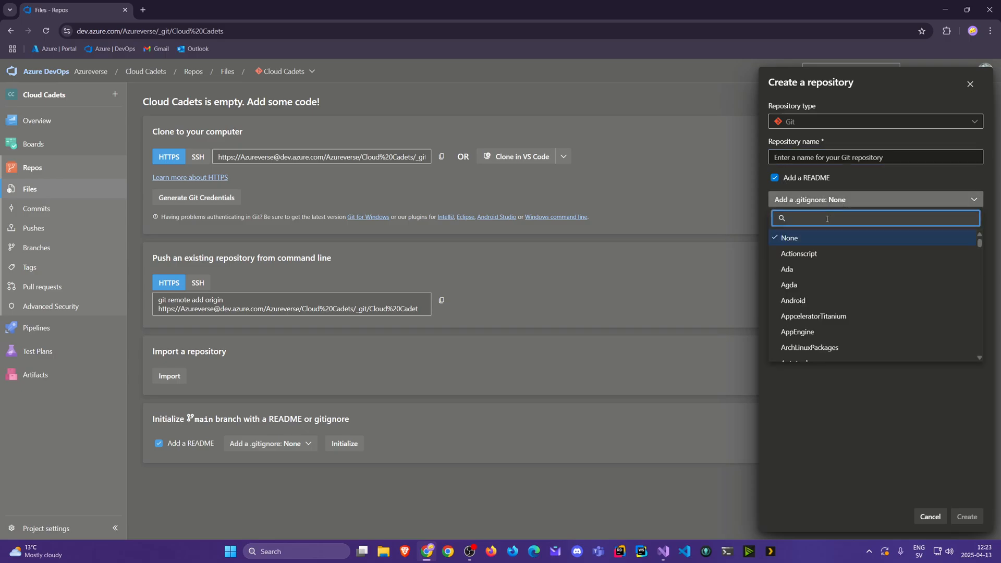
type("Visu")
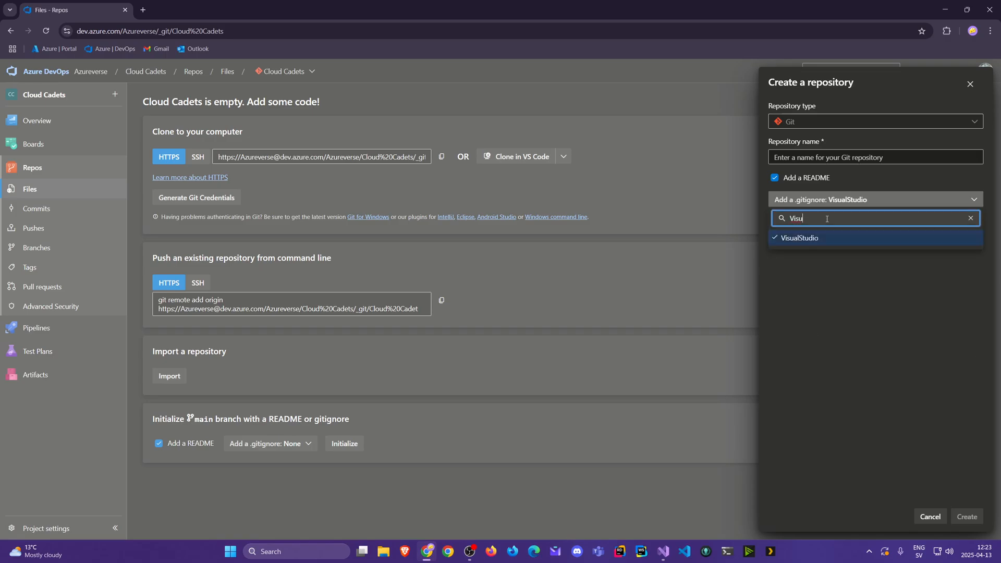
left_click(799, 238)
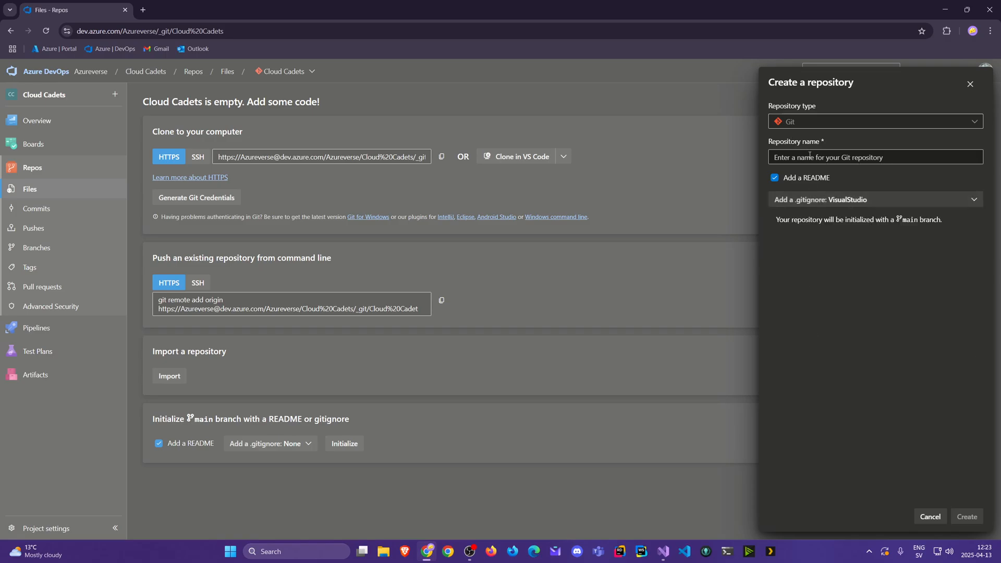
type("Test")
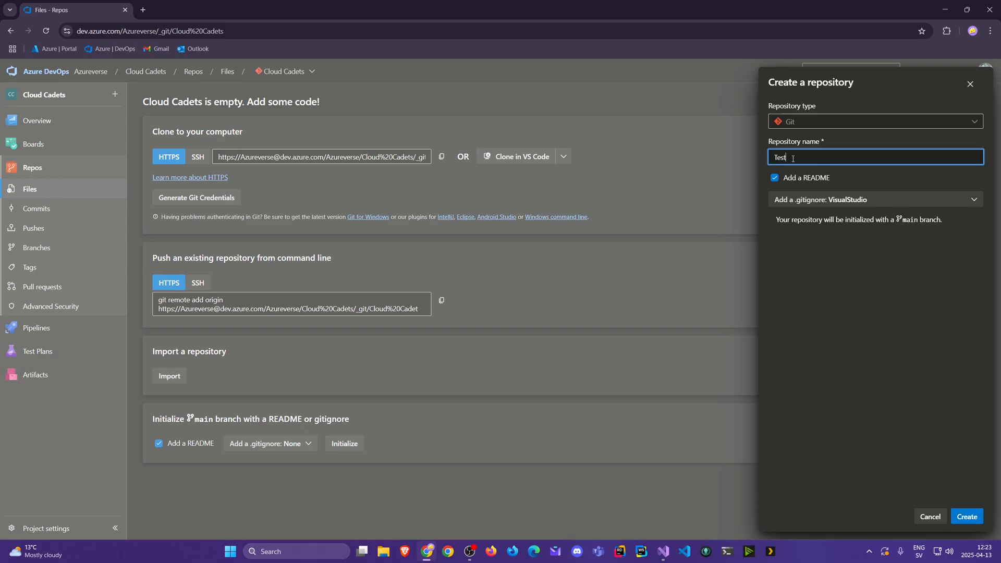
type("Repo")
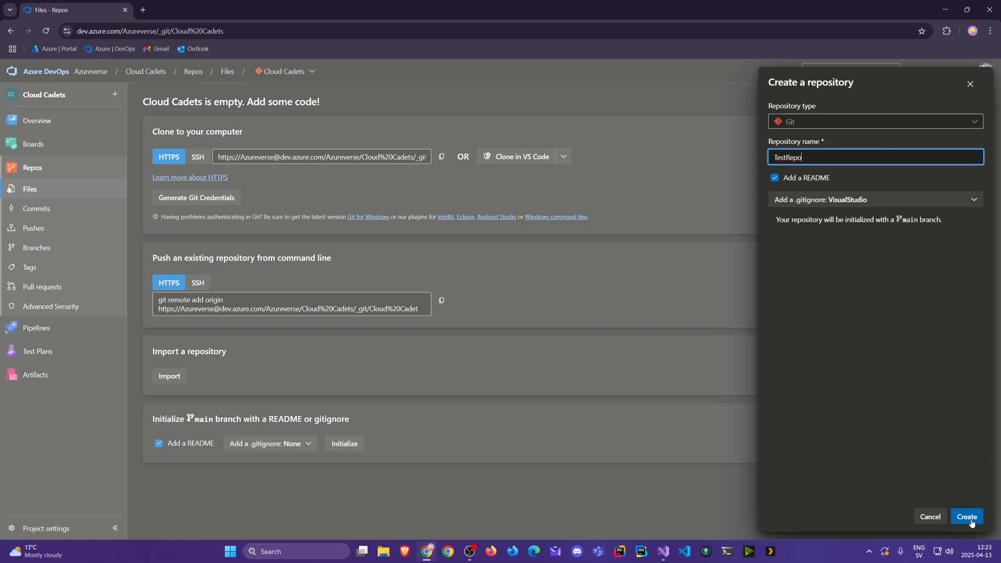
left_click(966, 516)
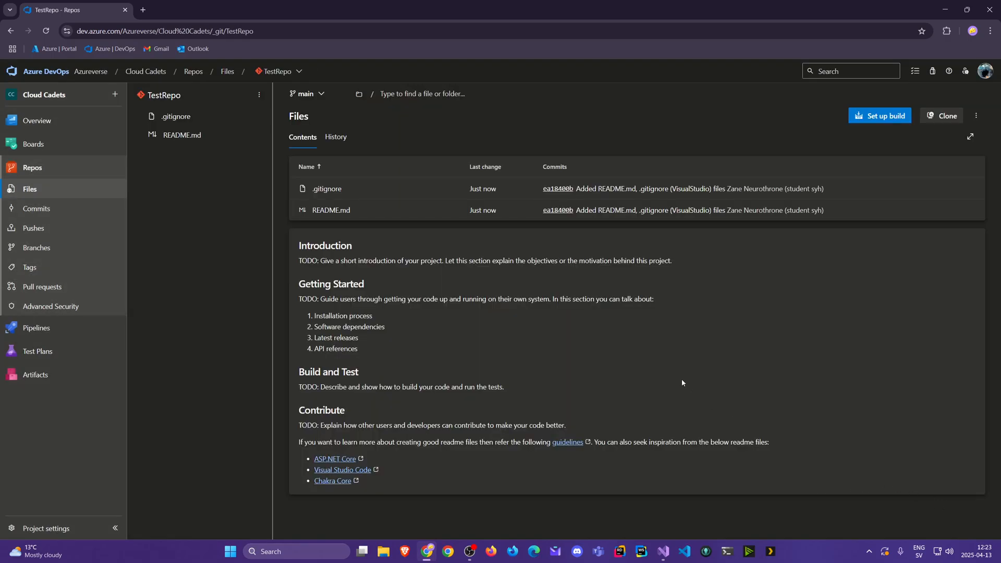
mouse_move(300, 472)
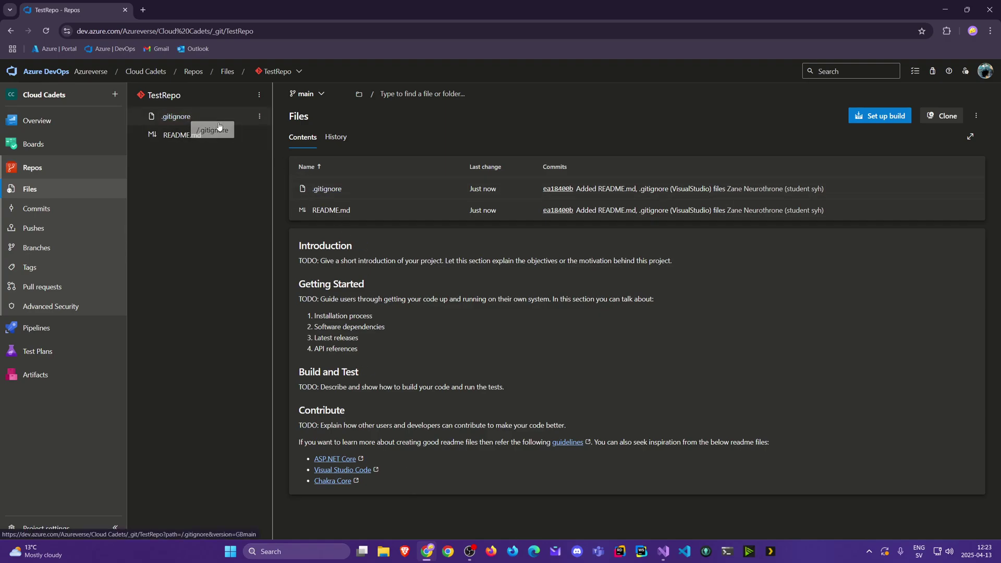
mouse_move(214, 144)
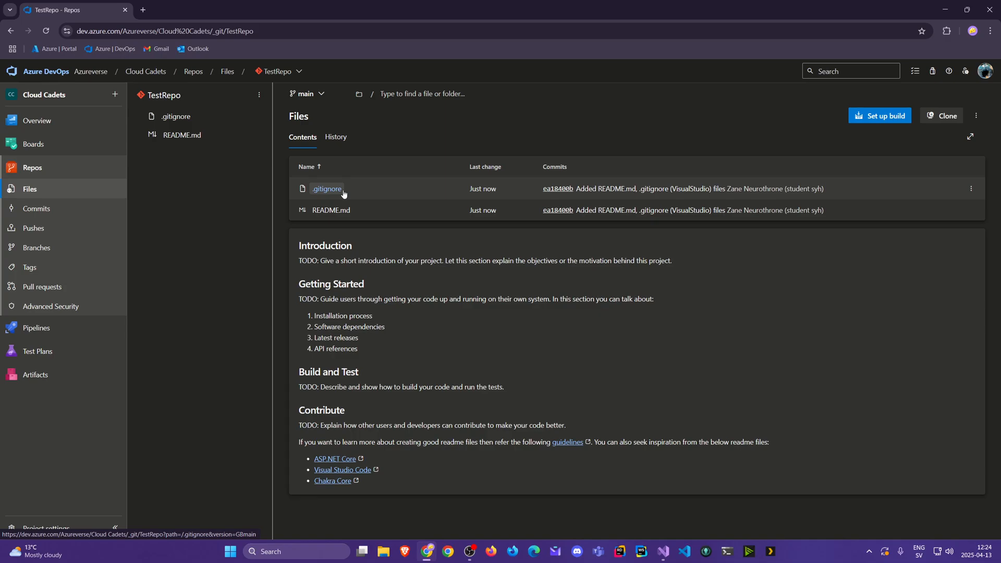
mouse_move(343, 195)
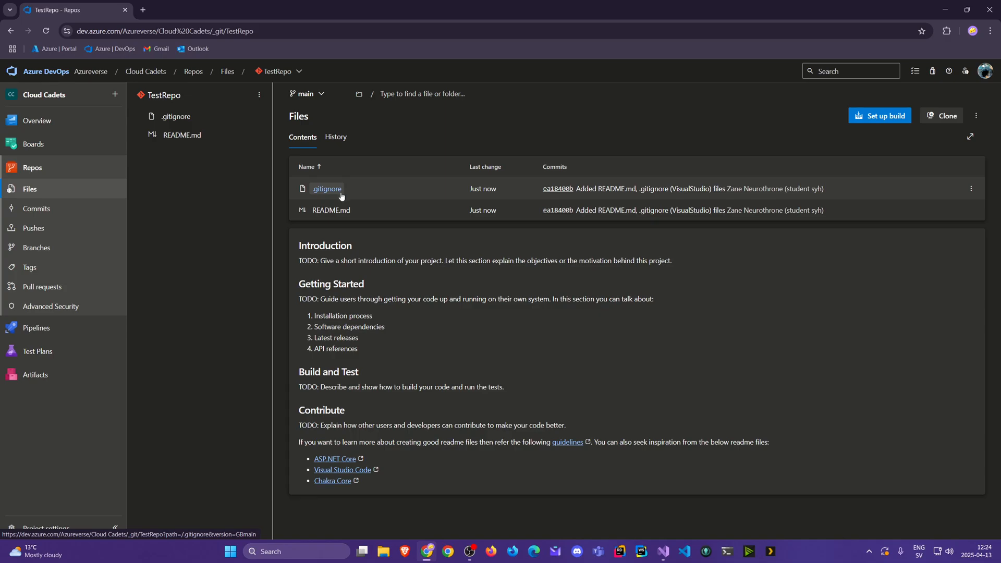
mouse_move(891, 131)
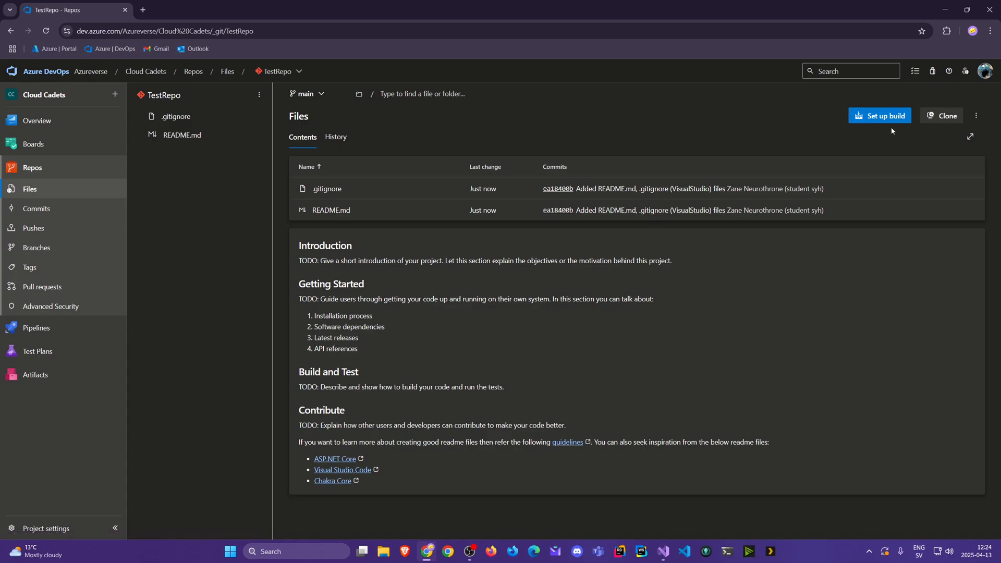
- Review README.md through its Preview, History, Compare and Blame views, all showing the initial commit
left_click(182, 135)
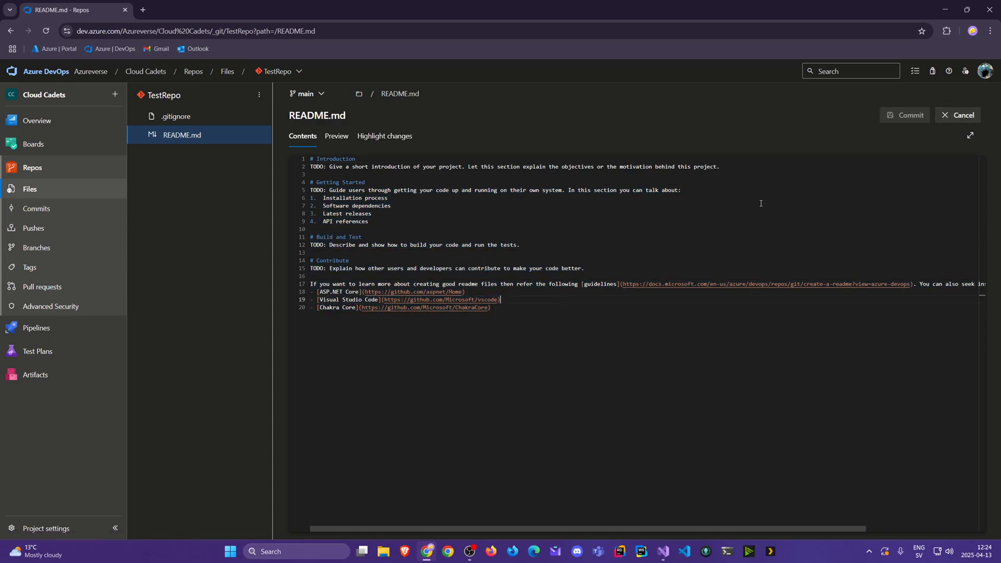
mouse_move(962, 115)
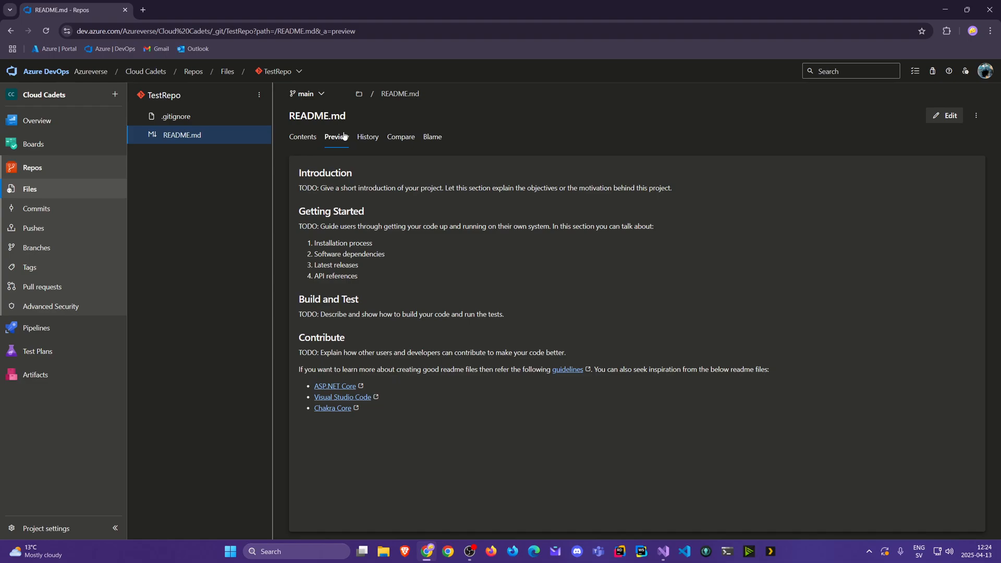
mouse_move(315, 146)
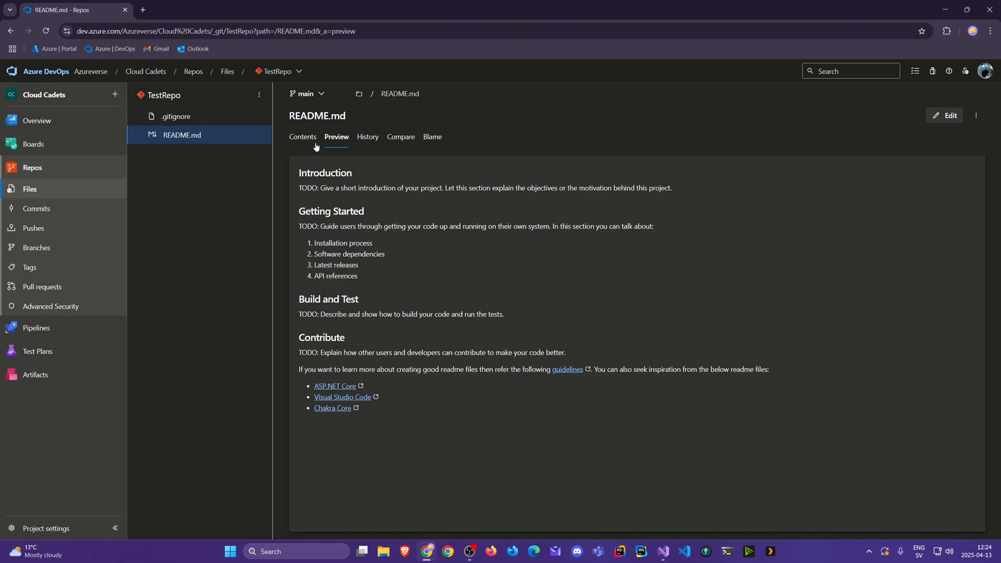
left_click(368, 137)
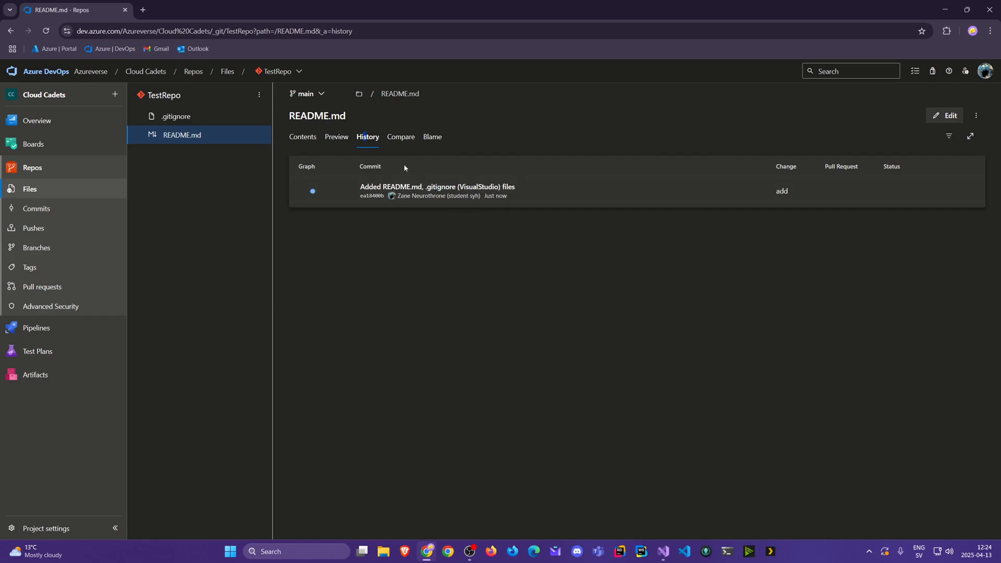
left_click(400, 136)
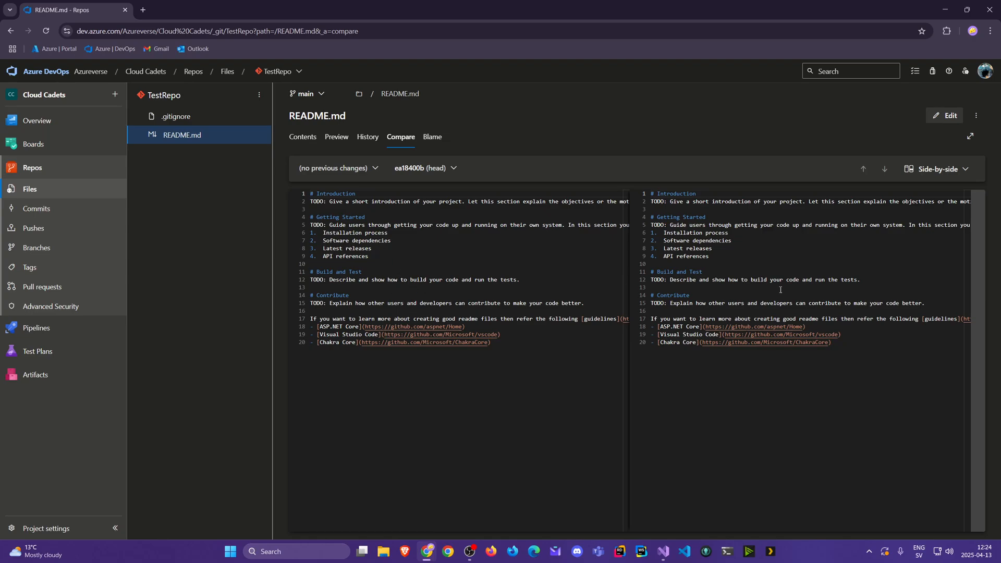
left_click(432, 137)
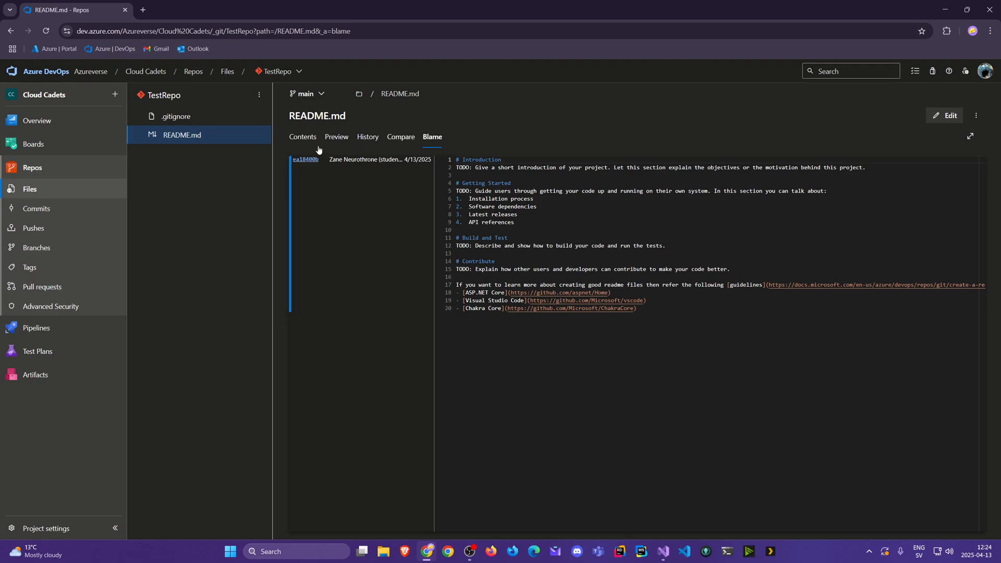
mouse_move(310, 139)
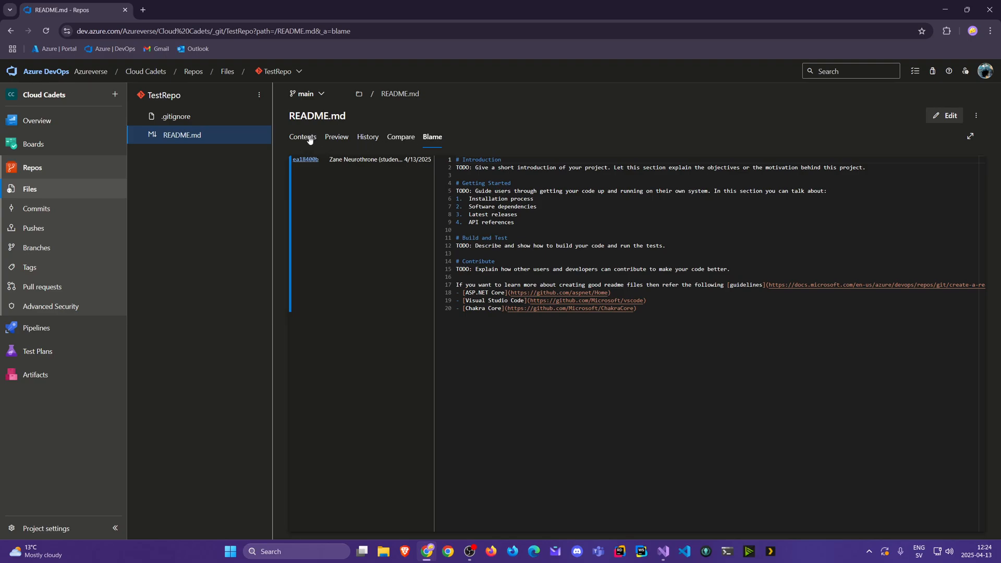
- View README.md raw contents and its more-actions menu, then view TestRepo's .gitignore file
left_click(302, 137)
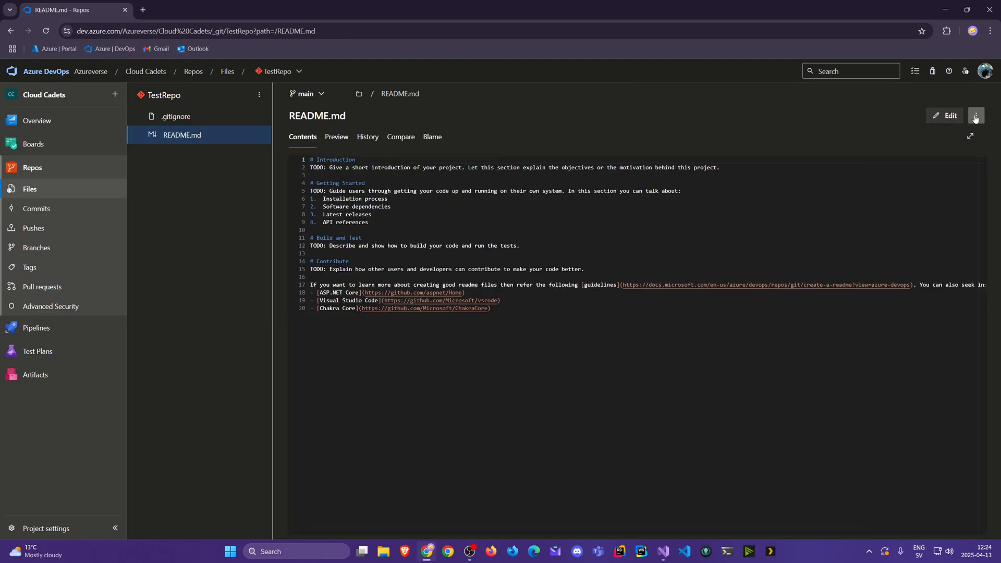
left_click(976, 115)
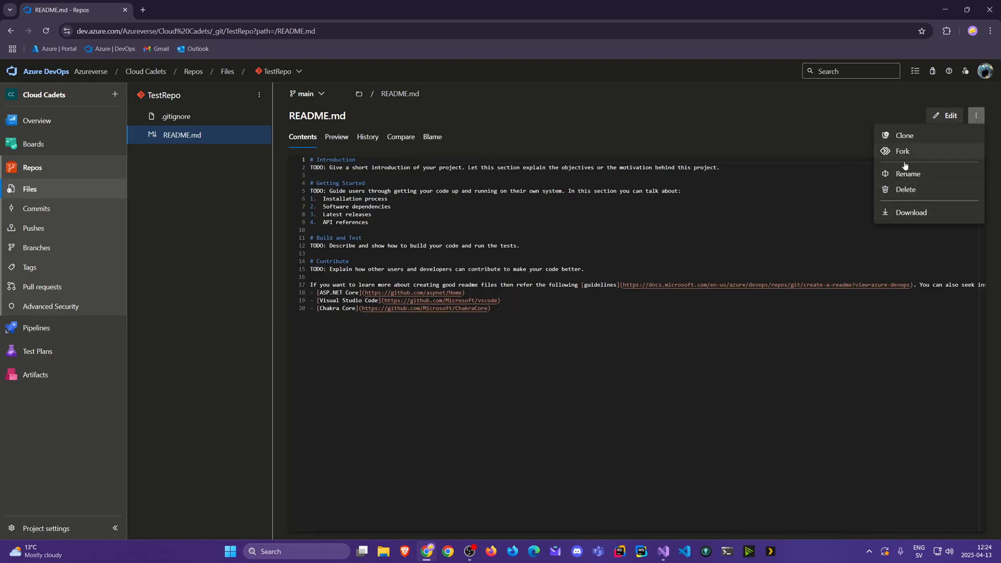
mouse_move(905, 205)
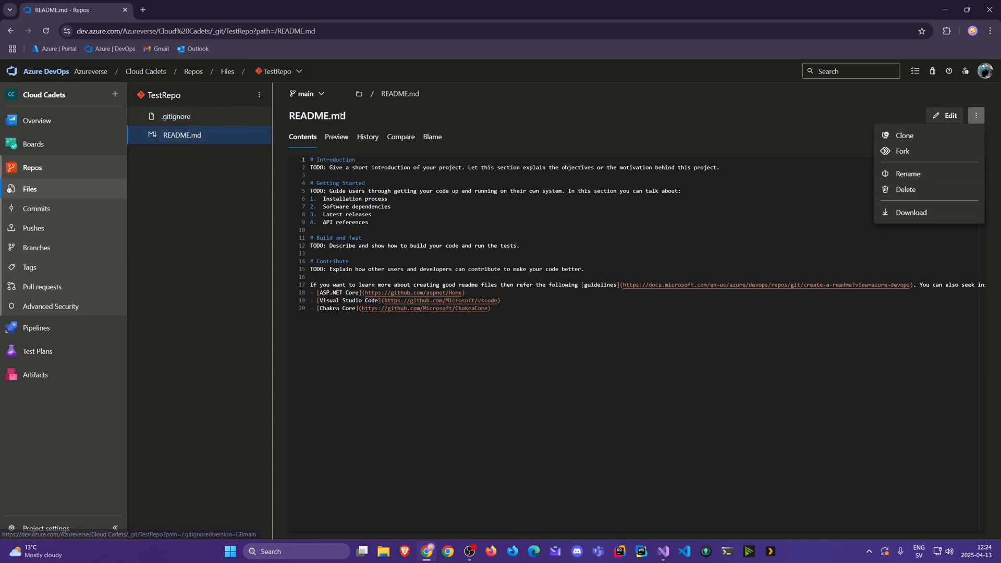
left_click(177, 116)
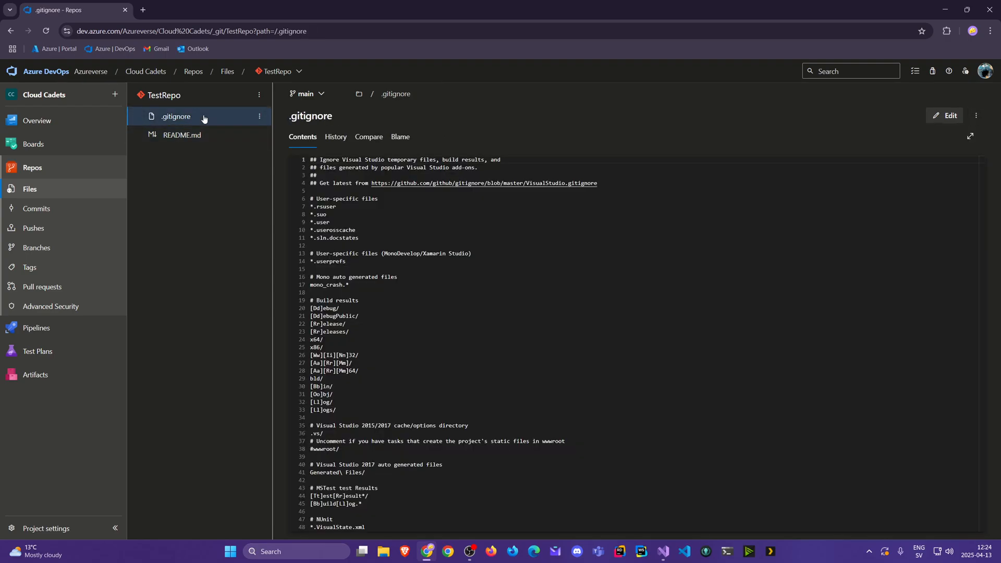
- Go to Manage repositories from the repository picker in the breadcrumb
left_click(278, 71)
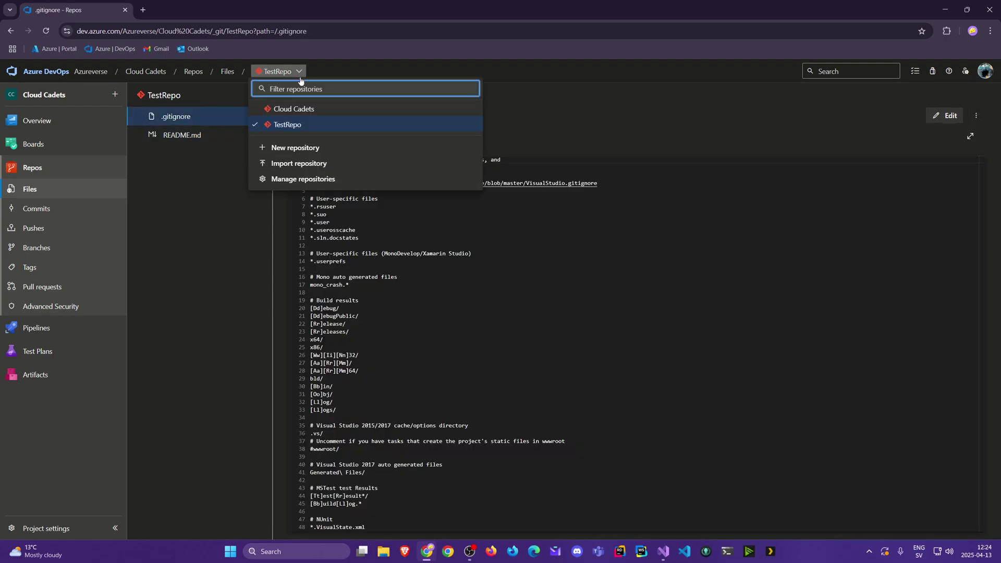
mouse_move(294, 109)
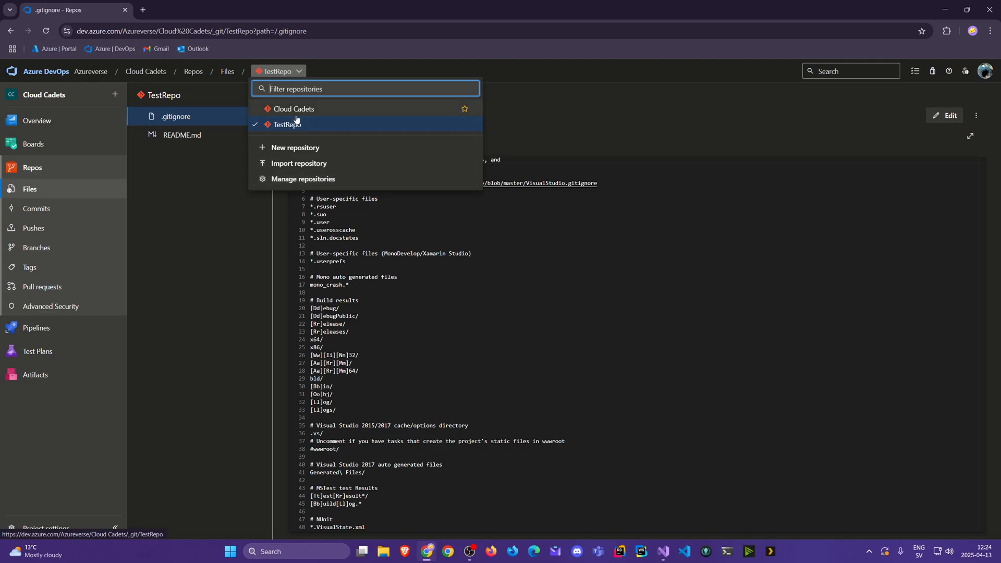
left_click(303, 178)
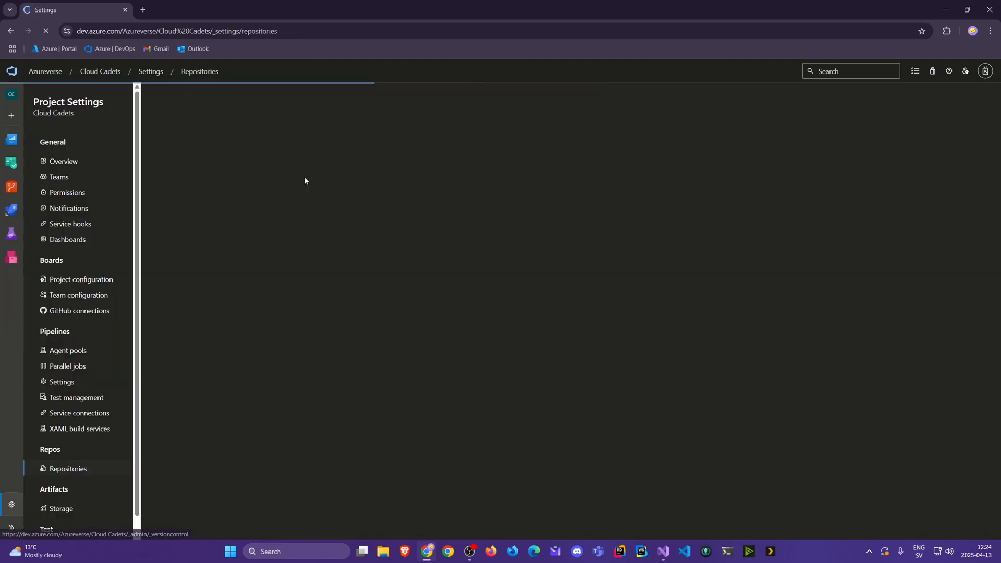
- Delete the Cloud Cadets repository via its row actions and confirm, leaving only TestRepo
left_click(969, 154)
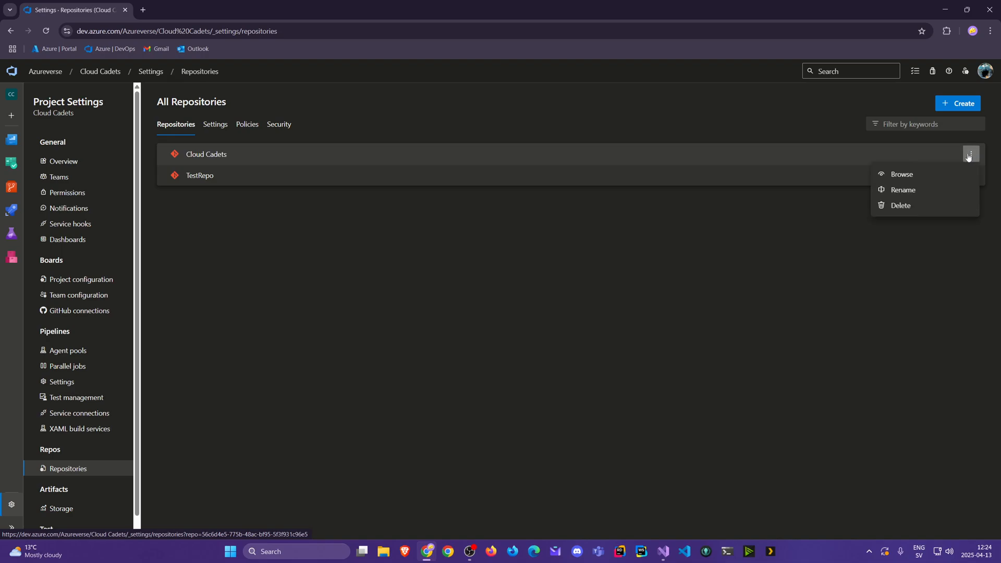
left_click(901, 206)
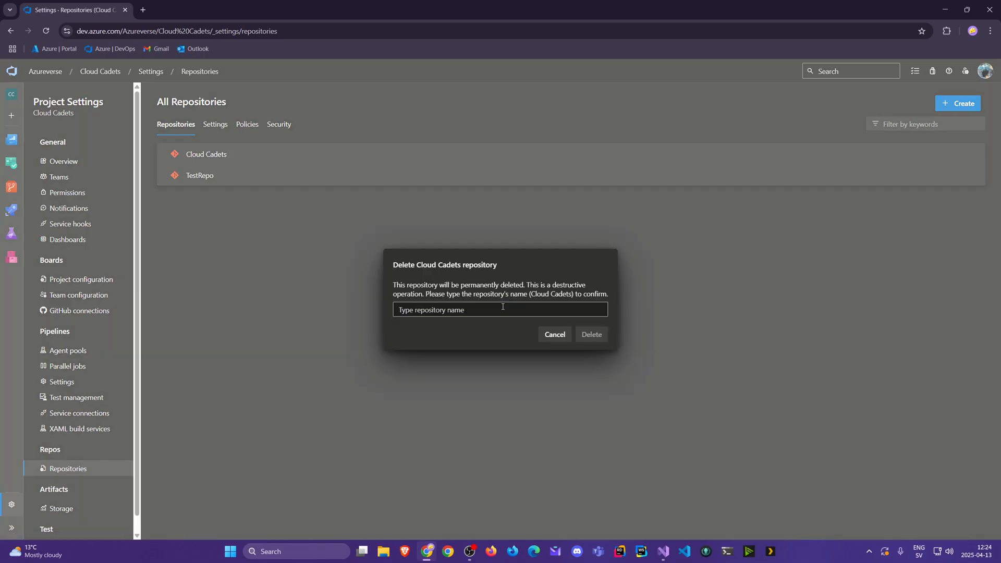
left_click(590, 333)
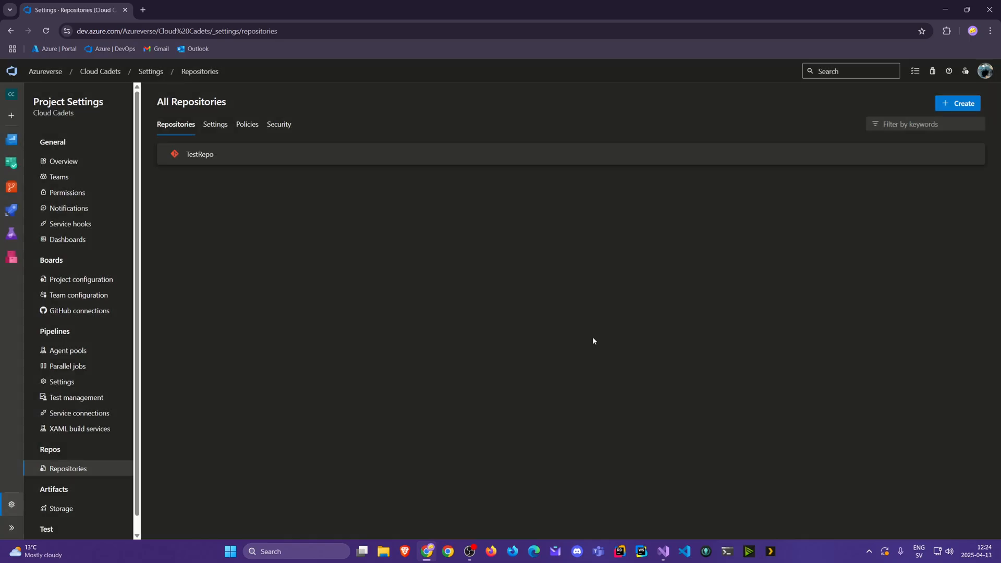
mouse_move(957, 104)
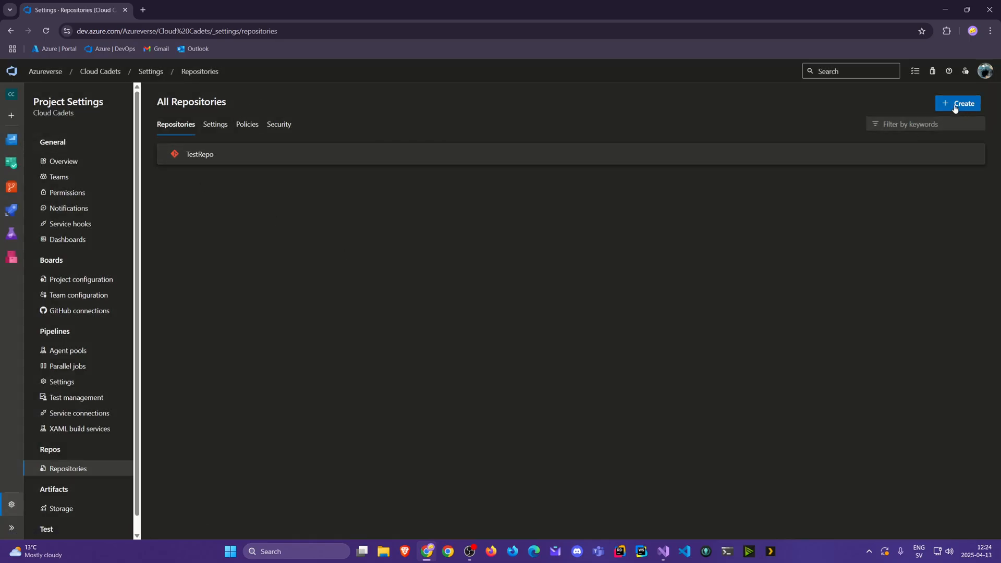
- Create a new Git repository named CloudCadets with Add a README unchecked
left_click(957, 104)
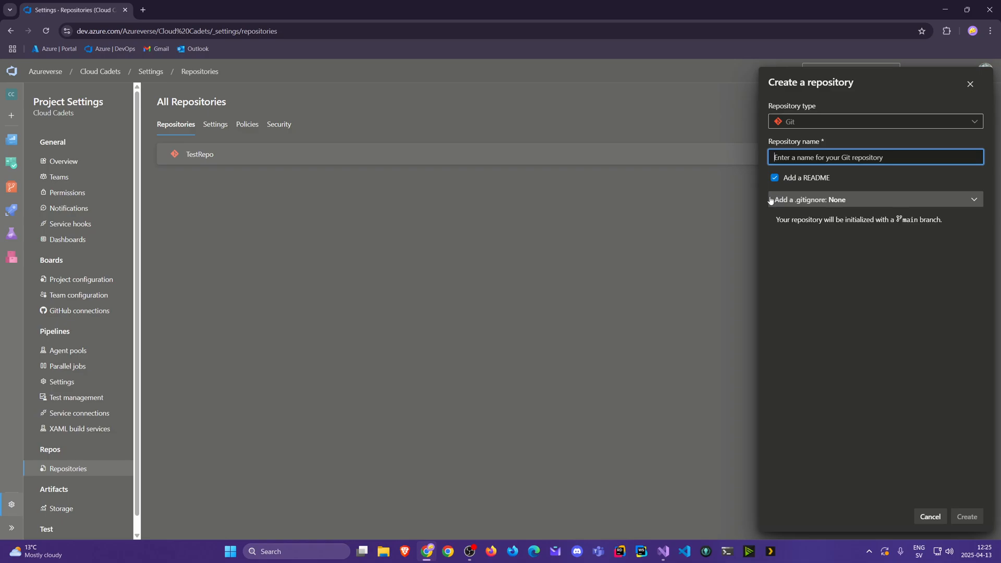
left_click(774, 177)
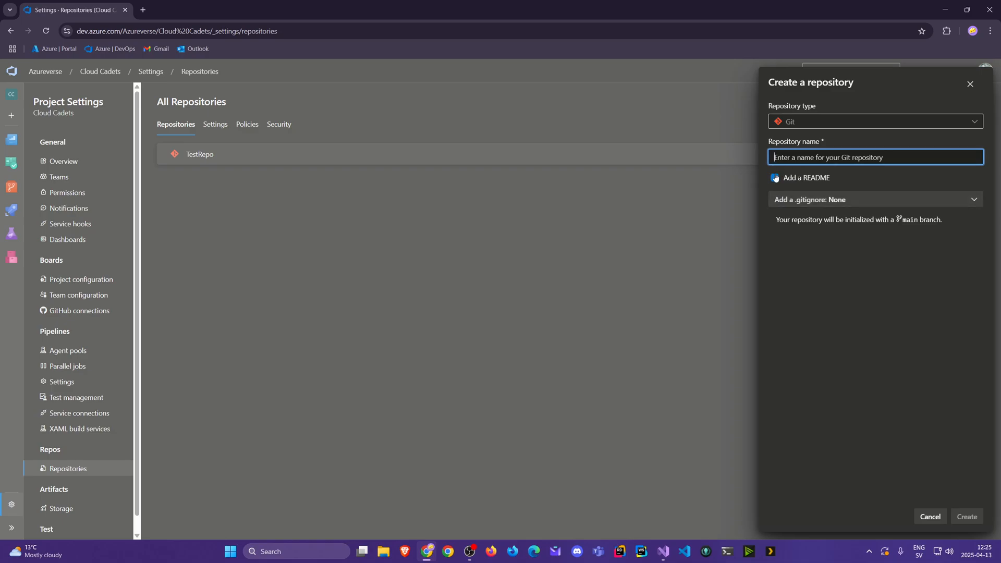
left_click(775, 177)
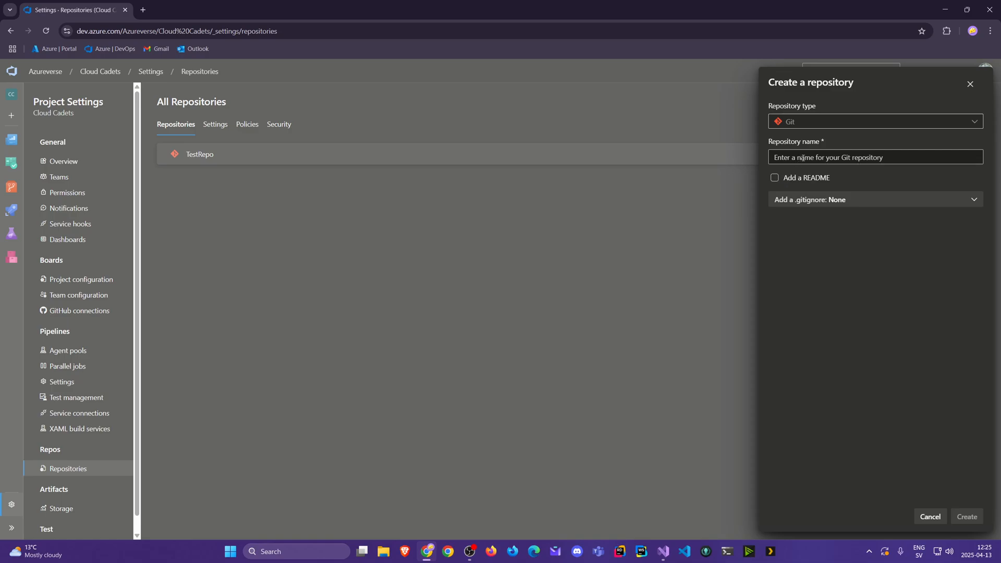
left_click(874, 158)
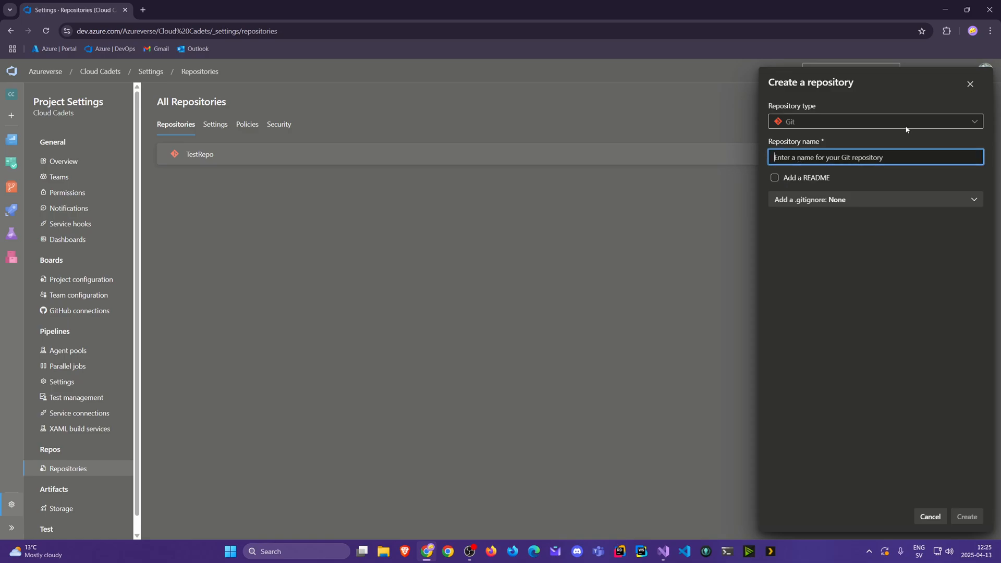
type("CloudCadets")
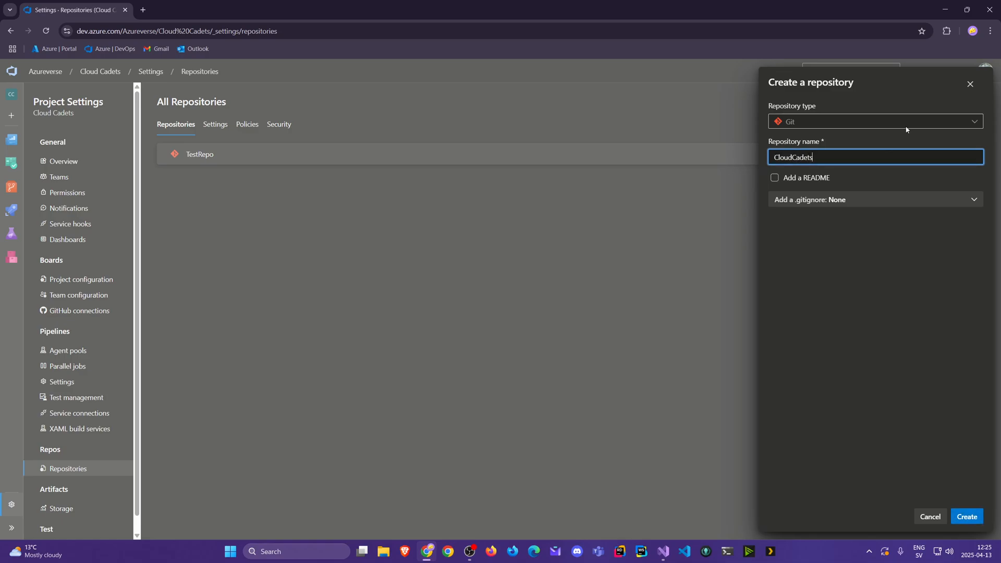
mouse_move(806, 228)
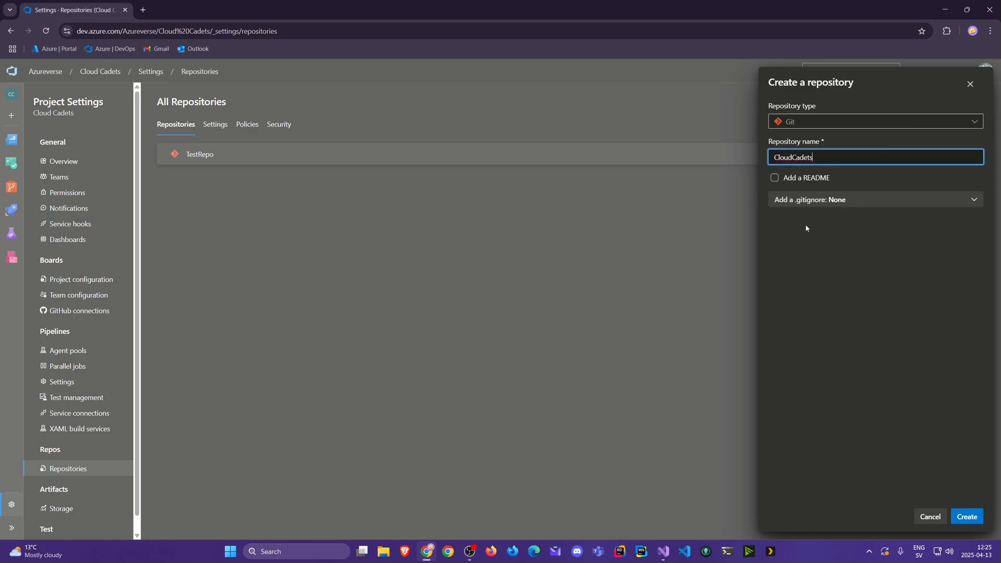
left_click(967, 517)
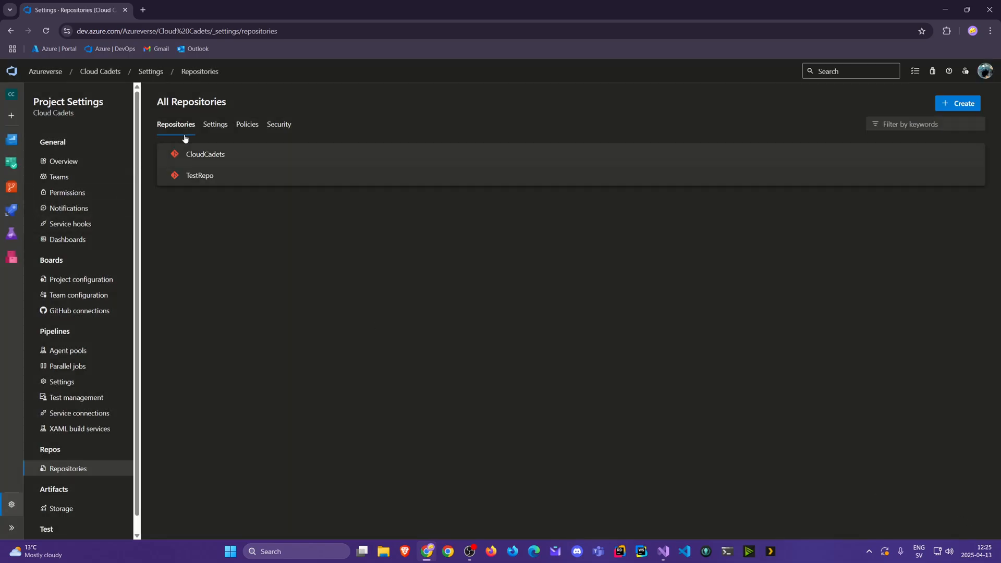
- Review the CloudCadets repository's settings and Security permissions, then return to the repositories list
left_click(206, 154)
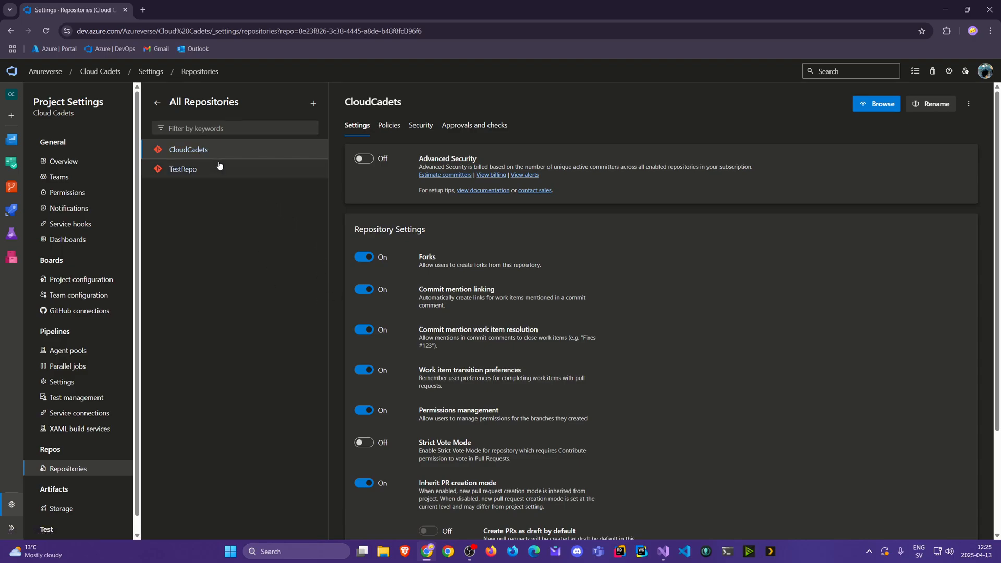
mouse_move(453, 264)
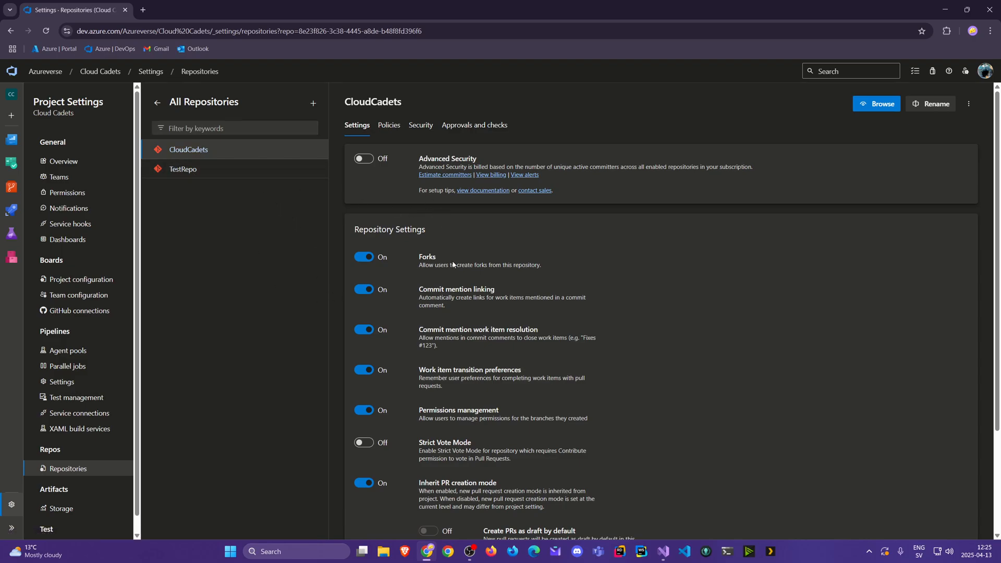
scroll("down", 3)
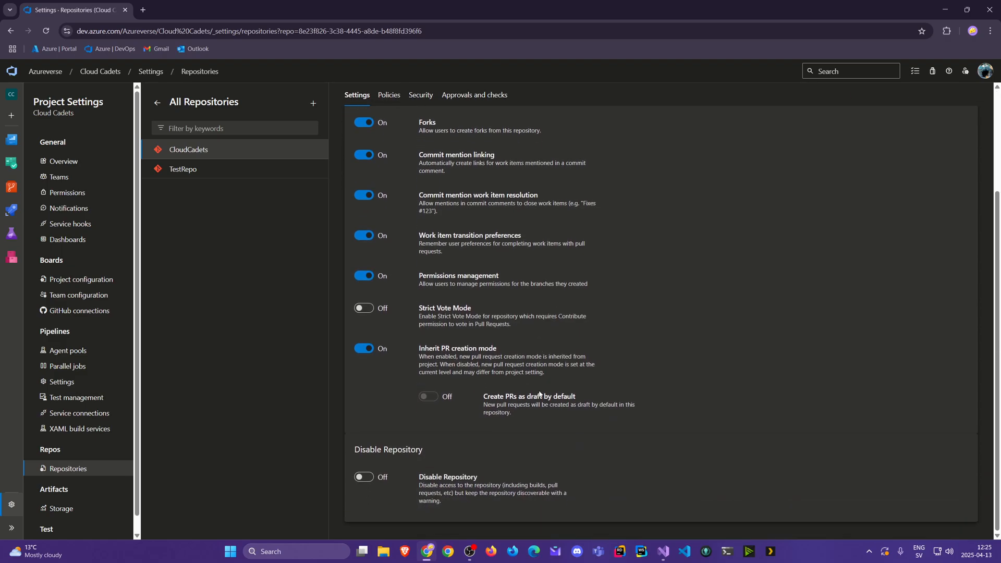
scroll("up", 3)
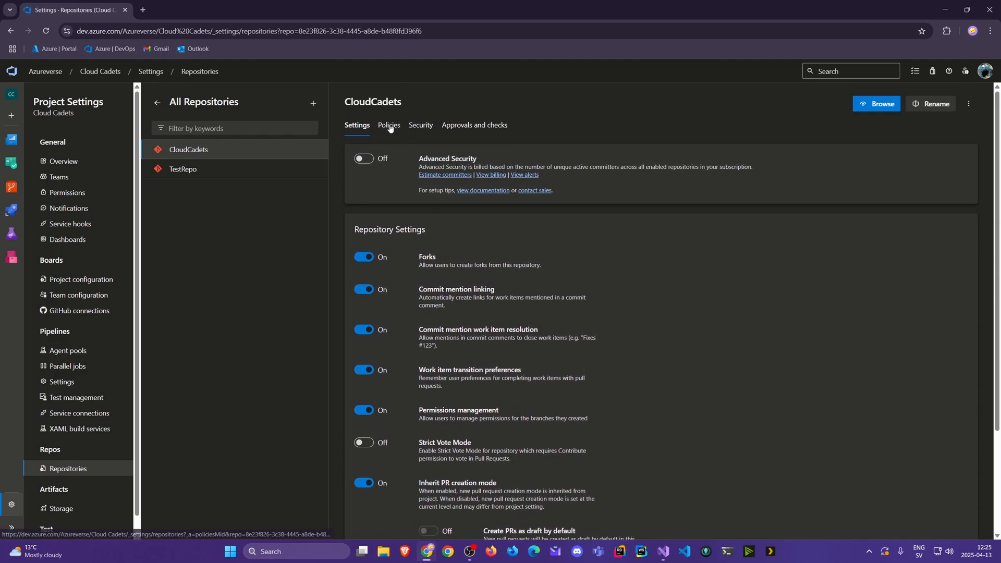
left_click(421, 124)
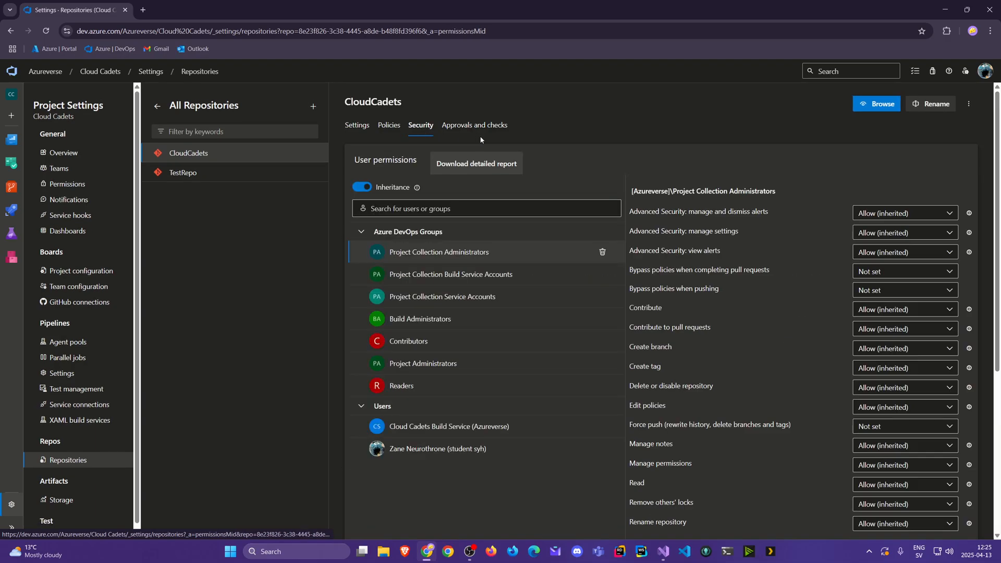
left_click(475, 125)
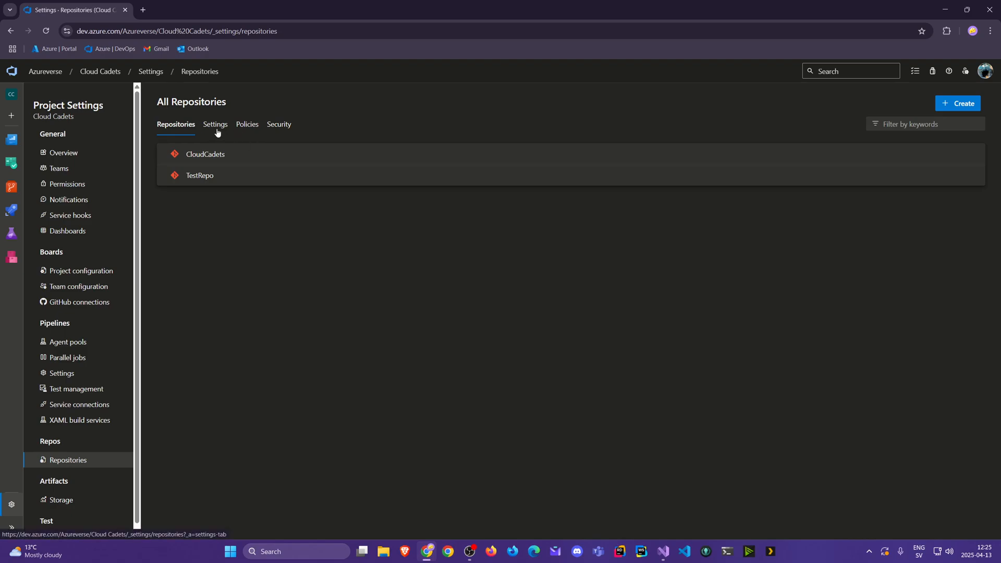
mouse_move(220, 95)
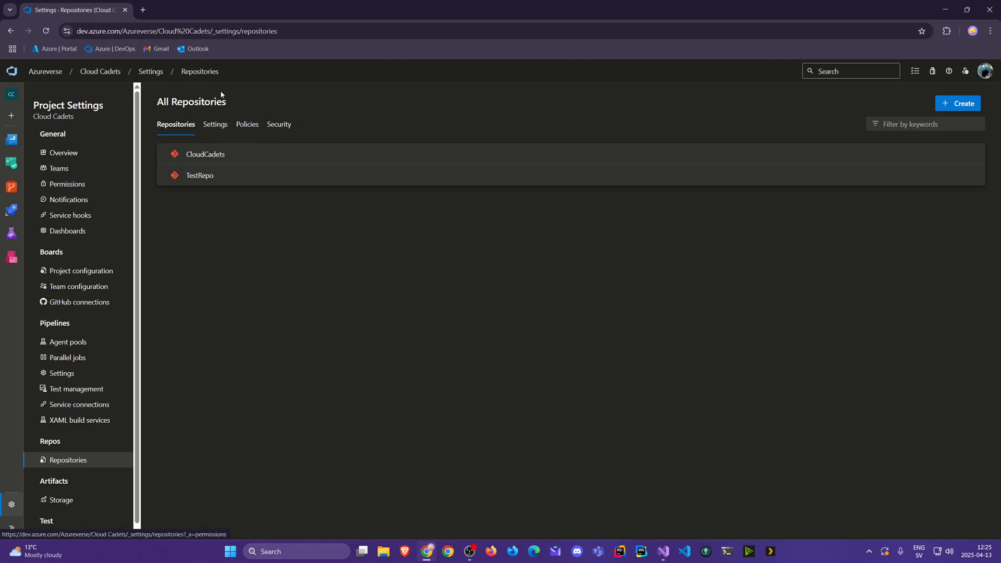
- Go to Repos > Files and switch the repository dropdown to CloudCadets, showing it empty
left_click(100, 71)
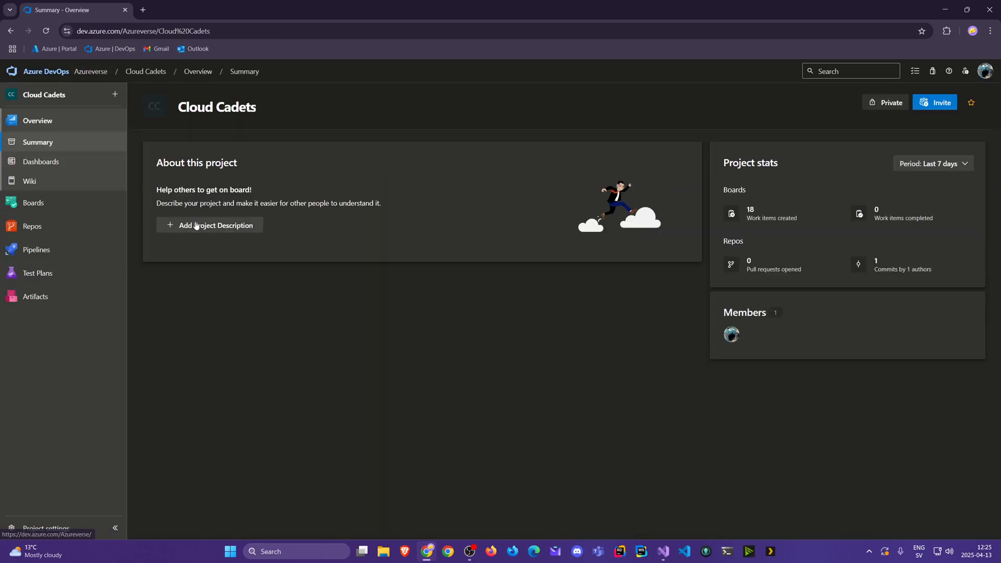
left_click(32, 226)
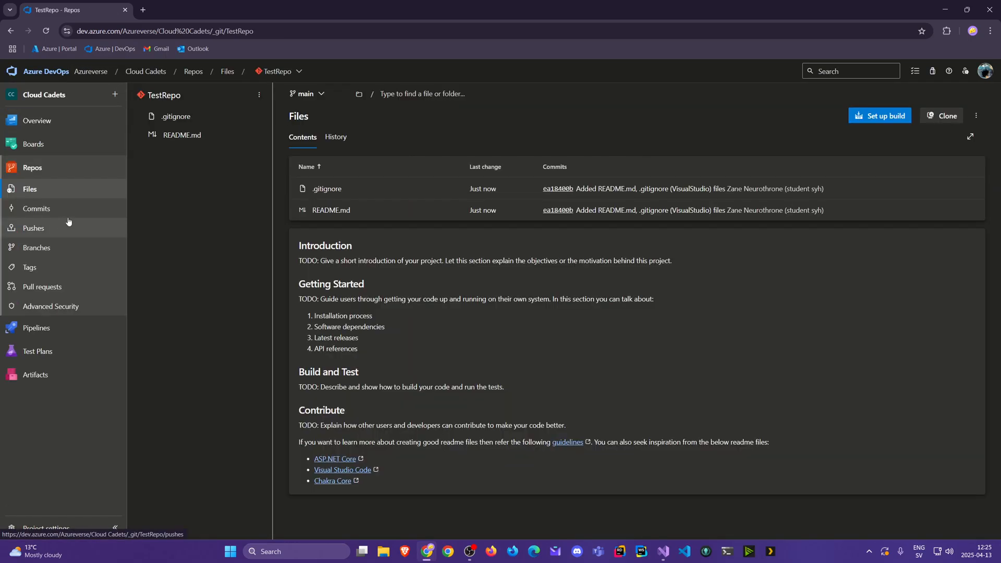
left_click(280, 71)
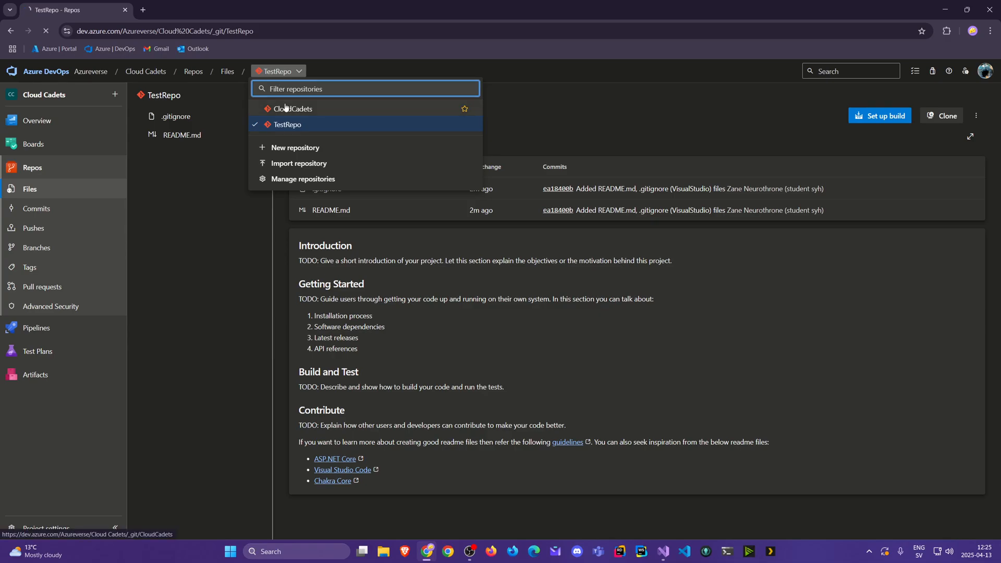
left_click(292, 108)
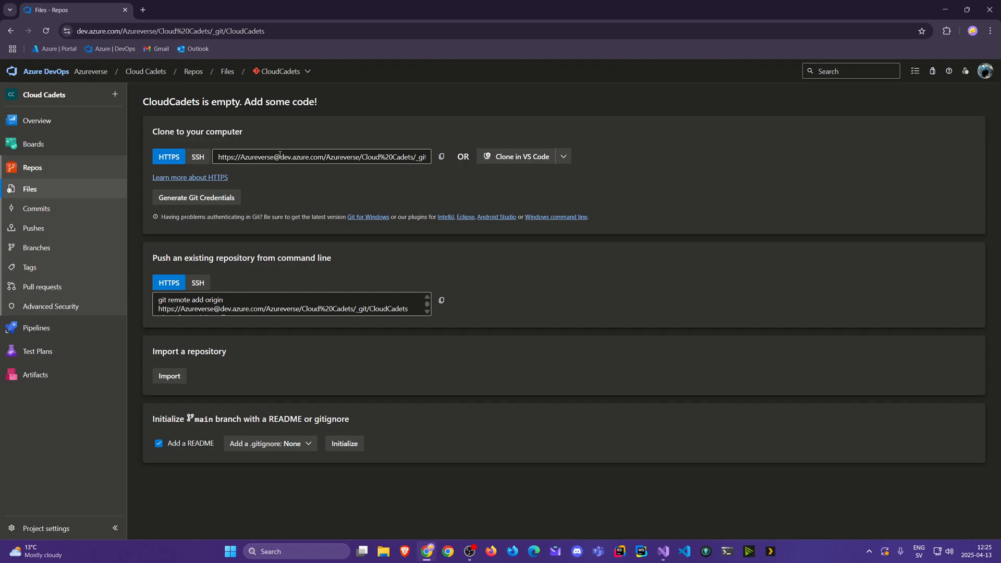
mouse_move(37, 208)
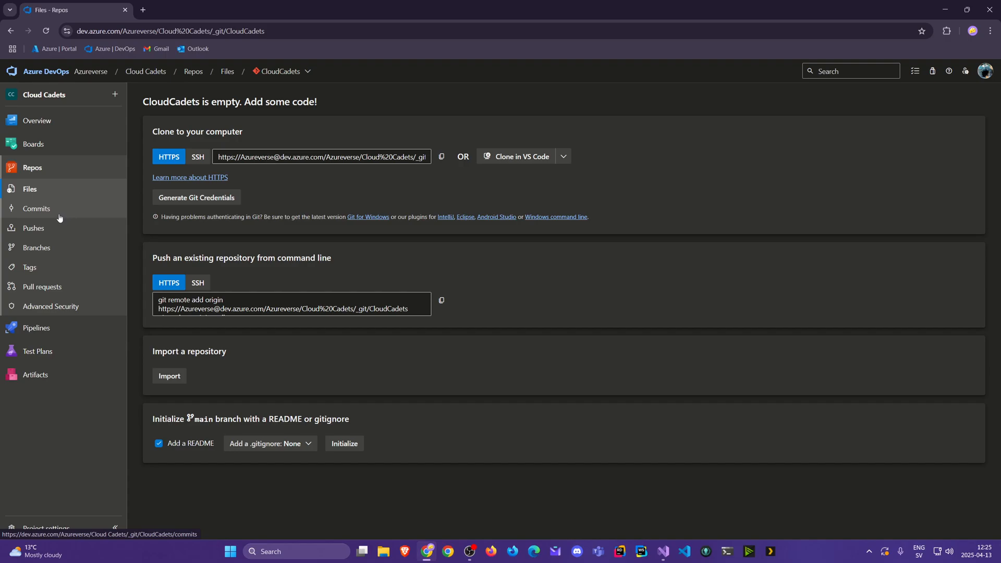
mouse_move(49, 192)
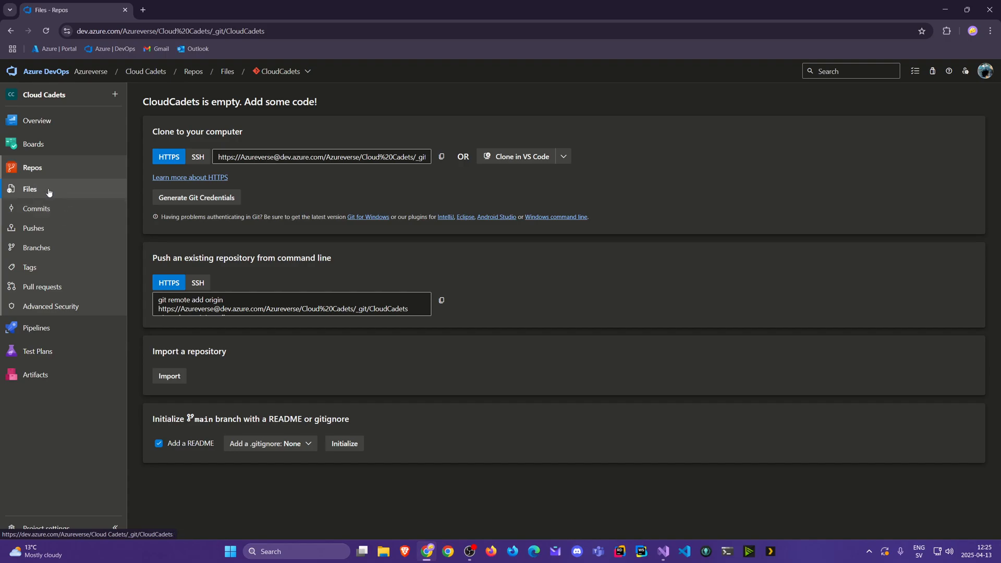
- Browse CloudCadets' Commits, Pushes, Branches, Pull requests and Advanced Security pages, all showing the add-code prompt
left_click(36, 209)
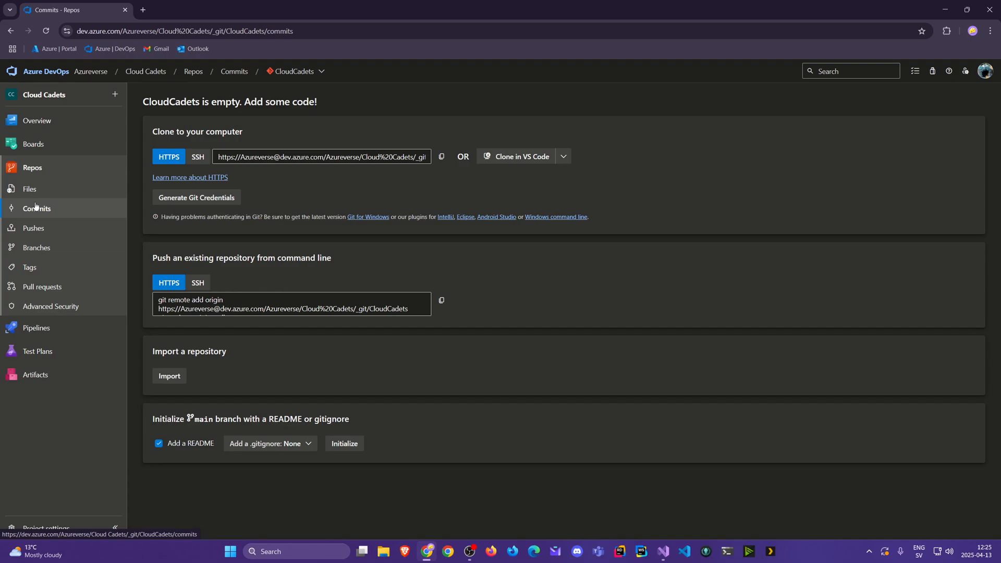
left_click(33, 229)
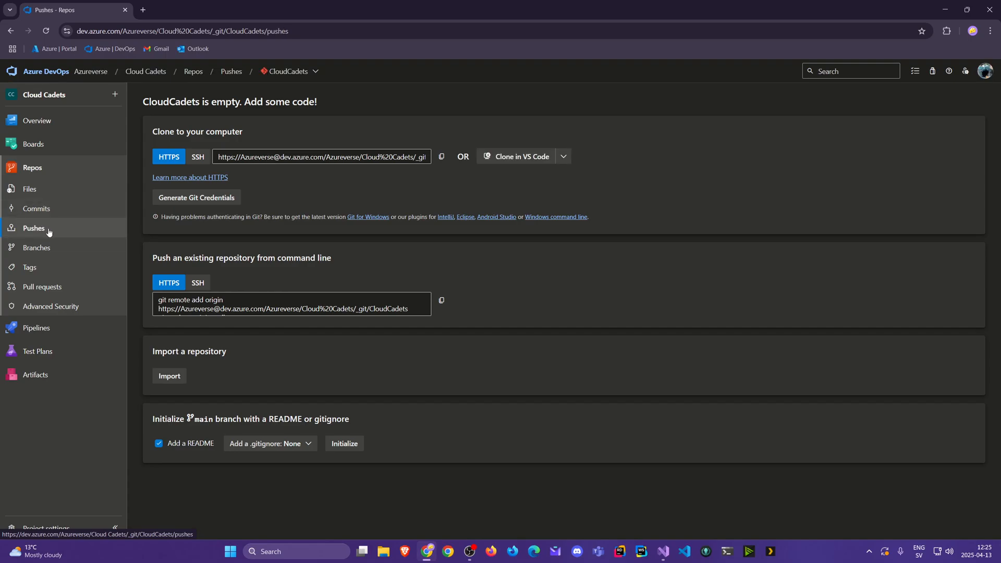
left_click(37, 247)
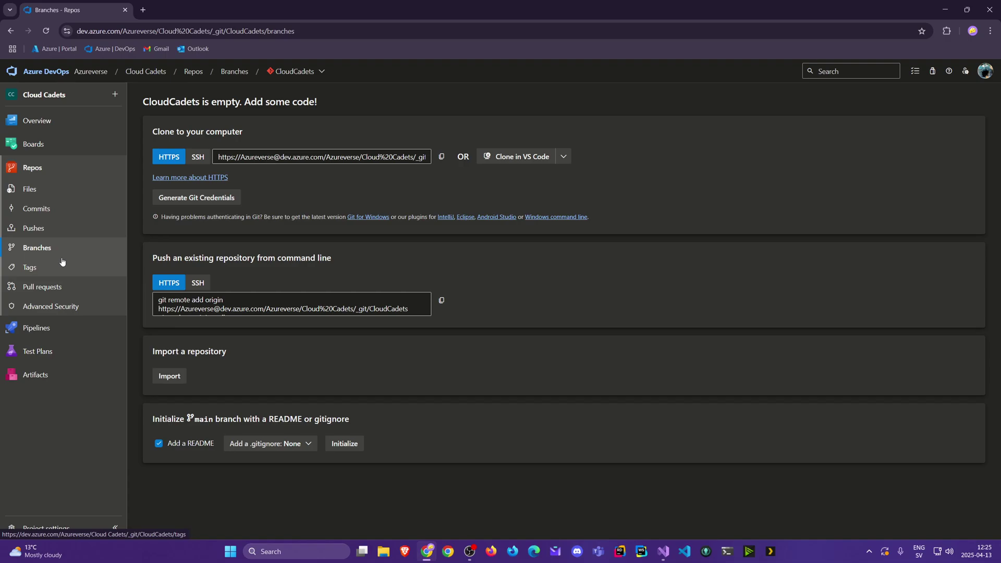
mouse_move(60, 275)
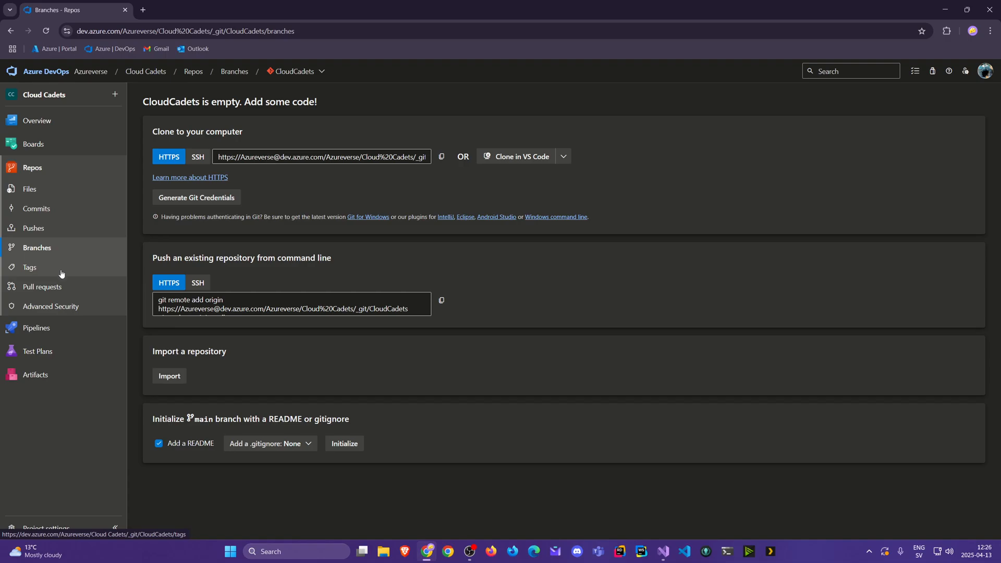
left_click(43, 285)
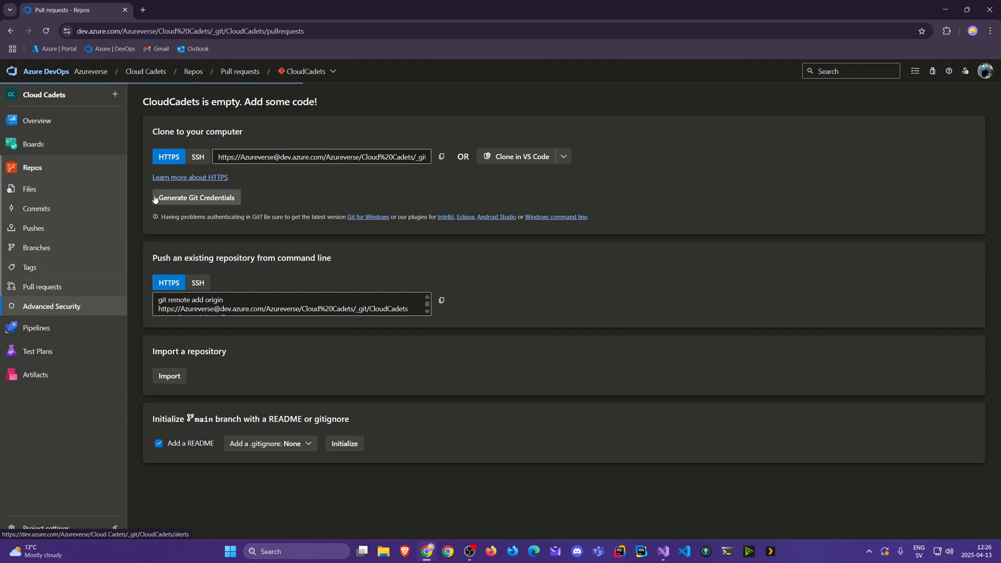
left_click(51, 306)
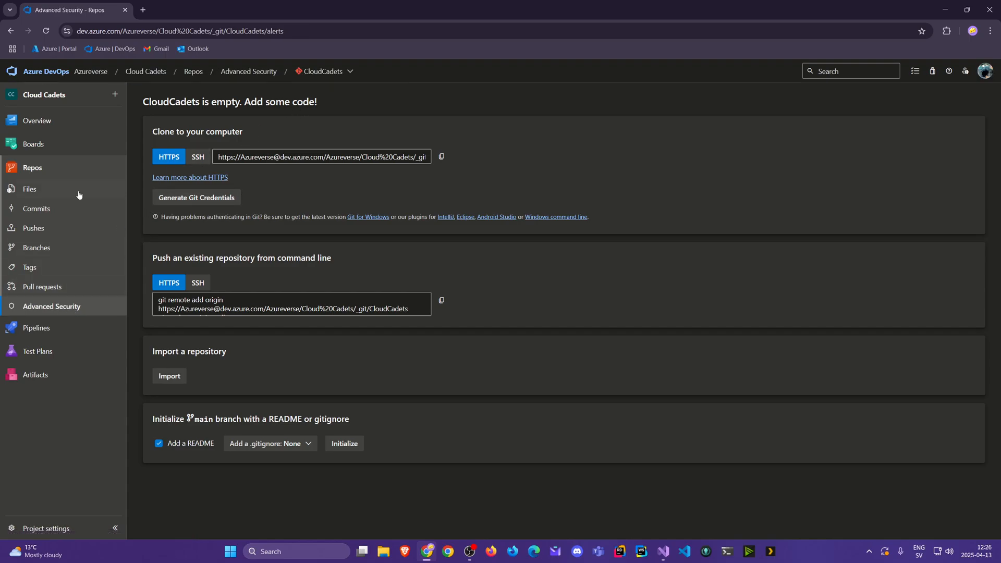
mouse_move(45, 189)
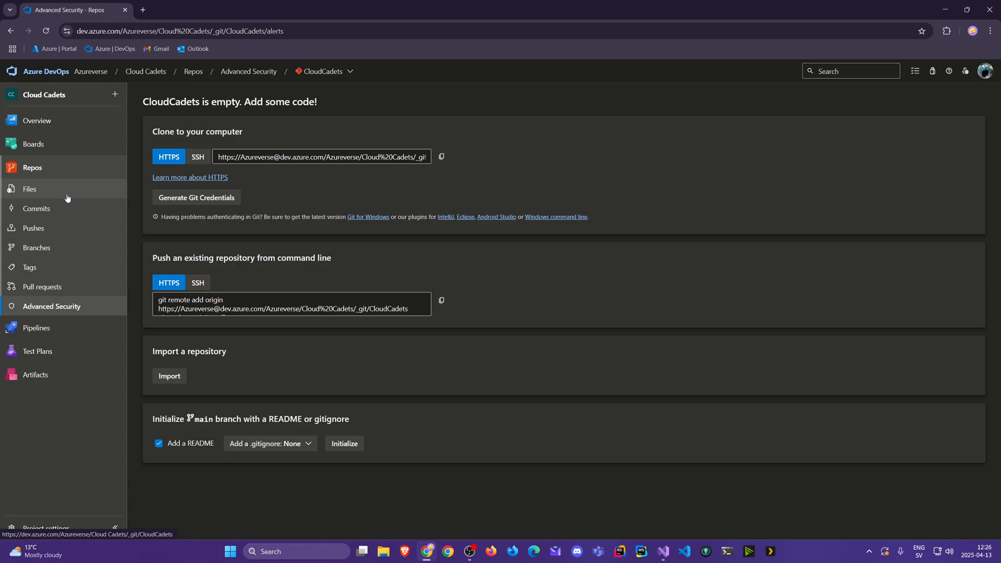
mouse_move(89, 195)
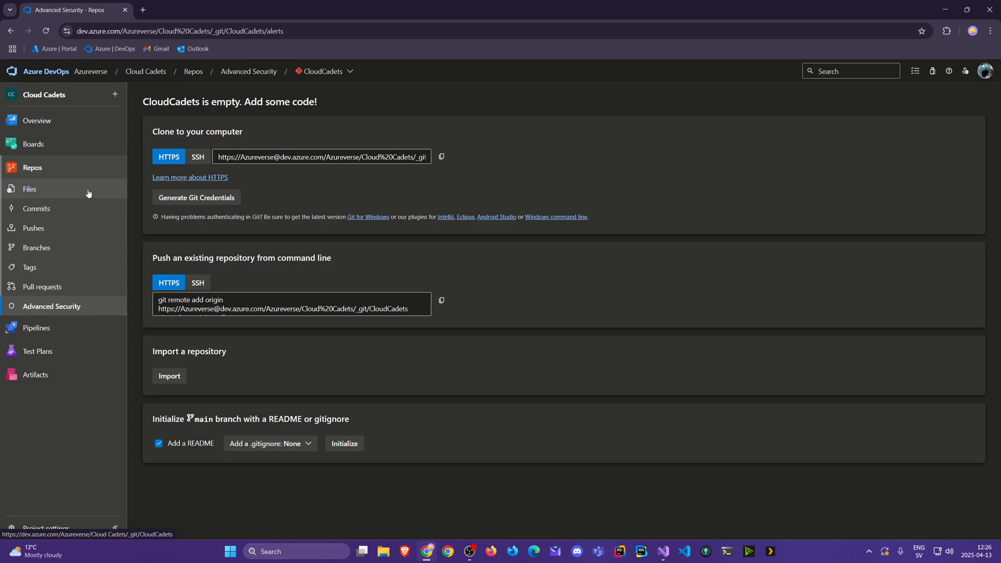